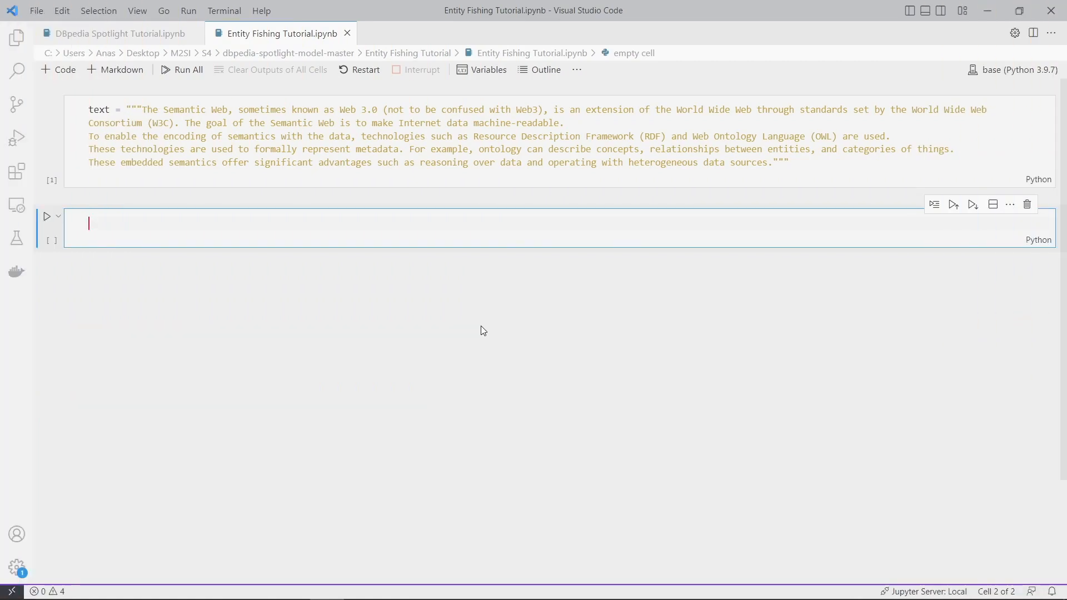
# - Switch to Foxit PDF Reader and scroll the paper back to the Wikidata passage on page 19
pyautogui.press('alt+tab')
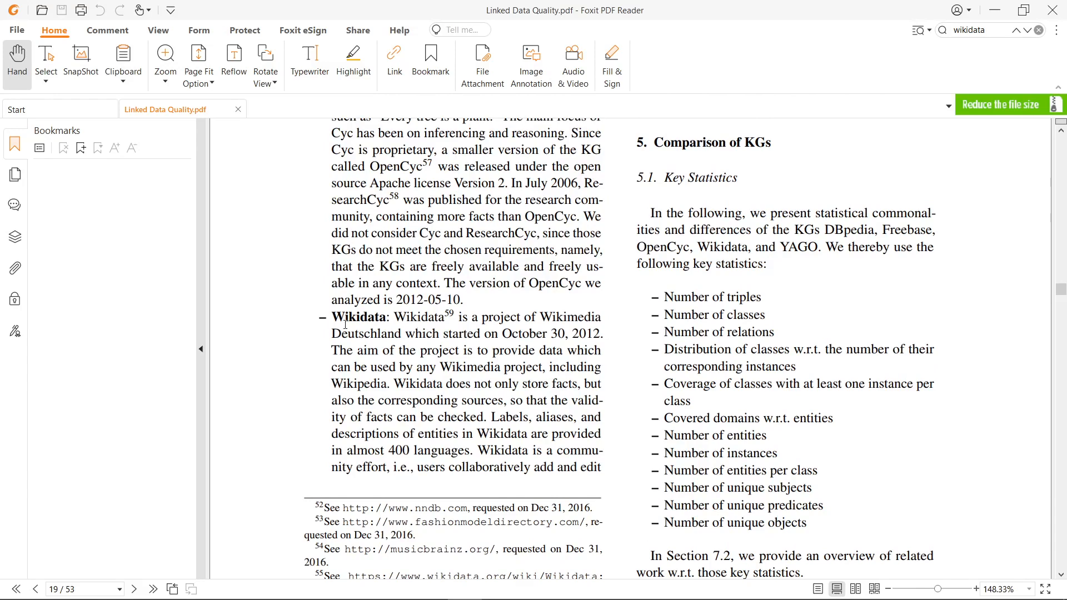
pyautogui.moveTo(793, 287)
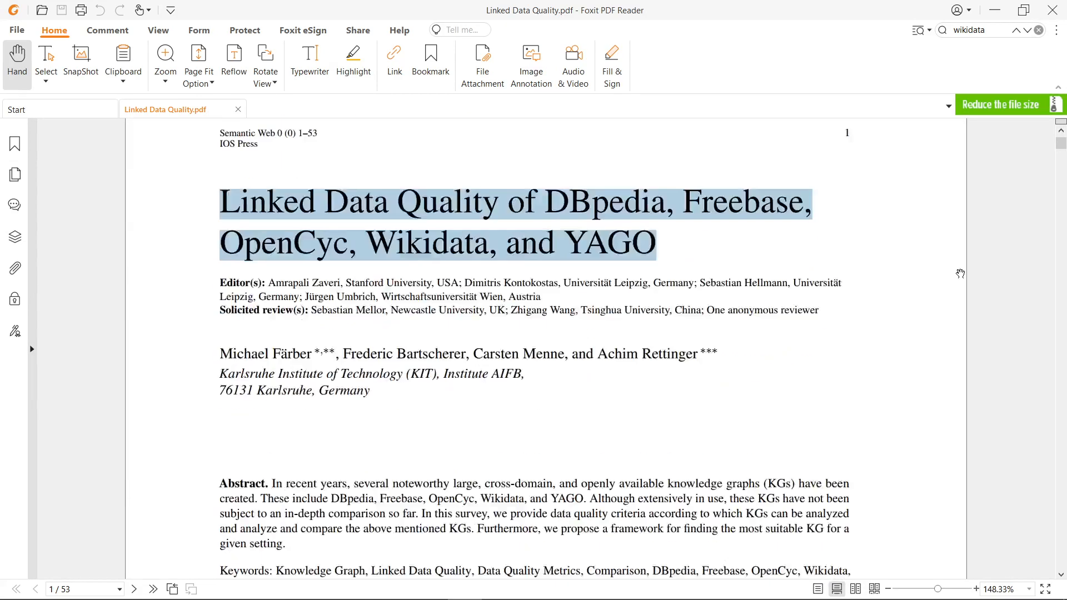
pyautogui.scroll(-3)
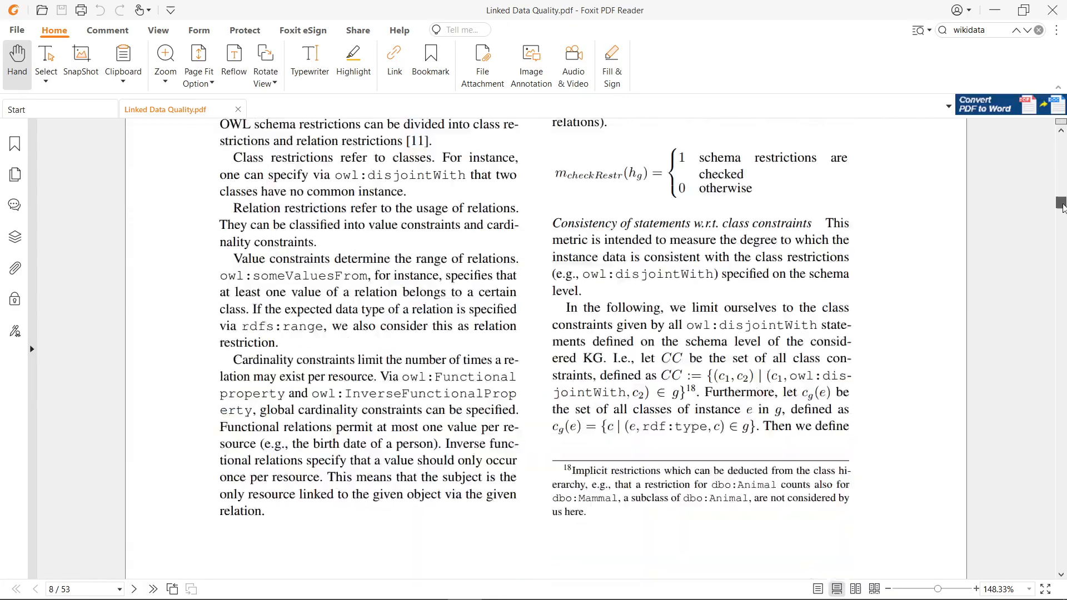
pyautogui.scroll(-3)
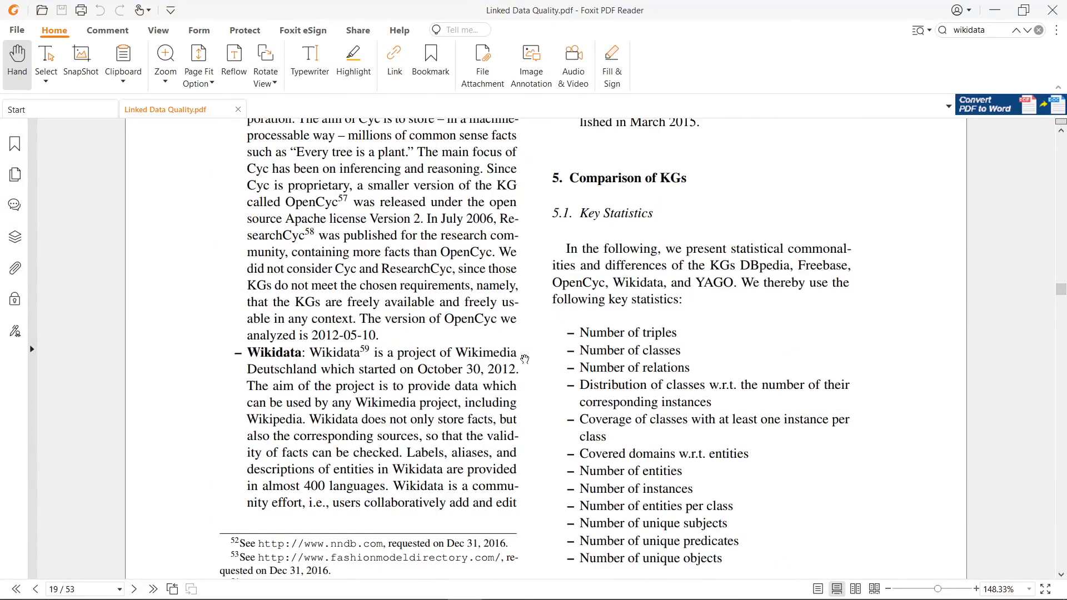
pyautogui.moveTo(419, 398)
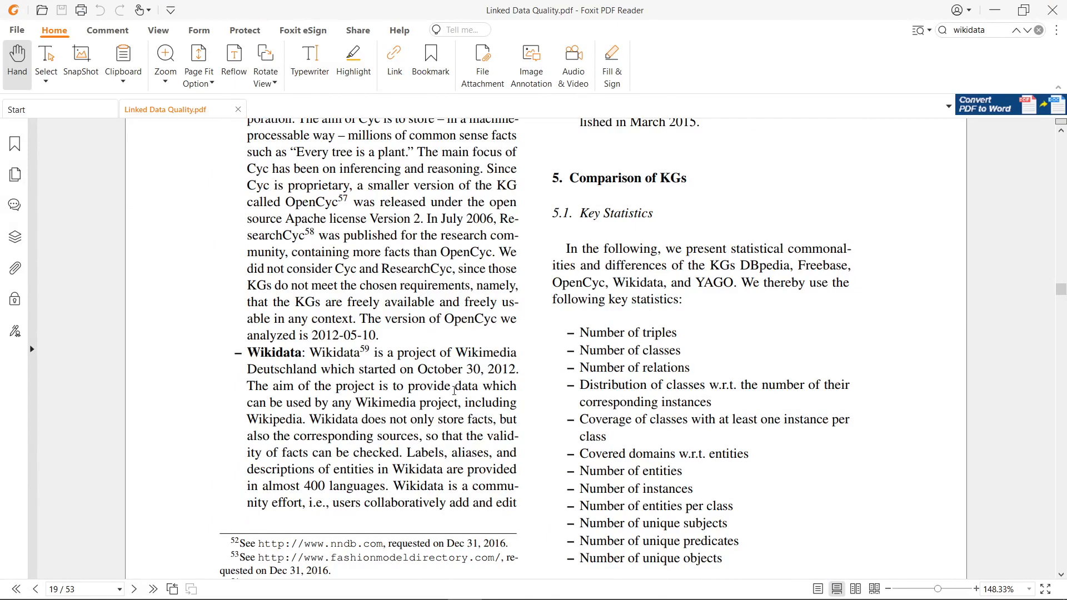
pyautogui.moveTo(396, 387)
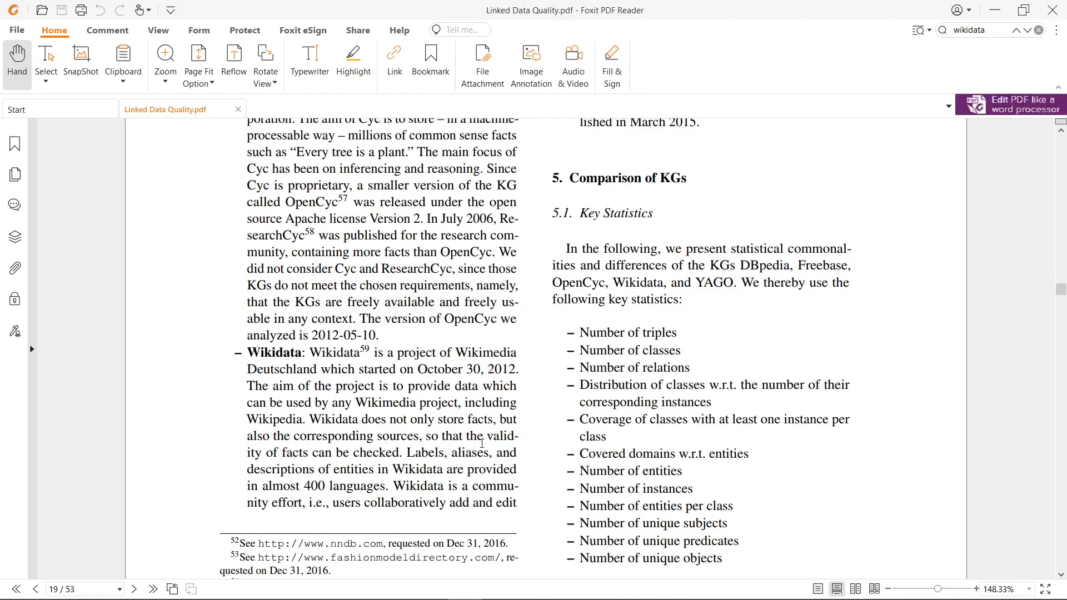
pyautogui.moveTo(286, 458)
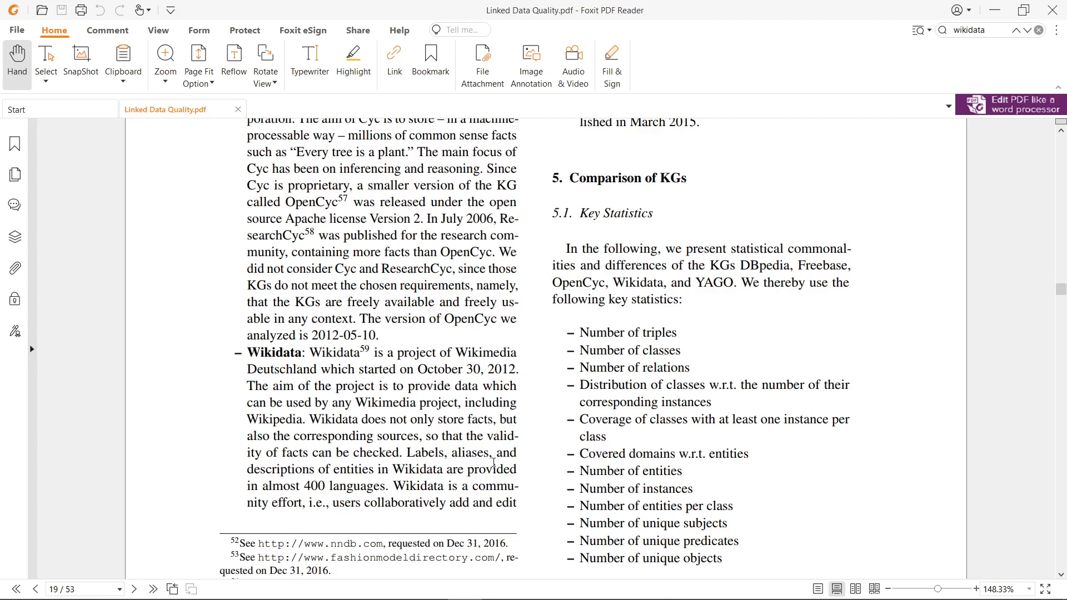
pyautogui.scroll(-3)
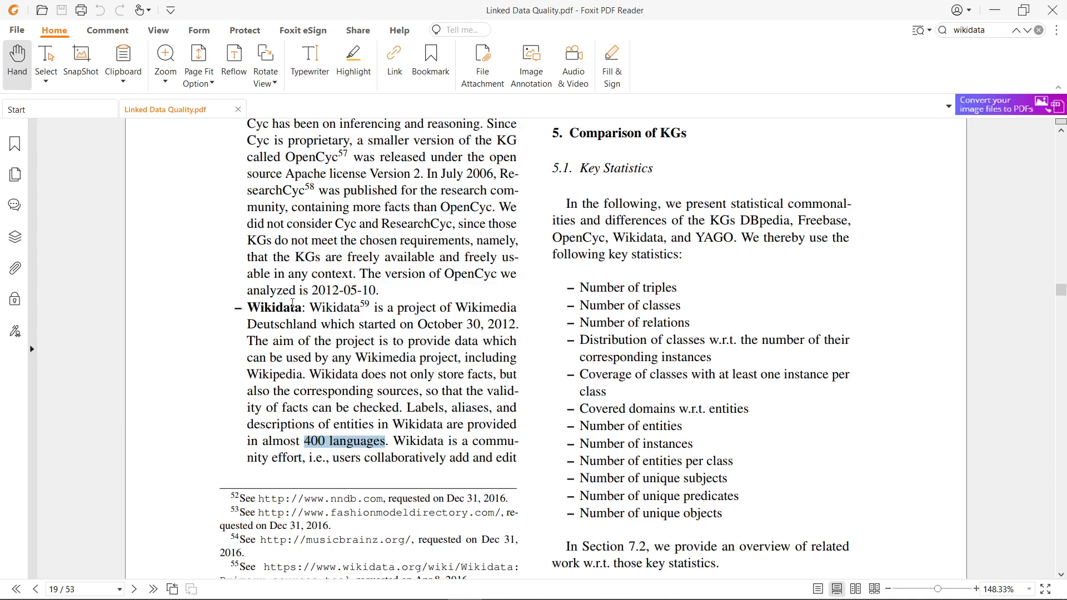
pyautogui.press('alt+tab')
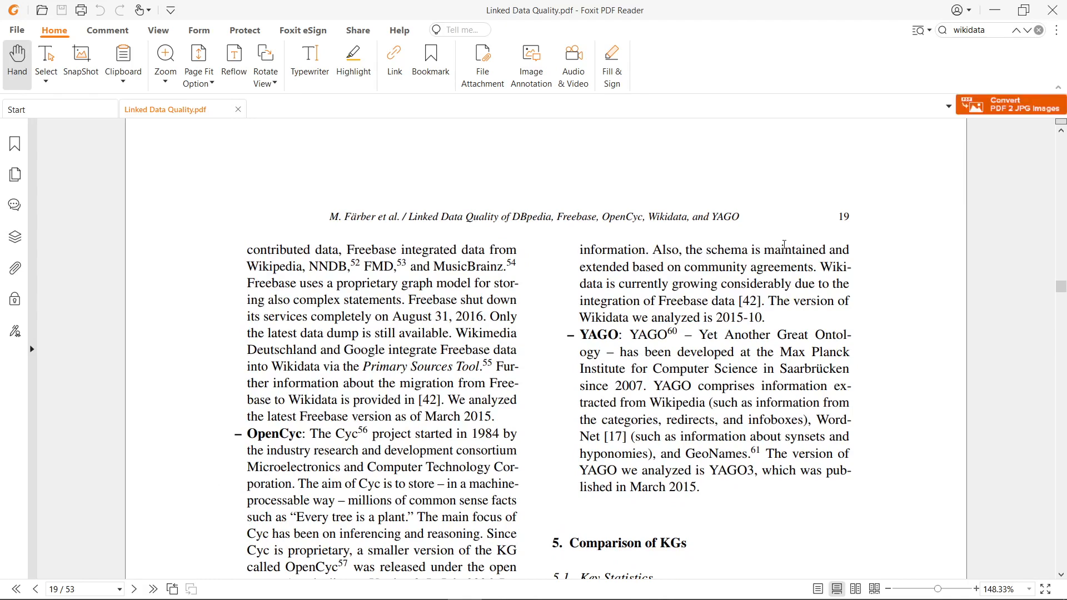
pyautogui.moveTo(544, 281)
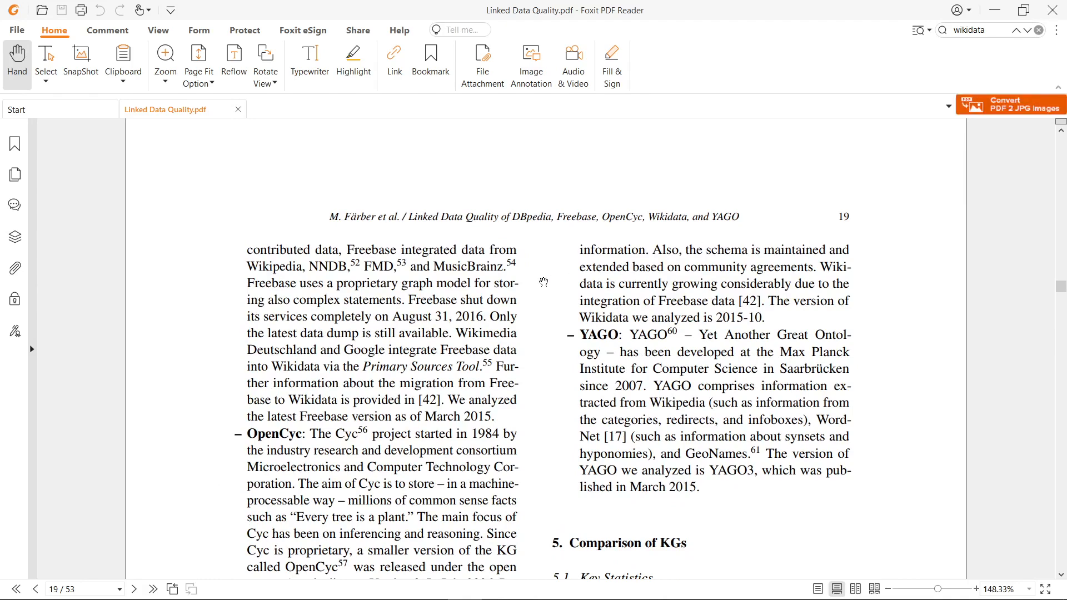
pyautogui.moveTo(822, 267)
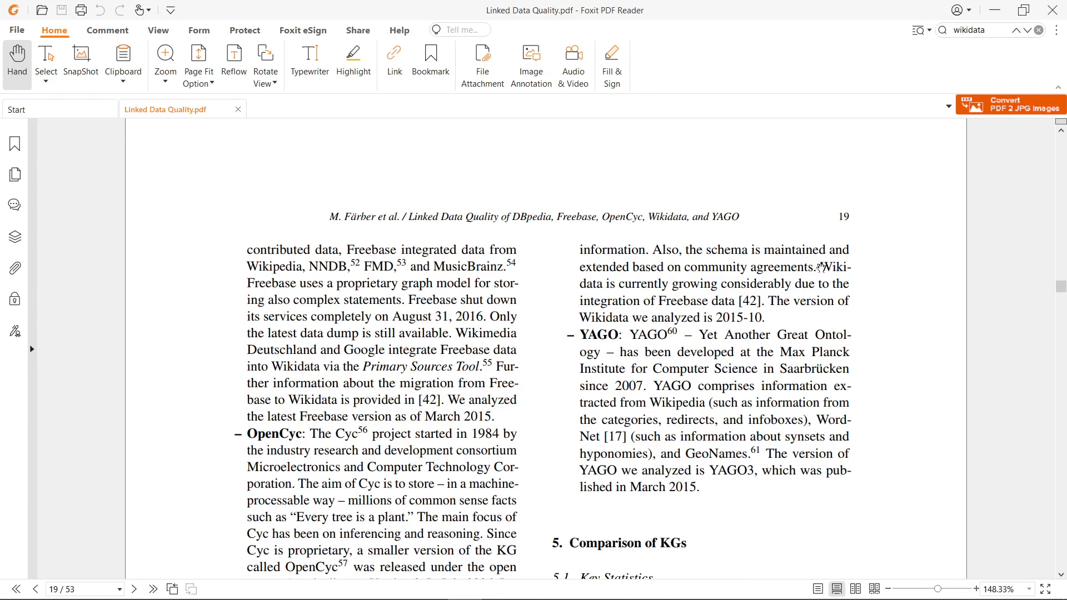
pyautogui.moveTo(629, 319)
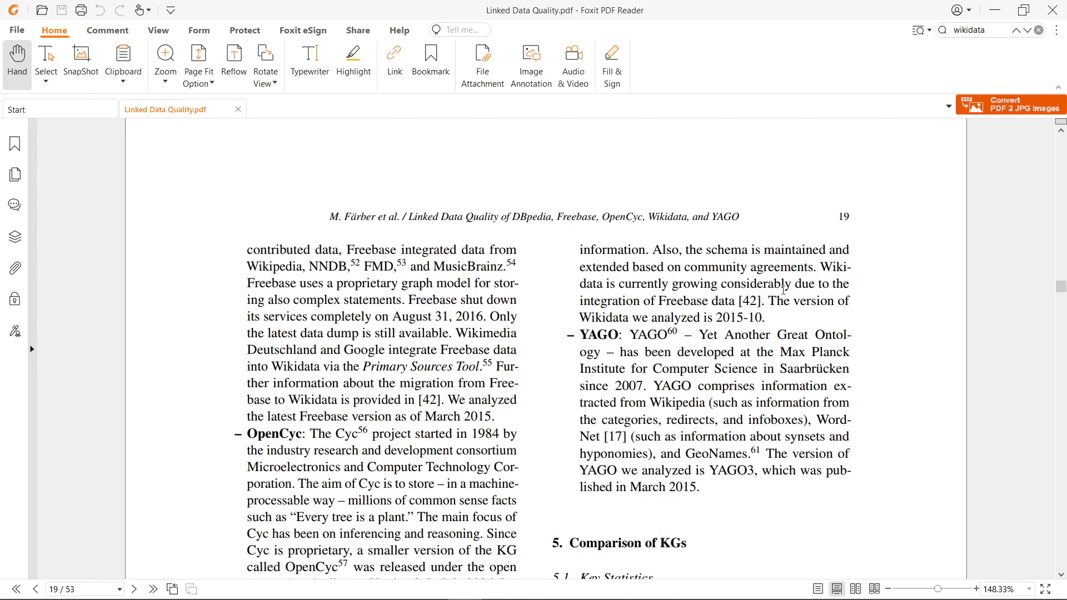
pyautogui.moveTo(682, 306)
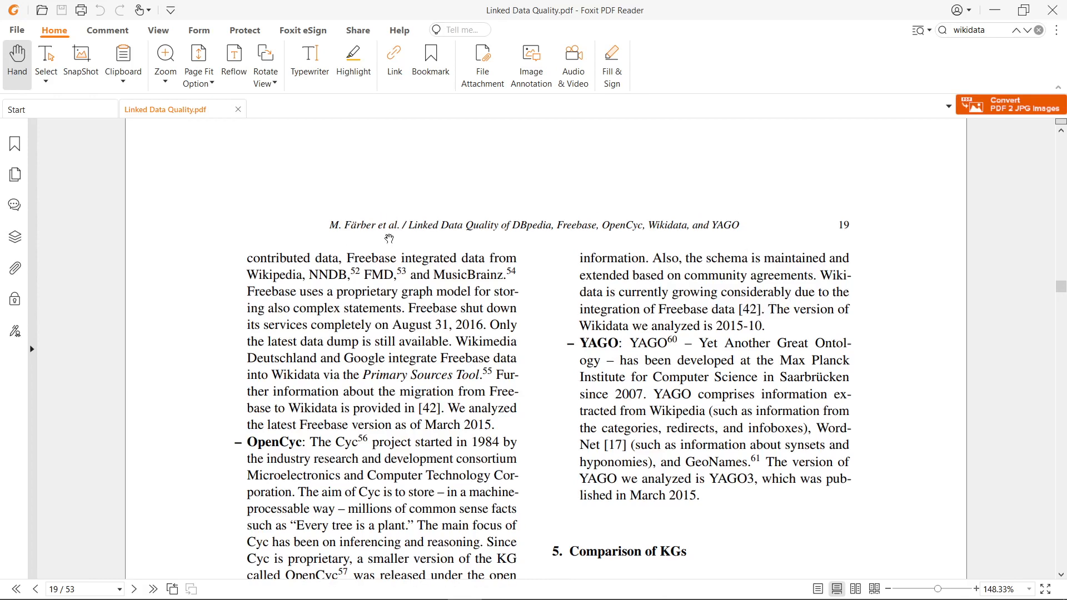
pyautogui.moveTo(468, 215)
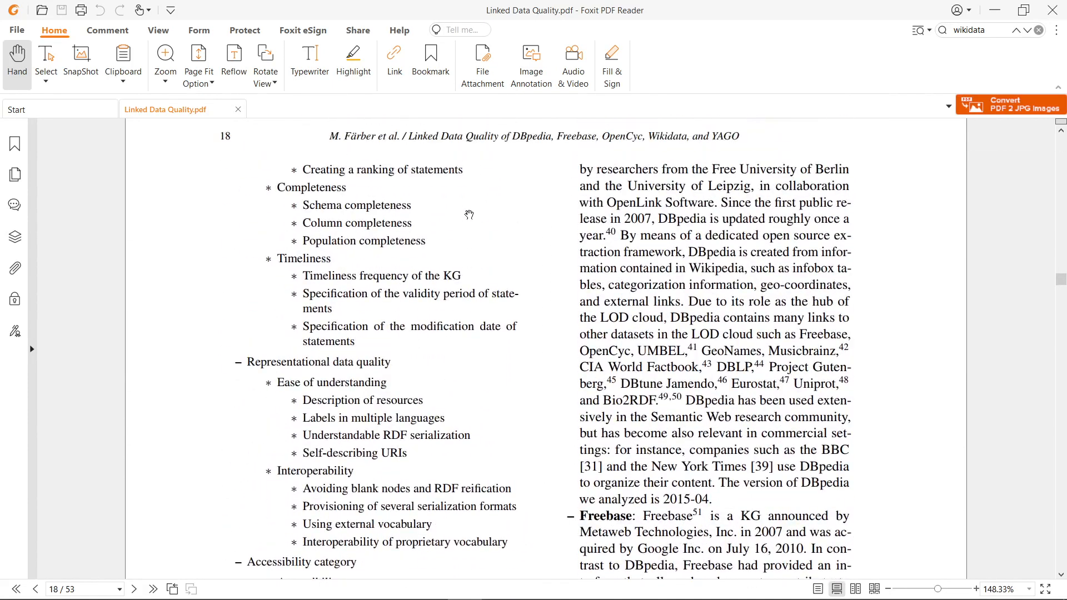
pyautogui.scroll(3)
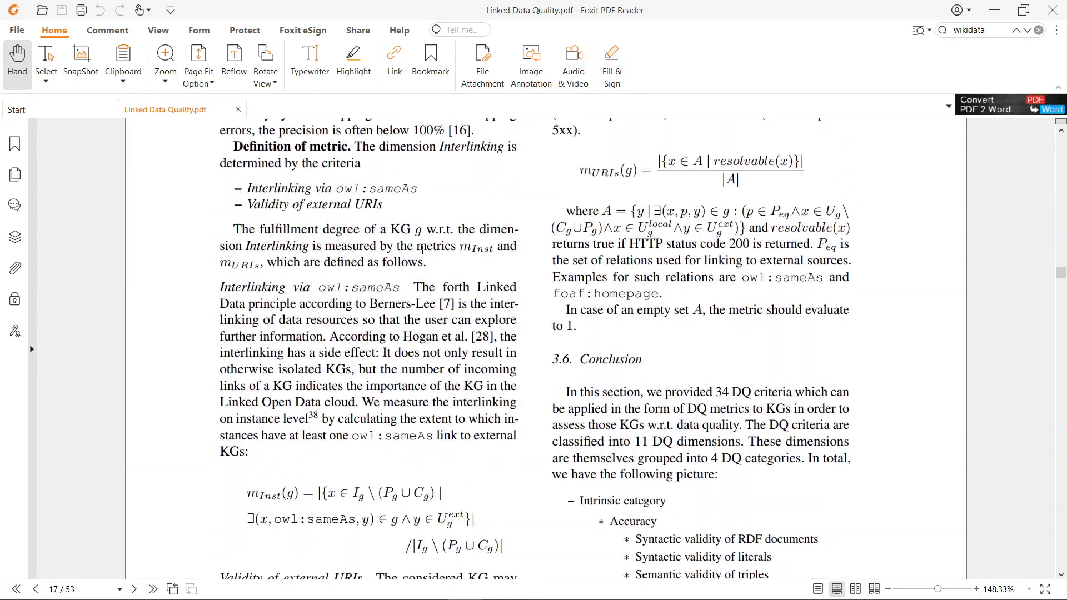
pyautogui.scroll(-3)
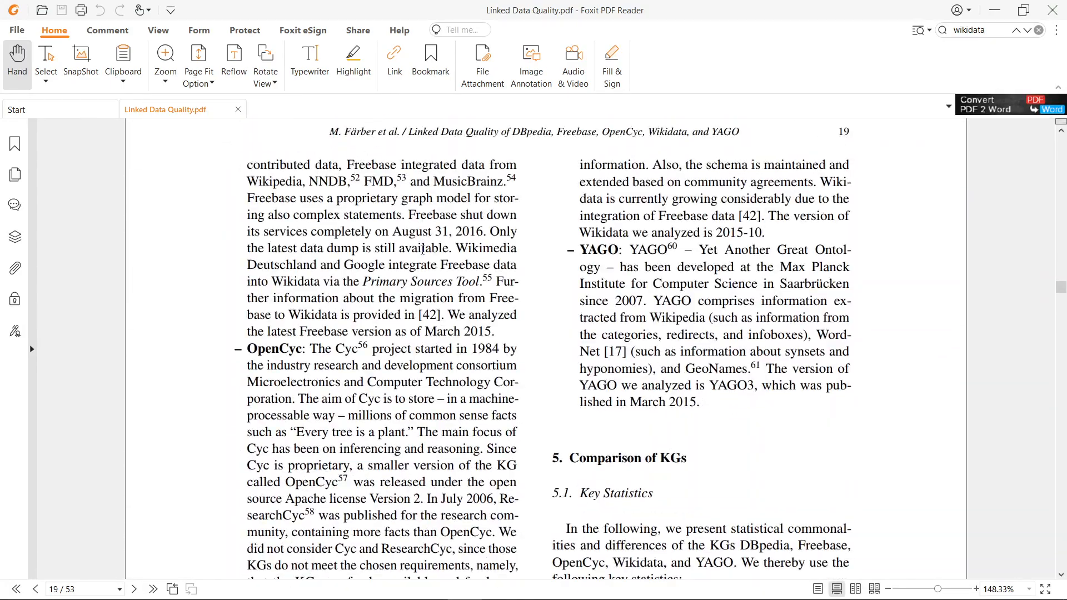
pyautogui.scroll(-3)
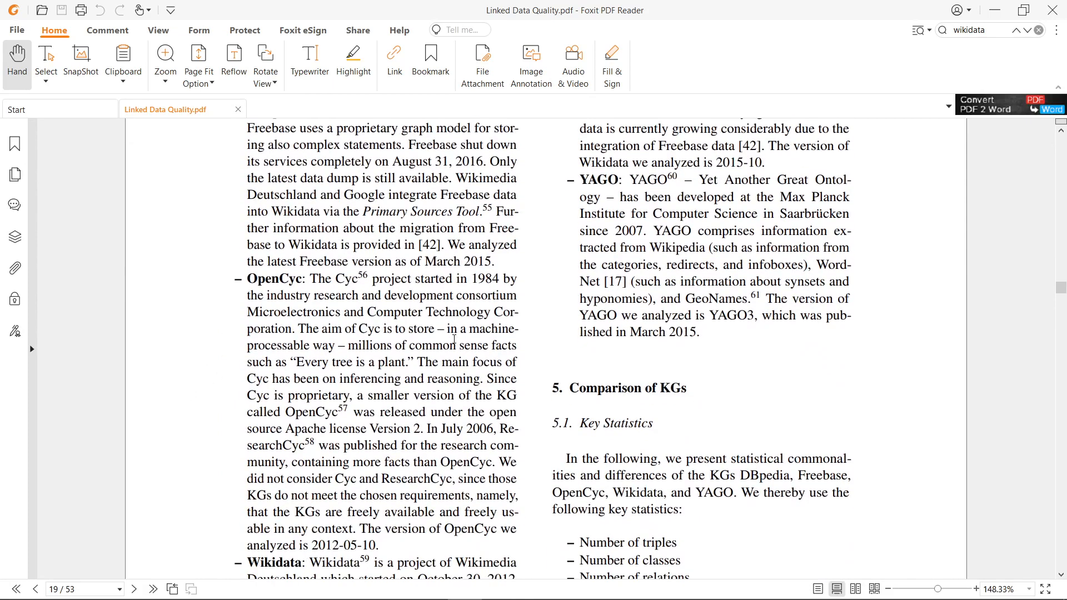
pyautogui.scroll(-3)
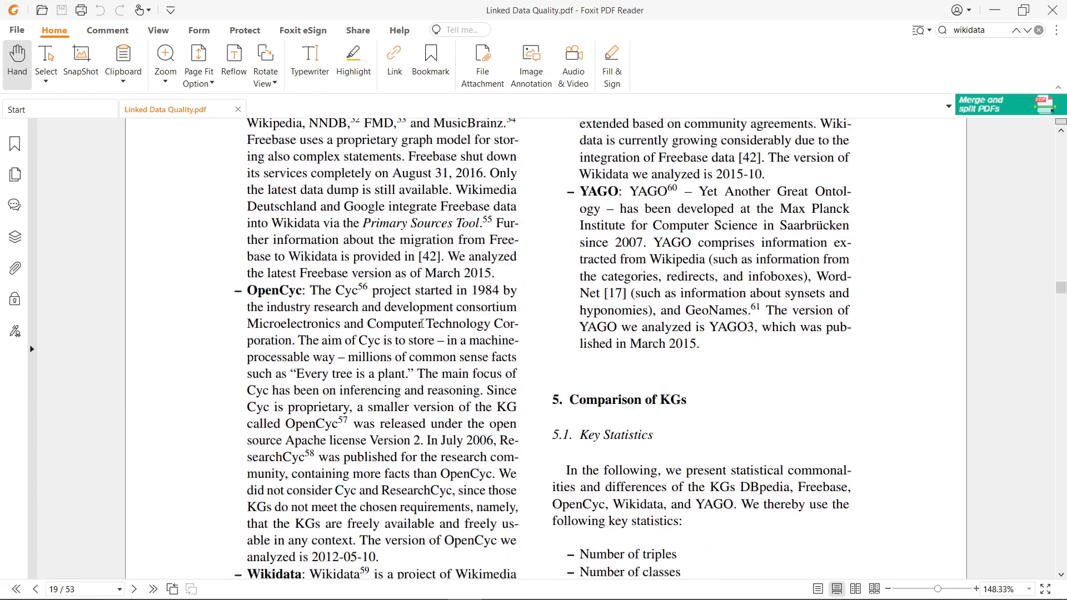
pyautogui.scroll(-3)
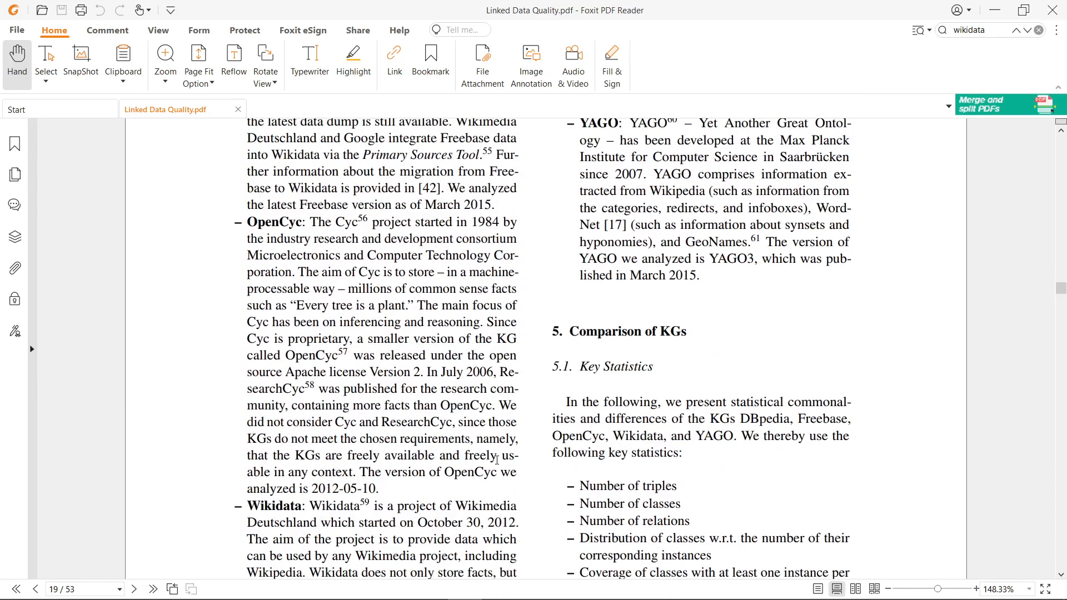
pyautogui.scroll(3)
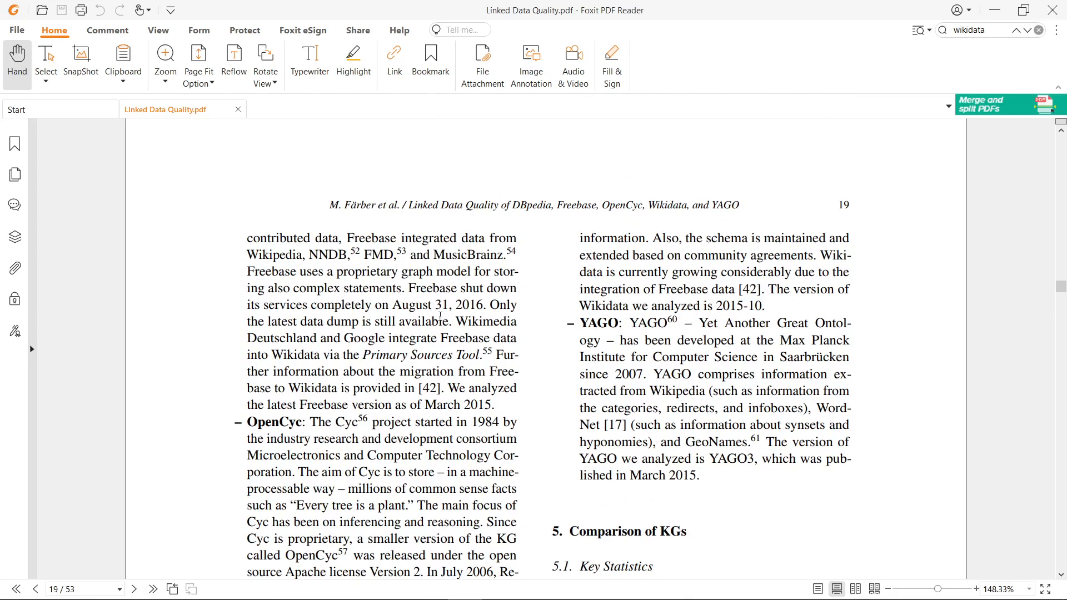
# - Select '31, 2016' and then 'Wikidata' in the Freebase paragraph, and scroll to the page 19 footnotes
pyautogui.moveTo(434, 306); pyautogui.dragTo(484, 305)
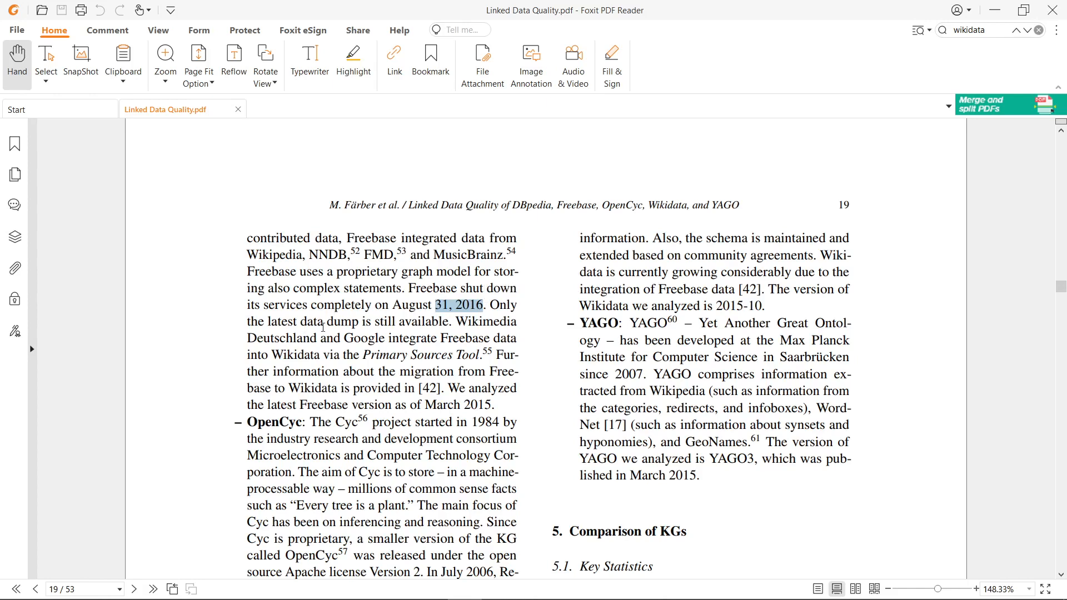
pyautogui.moveTo(505, 321)
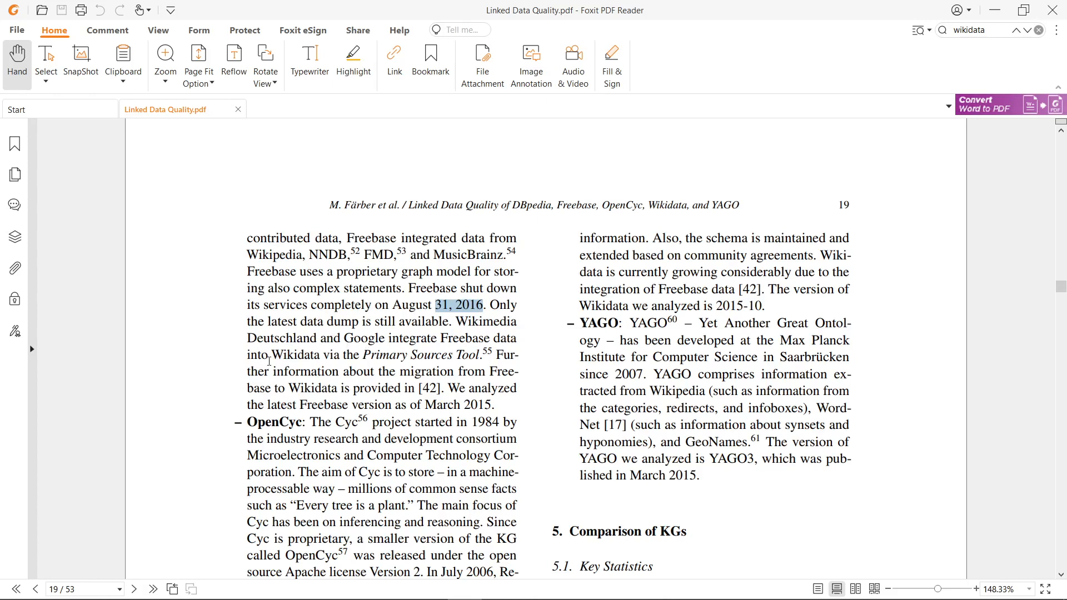
pyautogui.moveTo(269, 355); pyautogui.dragTo(421, 355)
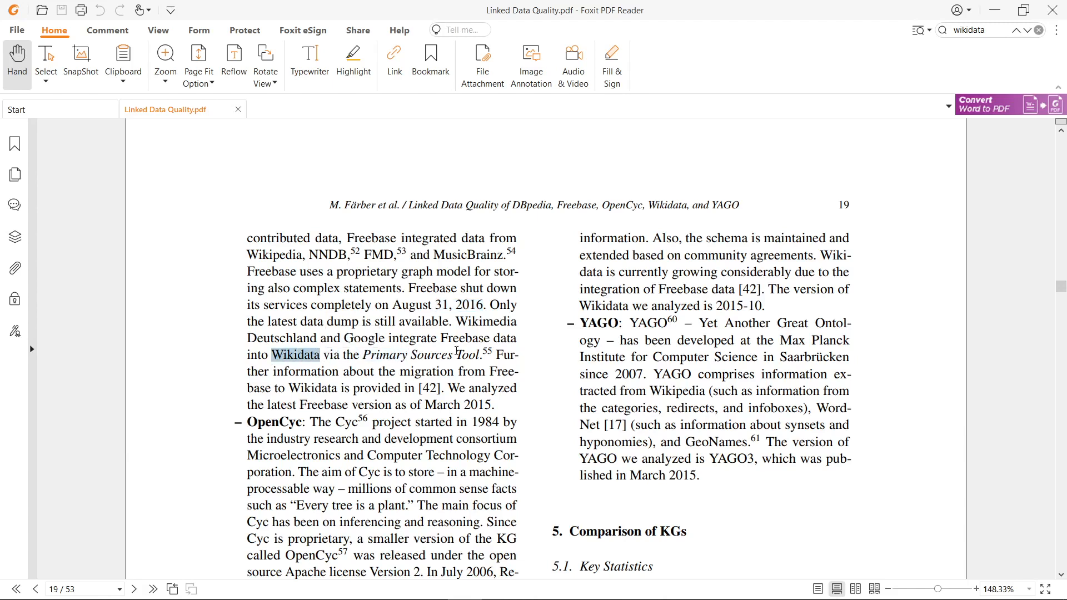
pyautogui.moveTo(622, 357)
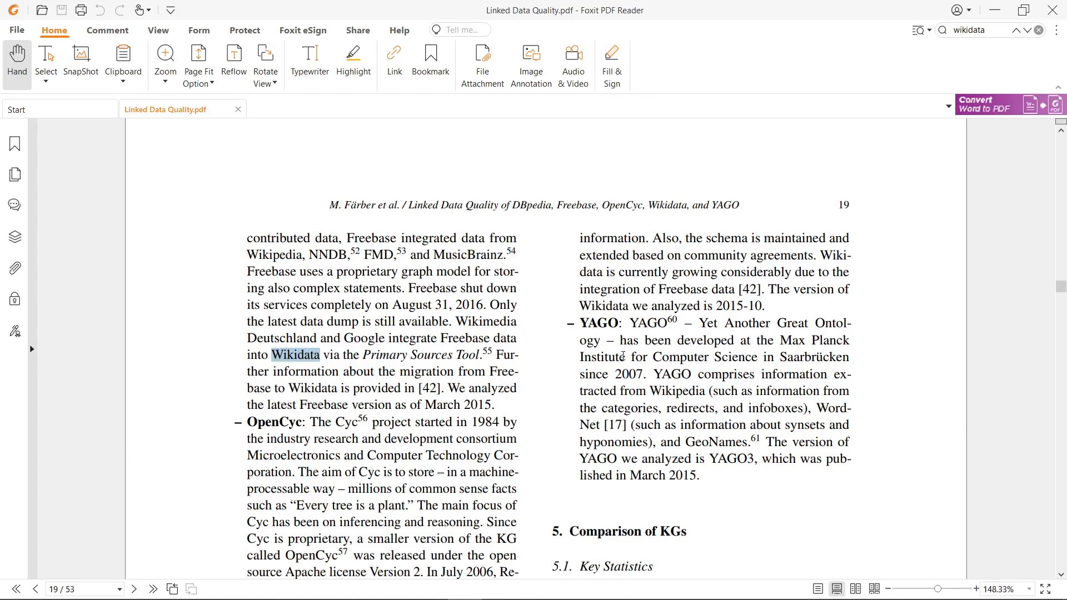
pyautogui.scroll(-3)
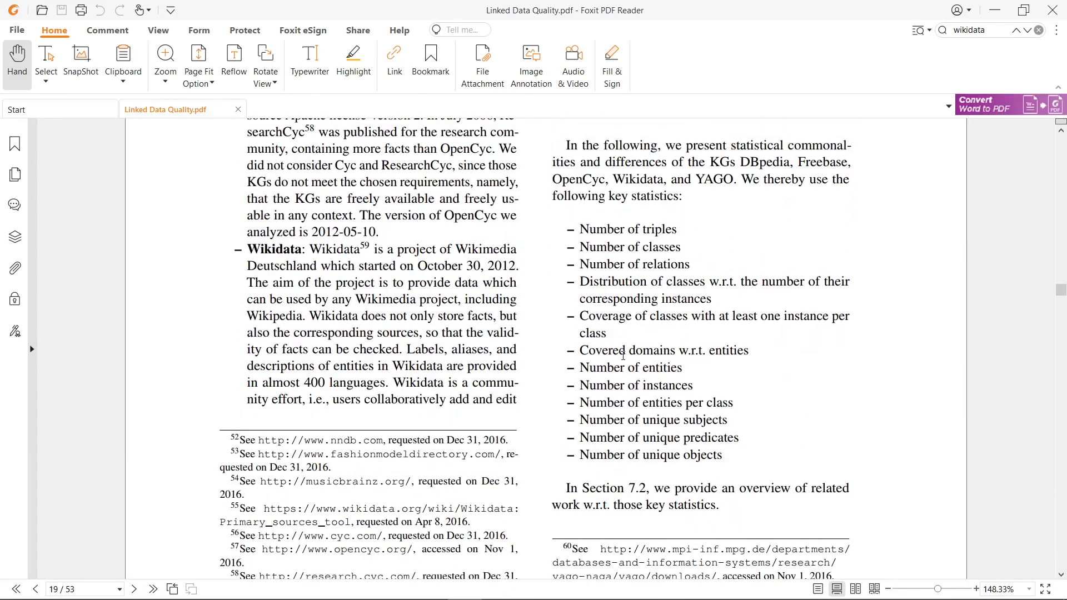
pyautogui.scroll(-3)
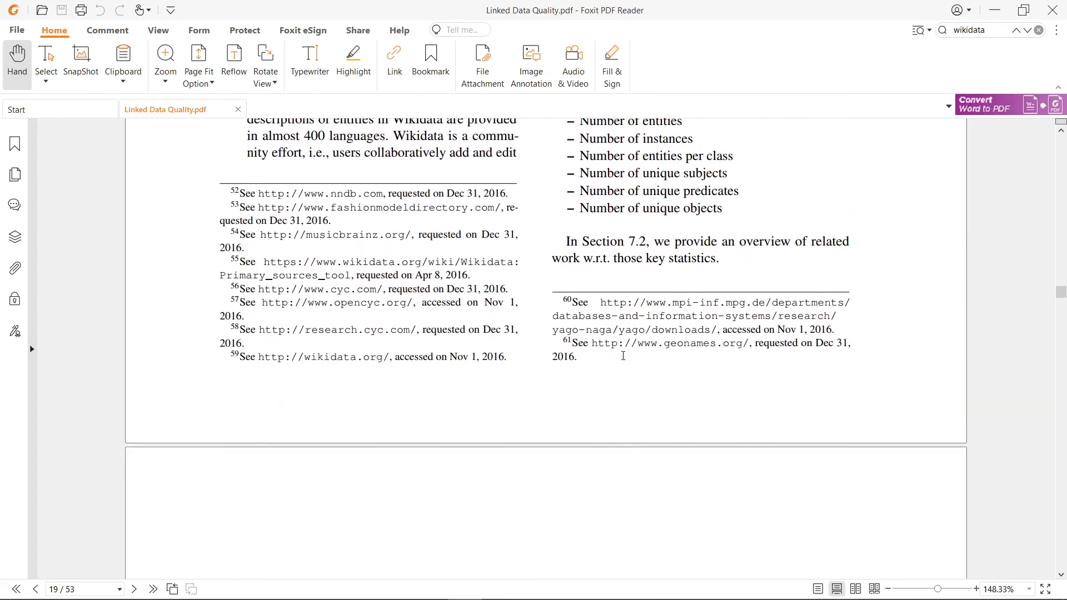
pyautogui.scroll(-3)
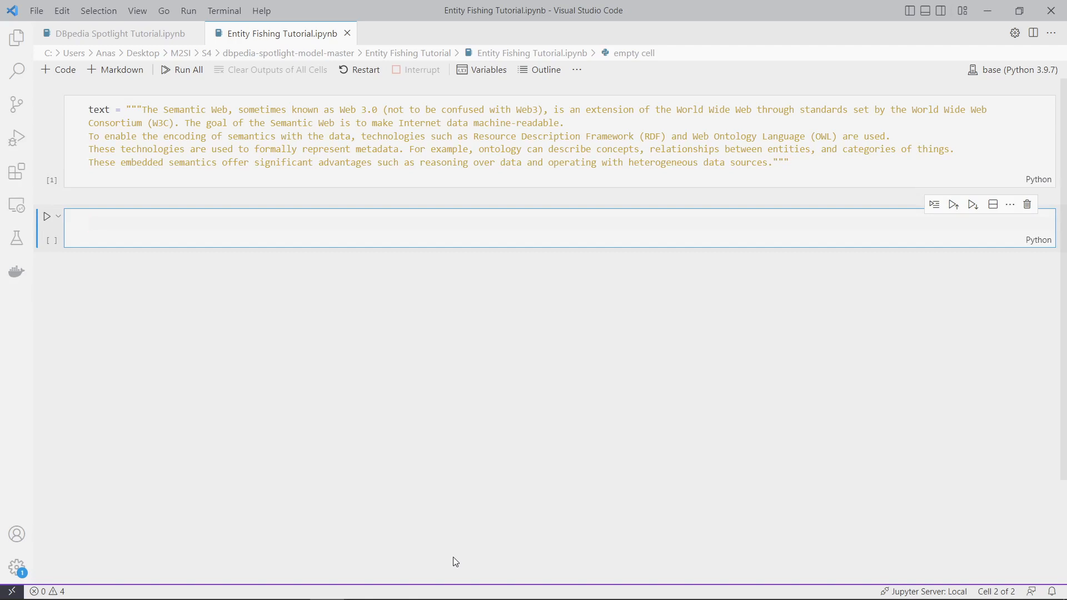
pyautogui.press('alt+tab')
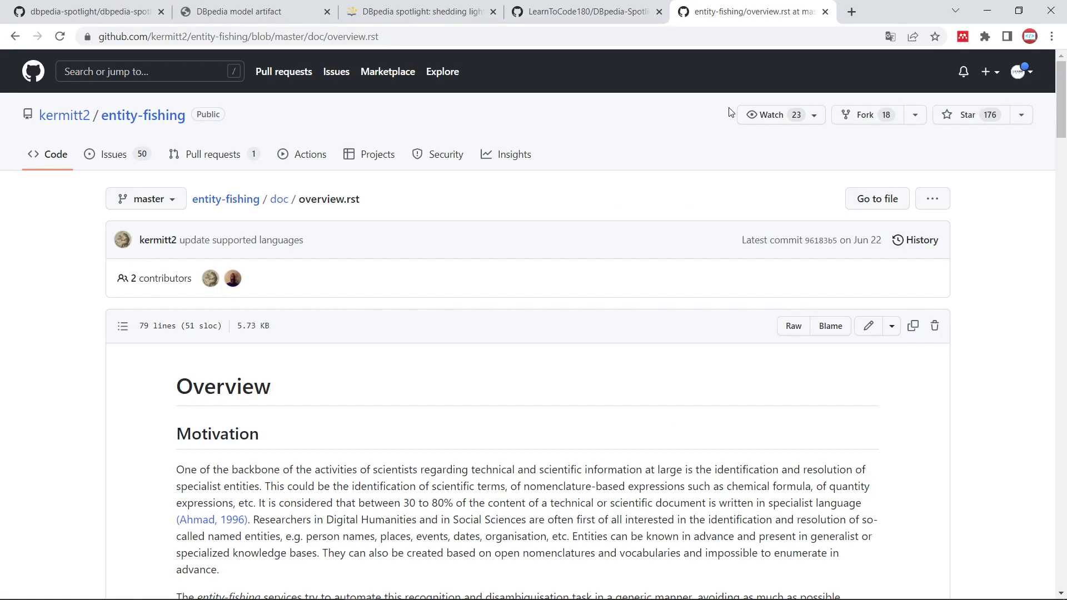
# - Scroll the GitHub overview.rst down to its Summary section, then switch windows
pyautogui.scroll(-3)
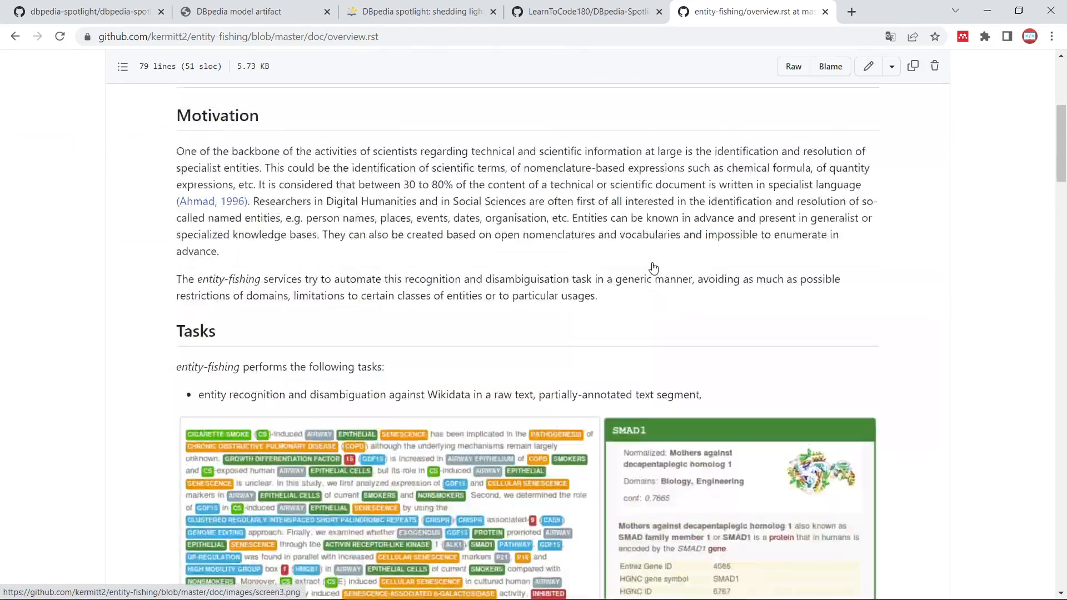
pyautogui.scroll(-3)
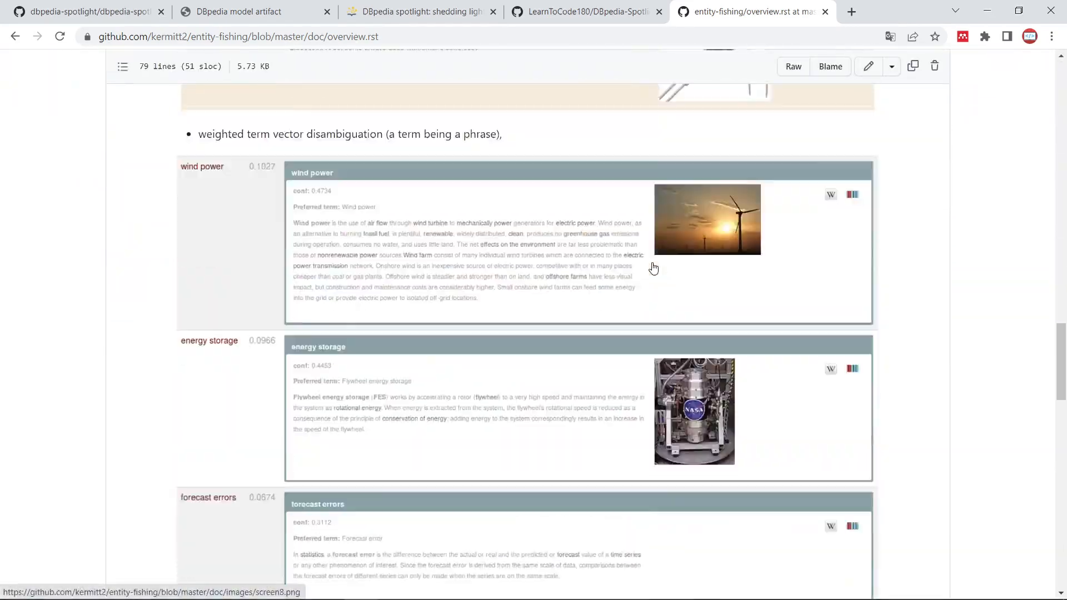
pyautogui.scroll(-3)
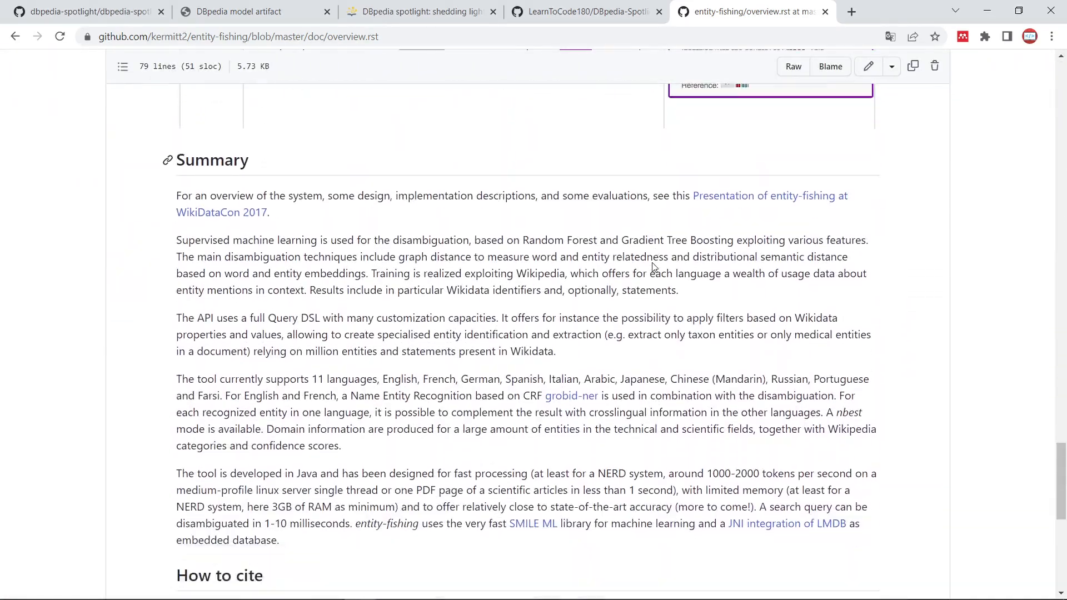
pyautogui.press('alt+tab')
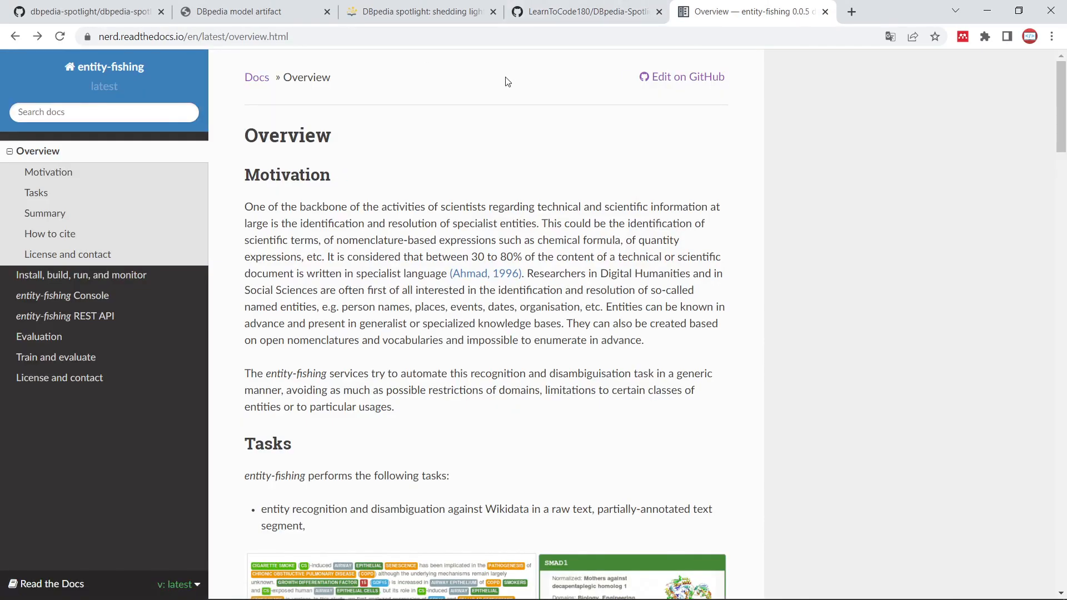
# - Read the Read the Docs overview from Tasks down to the License and contact section
pyautogui.scroll(-3)
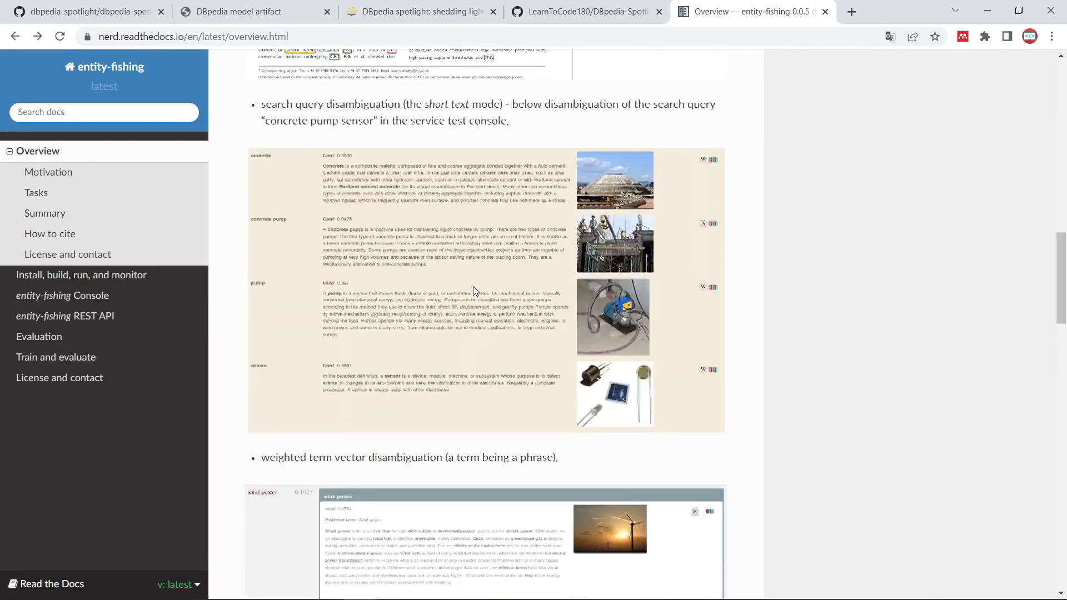
pyautogui.scroll(-3)
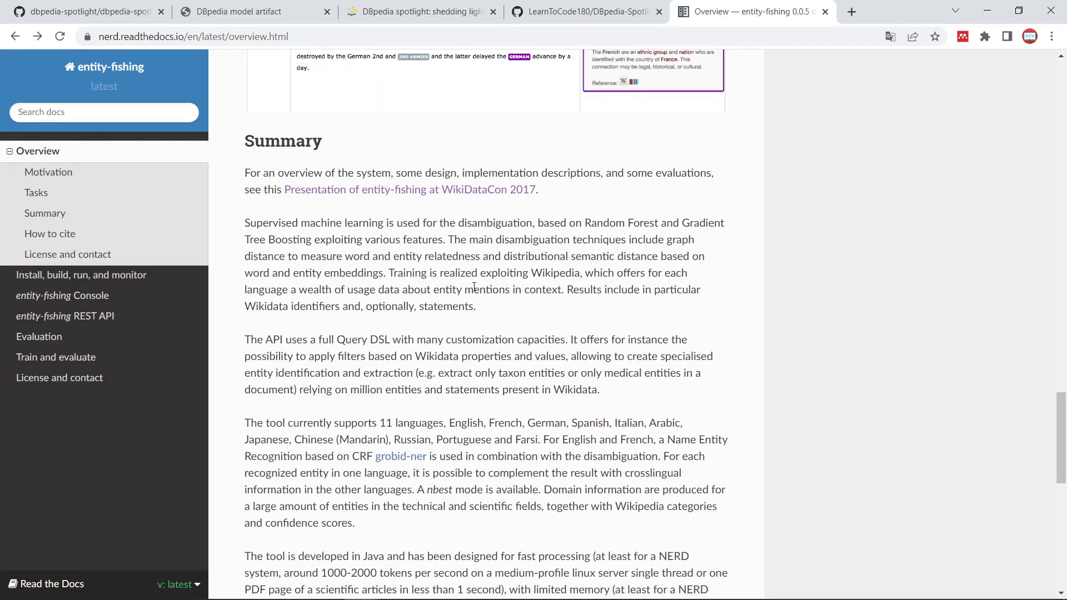
pyautogui.scroll(-3)
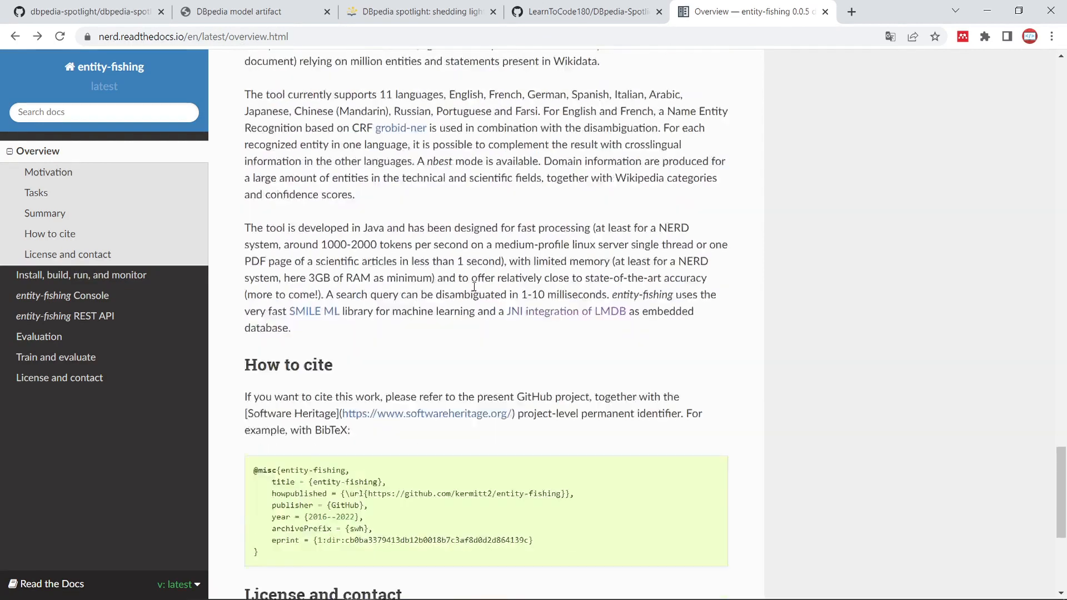
pyautogui.scroll(-3)
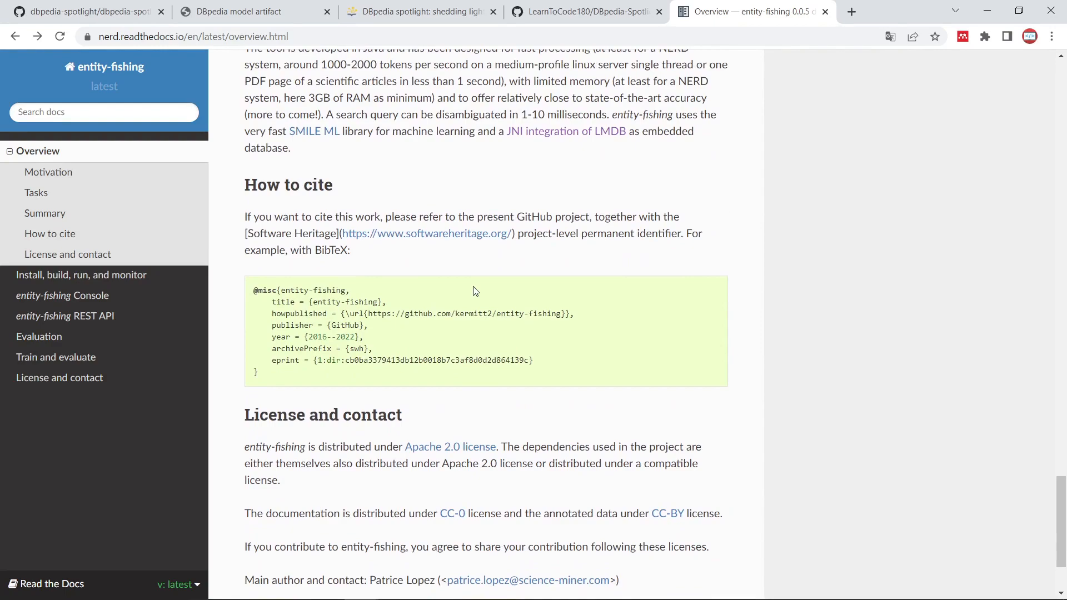
pyautogui.scroll(-3)
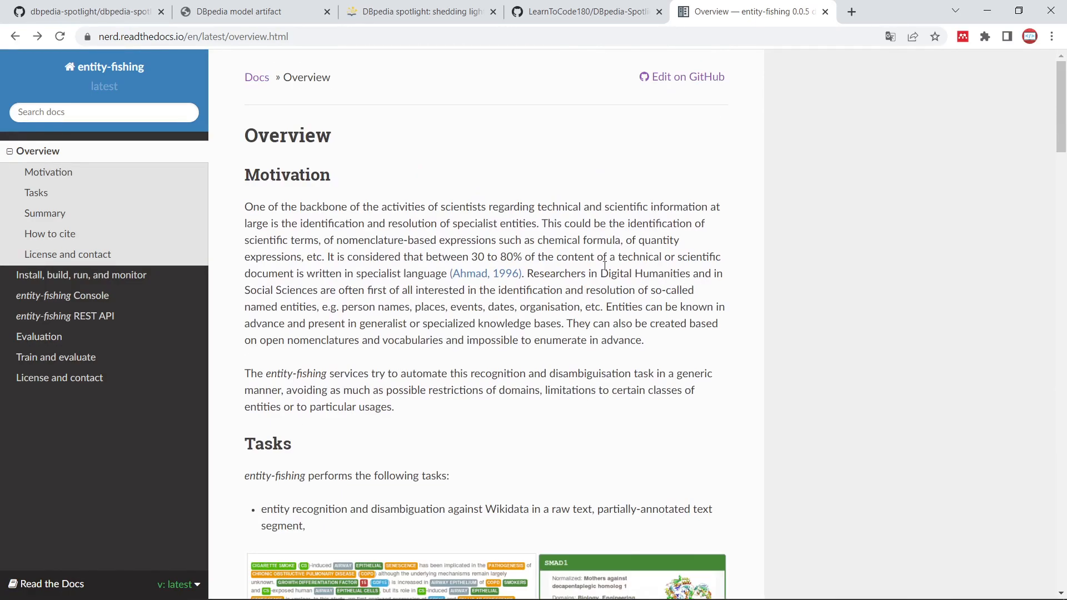
pyautogui.click(36, 193)
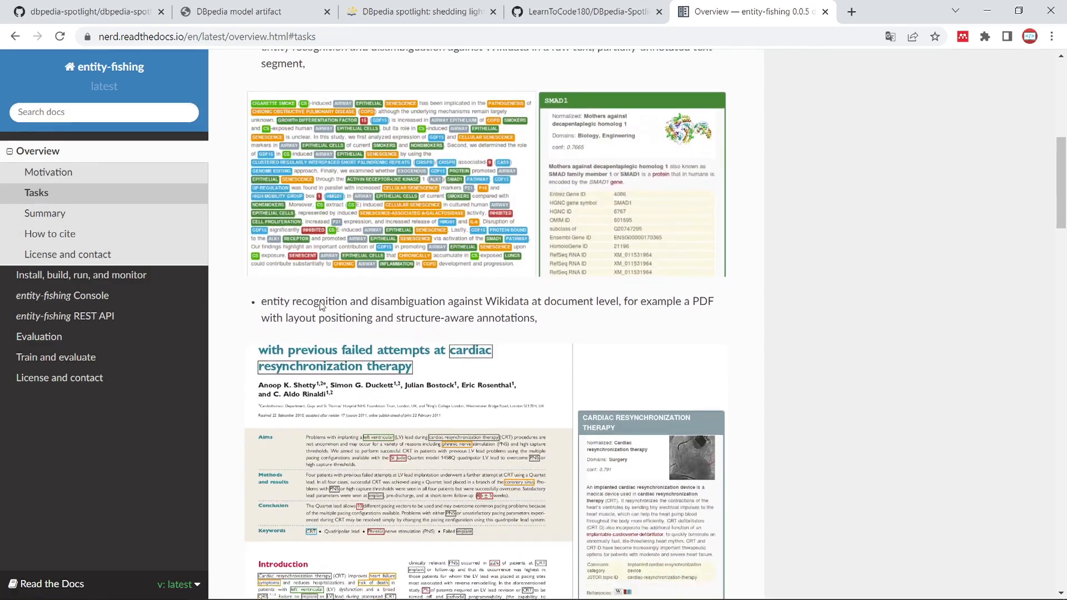
pyautogui.scroll(-3)
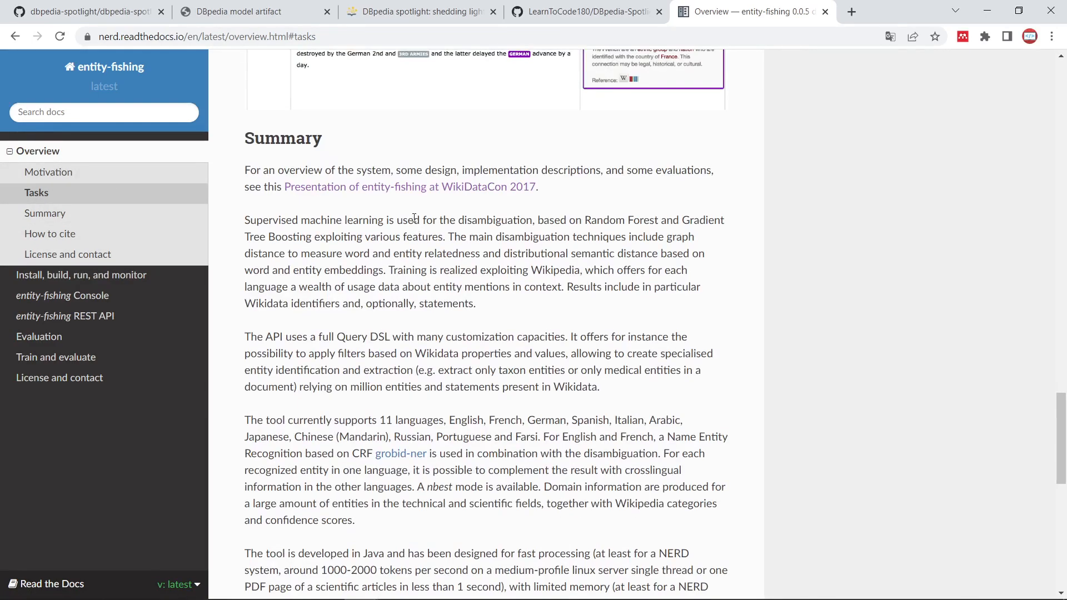
pyautogui.scroll(-3)
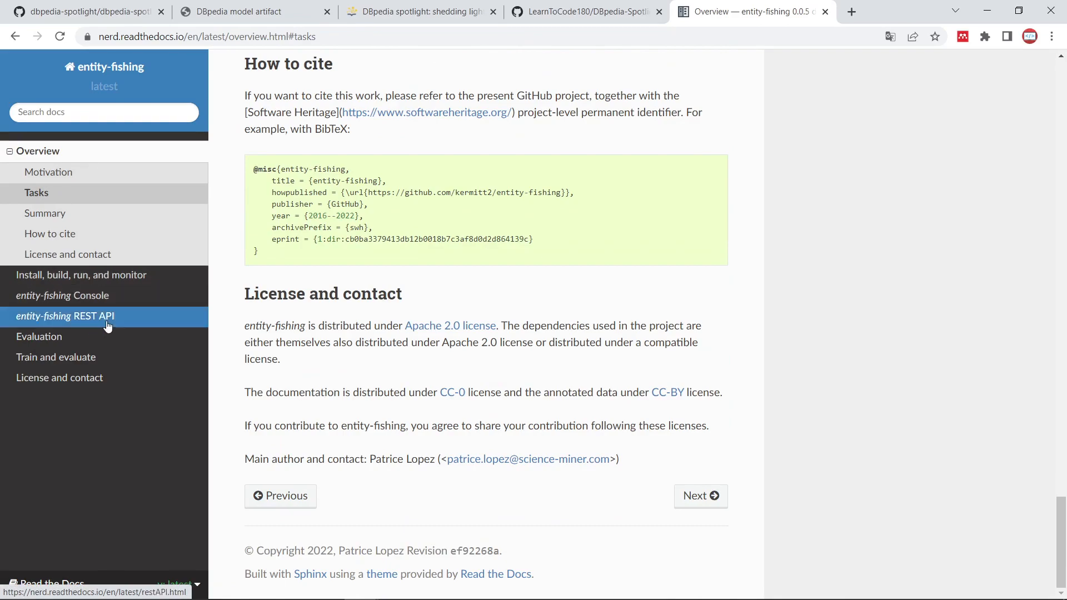
# - Review the REST API page's generic JSON query format and processSentence examples
pyautogui.click(64, 316)
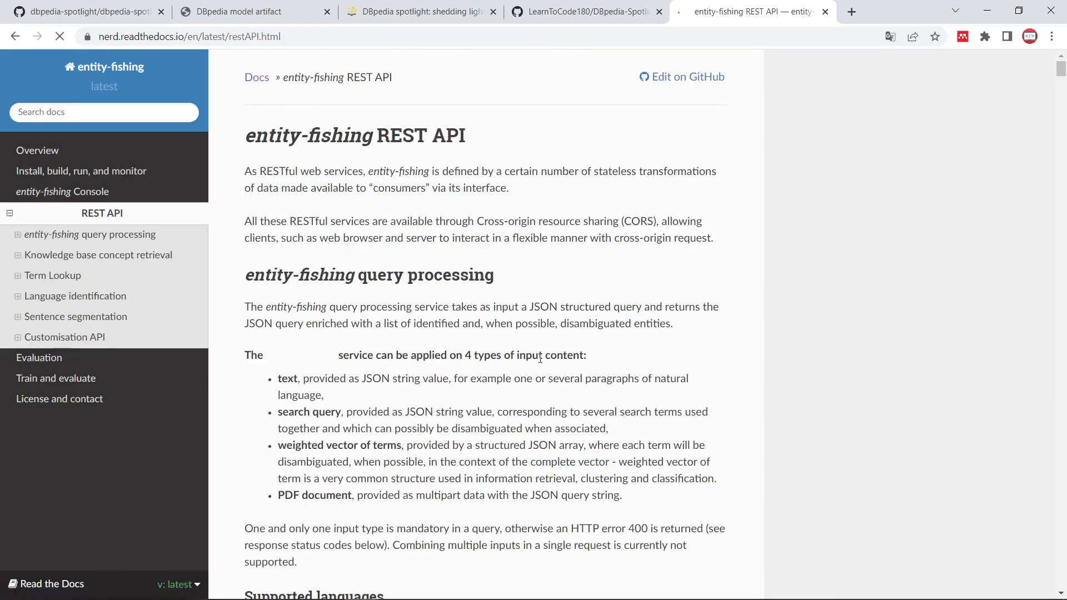
pyautogui.scroll(-3)
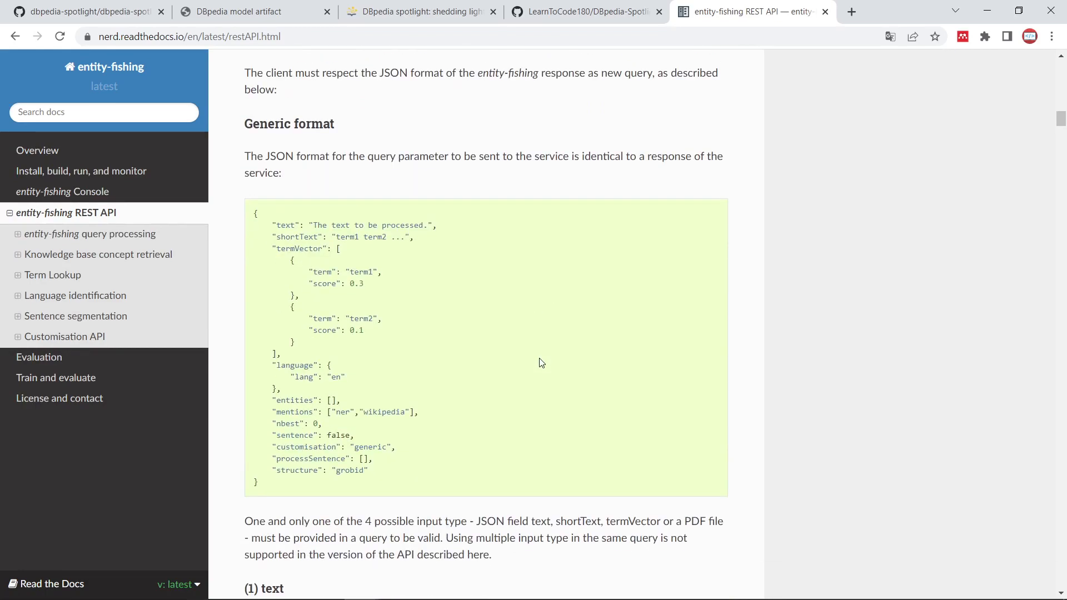
pyautogui.scroll(-3)
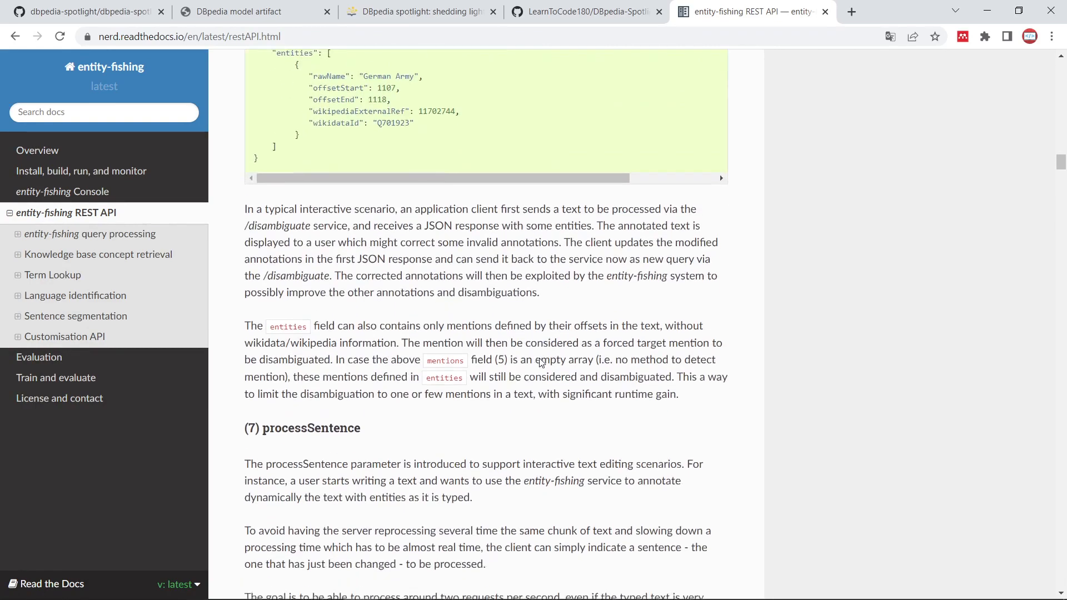
pyautogui.scroll(3)
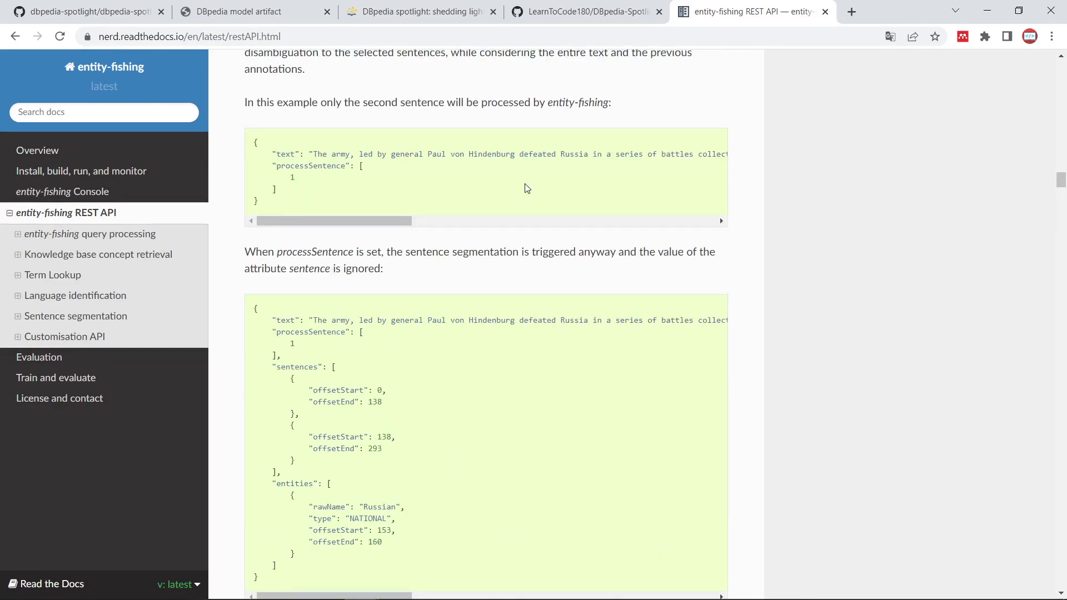
pyautogui.scroll(-3)
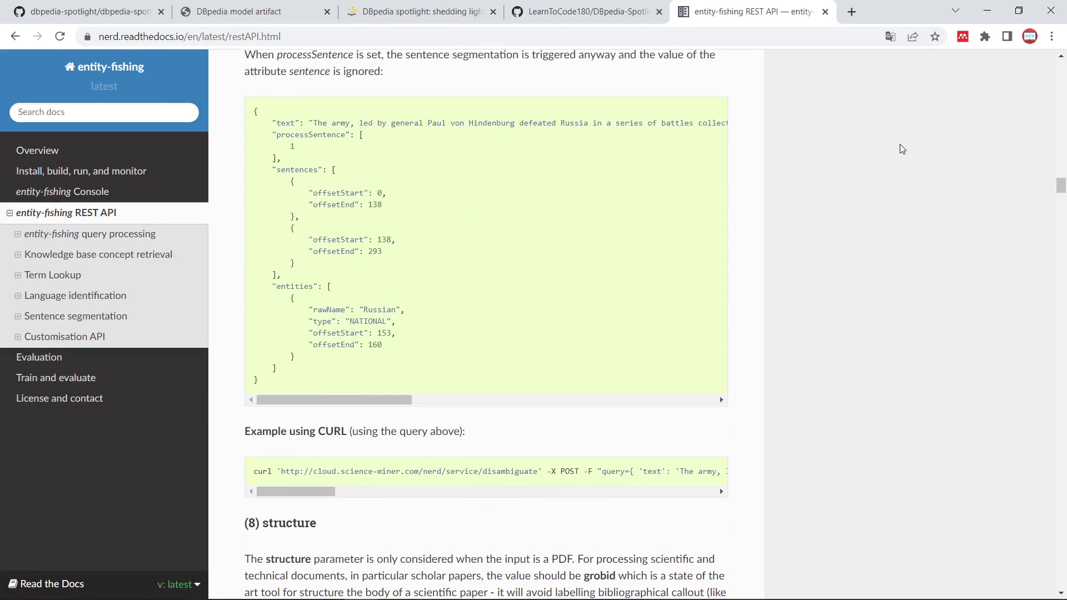
pyautogui.moveTo(733, 197)
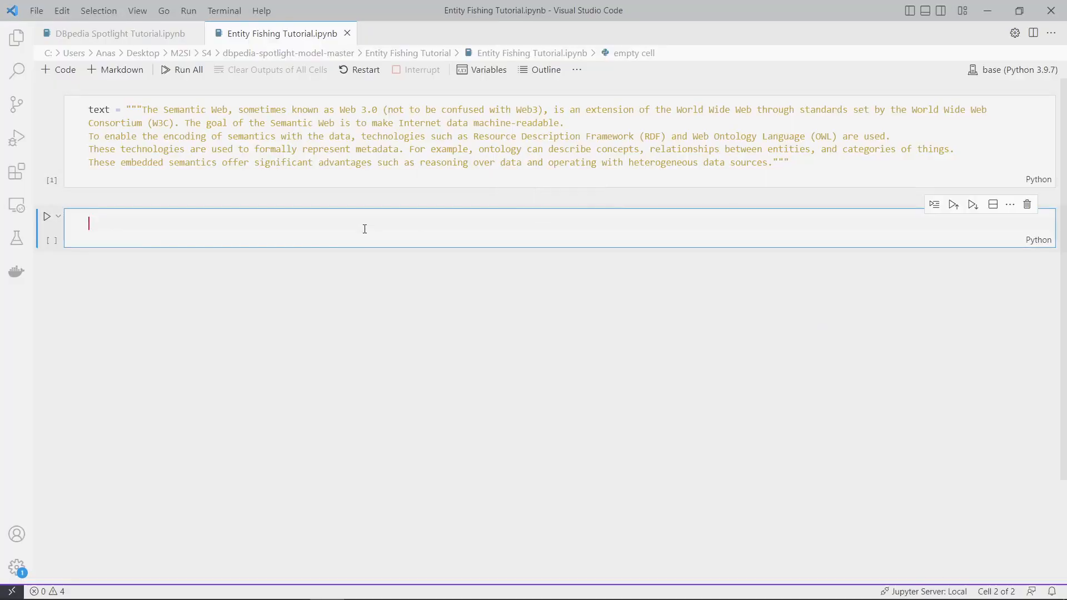
# - Write 'from nerd import nerd_client' in the second cell, correcting nerd.client to nerd_client
pyautogui.write('from nerd')
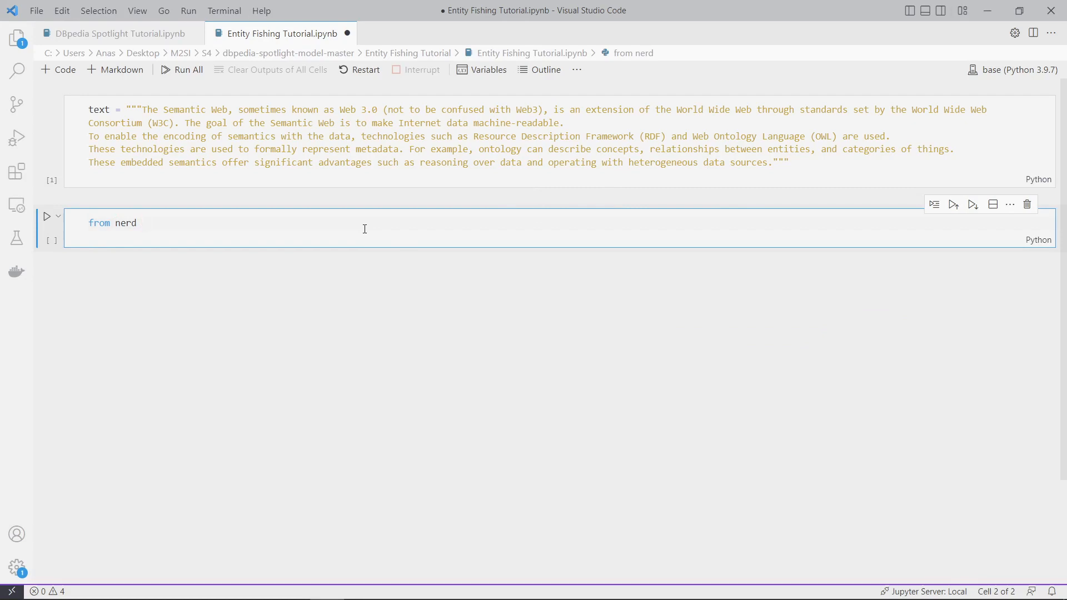
pyautogui.write('import')
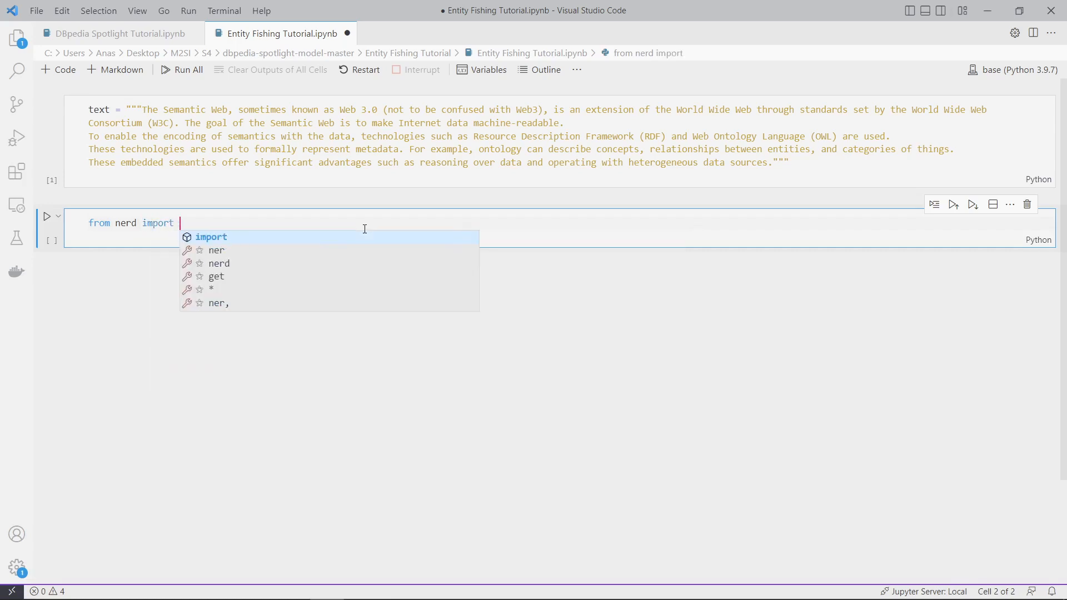
pyautogui.write('nerd.client')
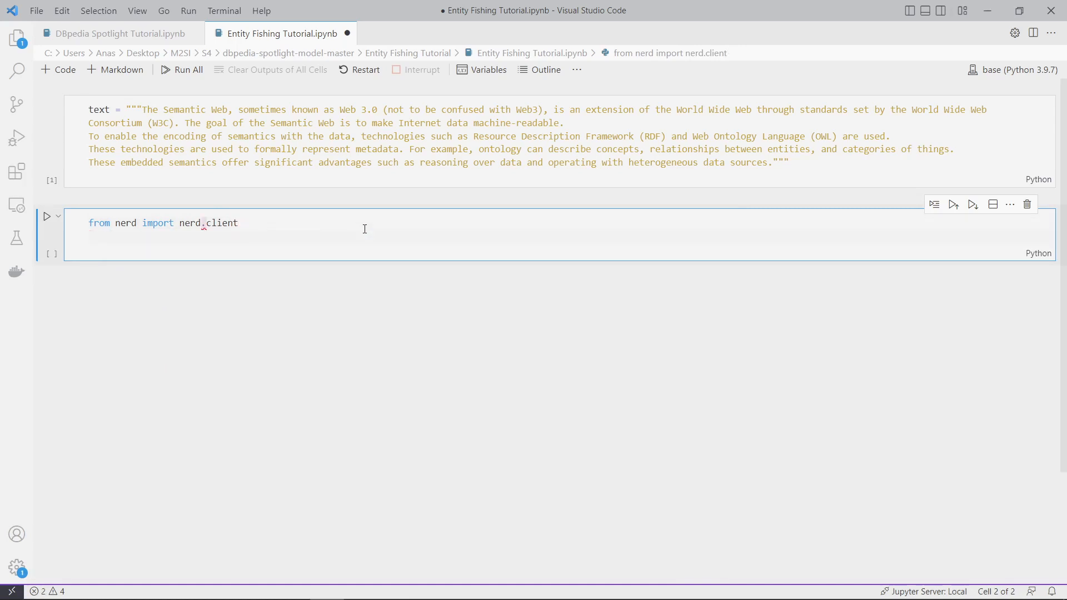
pyautogui.write('client = n')
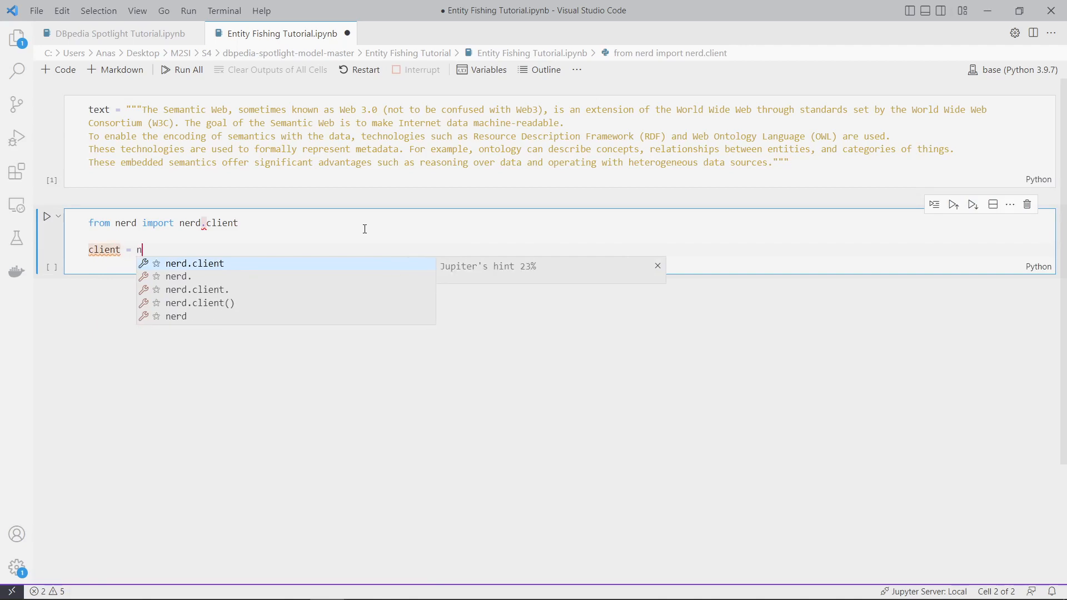
pyautogui.click(193, 263)
pyautogui.write('_')
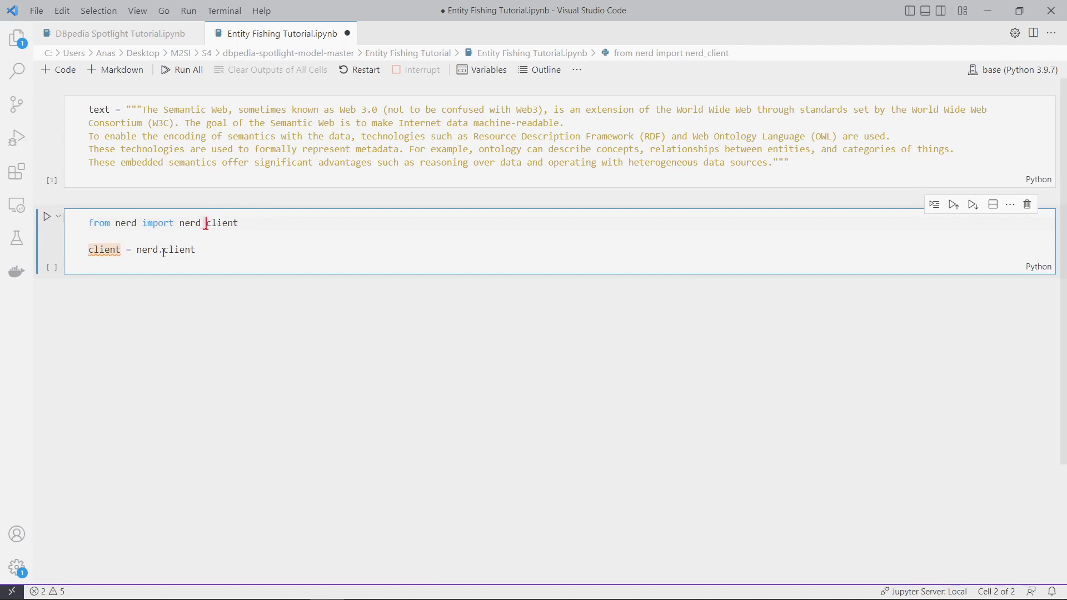
pyautogui.press('Backspace')
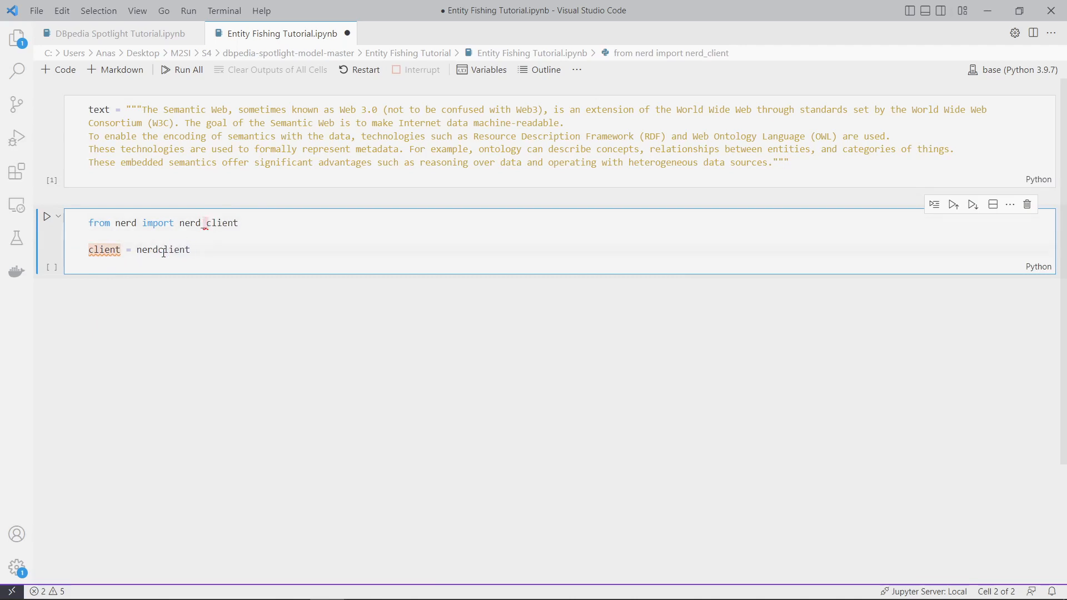
pyautogui.write(')')
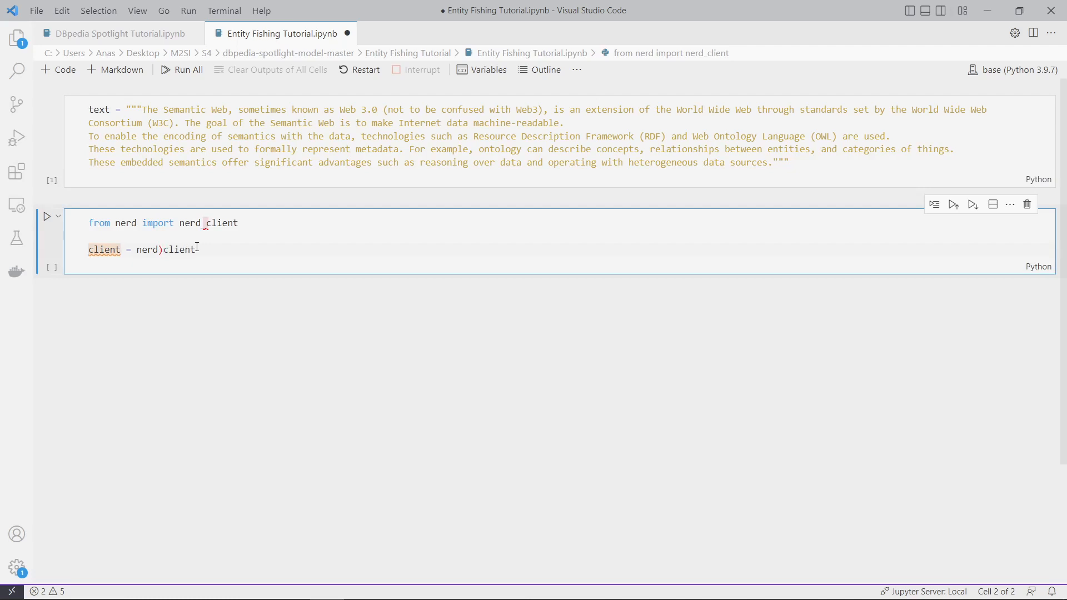
# - Add 'client = nerd_client.NerdClient()' and run the cell
pyautogui.write('nerd_client')
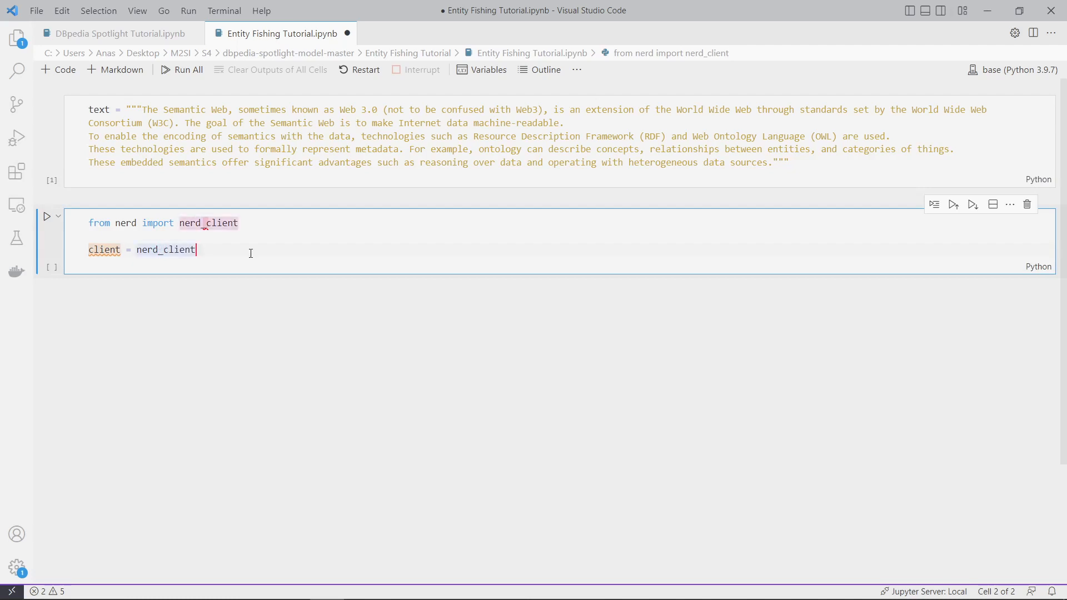
pyautogui.write('.')
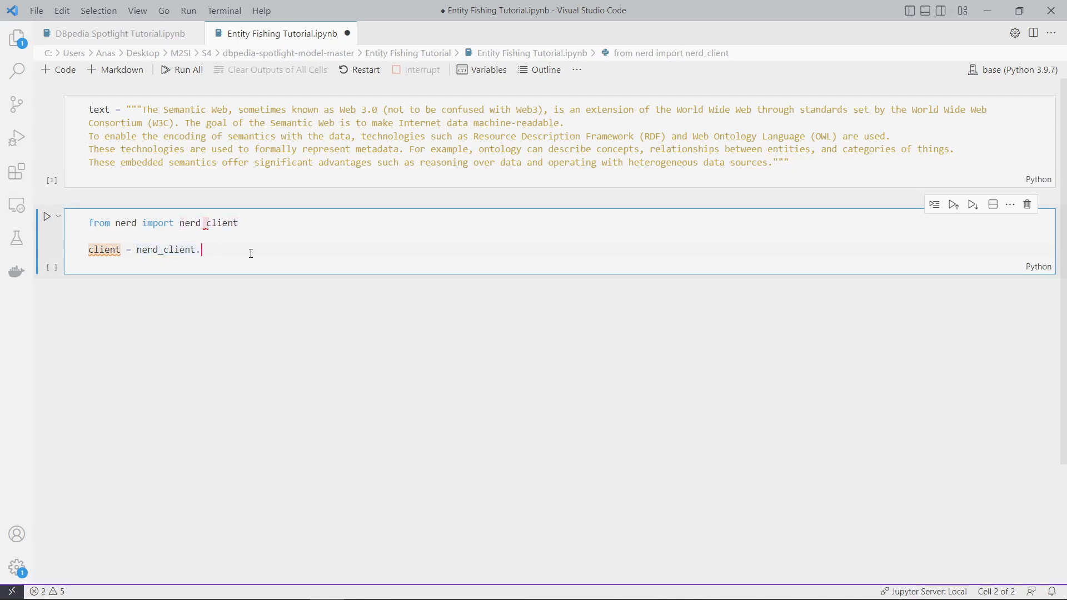
pyautogui.write('NerdClient')
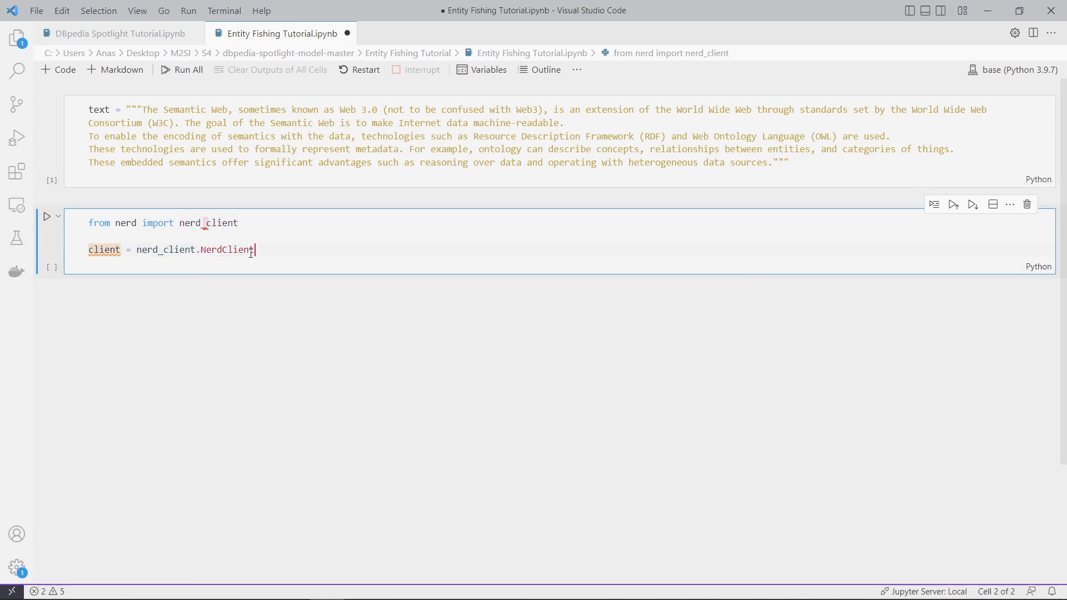
pyautogui.write('()')
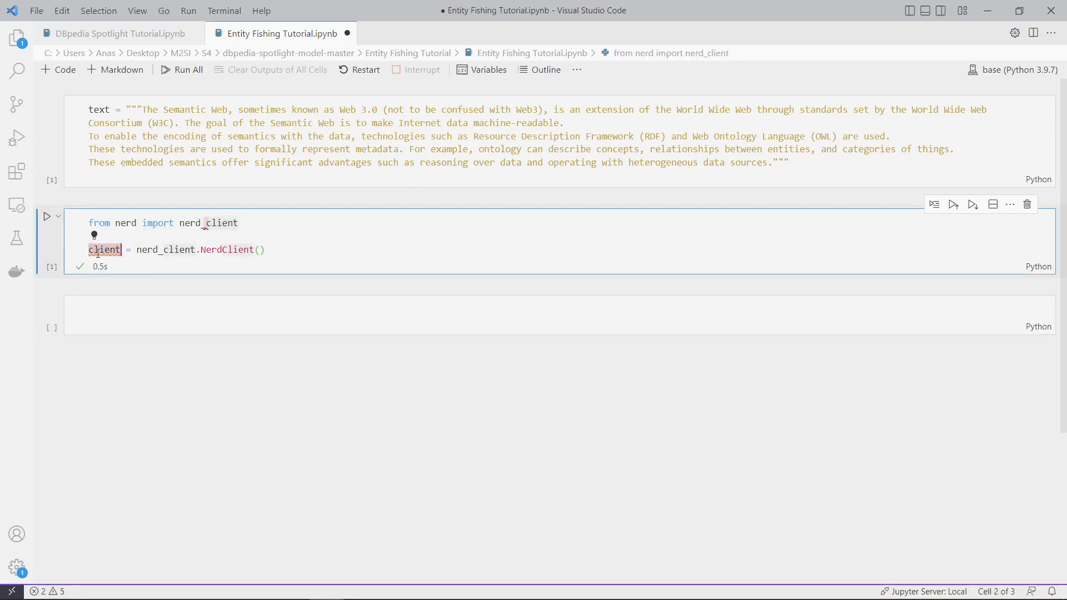
# - Write 'annotations = client.disambiguate_' in the third cell and browse the method suggestions
pyautogui.click(171, 313)
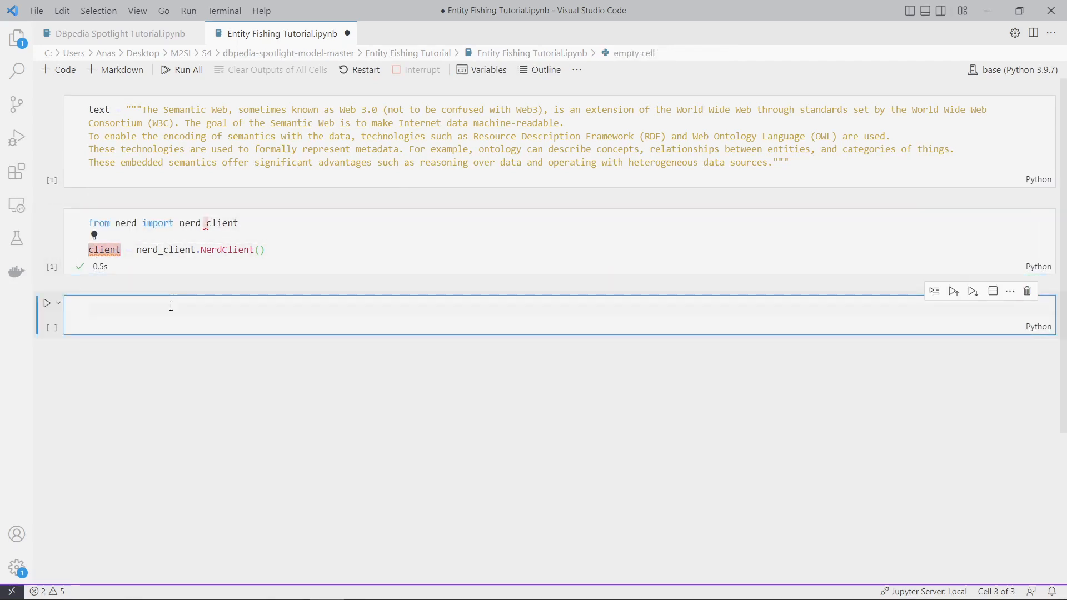
pyautogui.write('a')
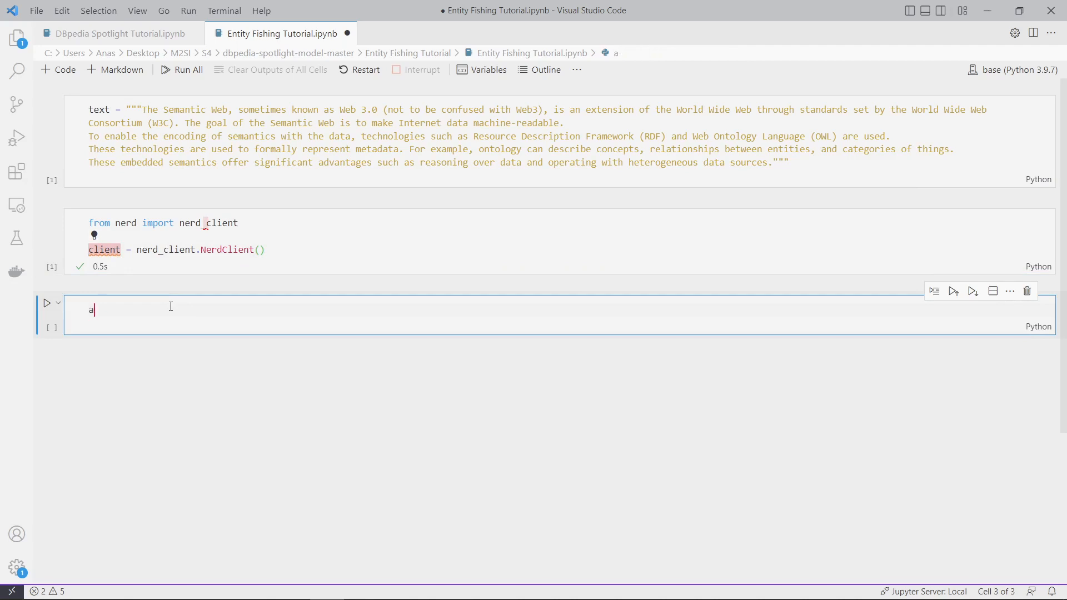
pyautogui.write('nnotation =')
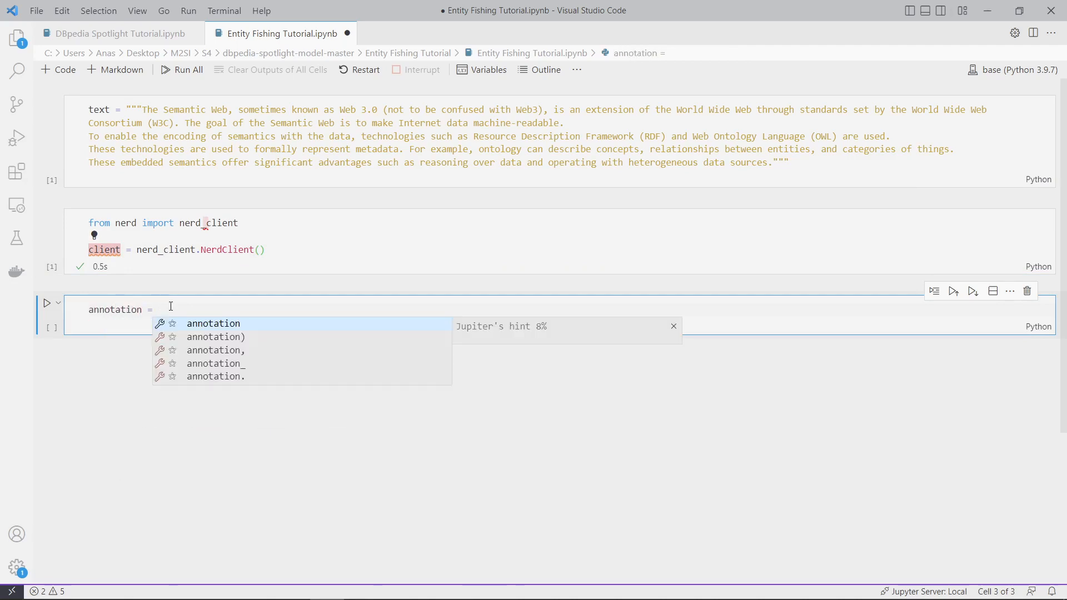
pyautogui.write('s')
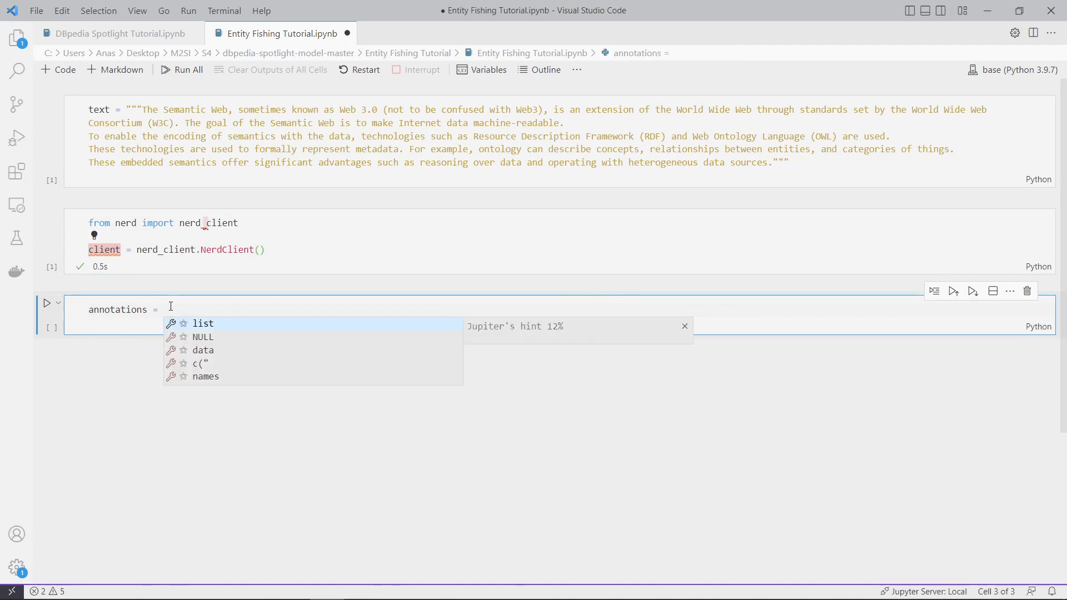
pyautogui.write('client.')
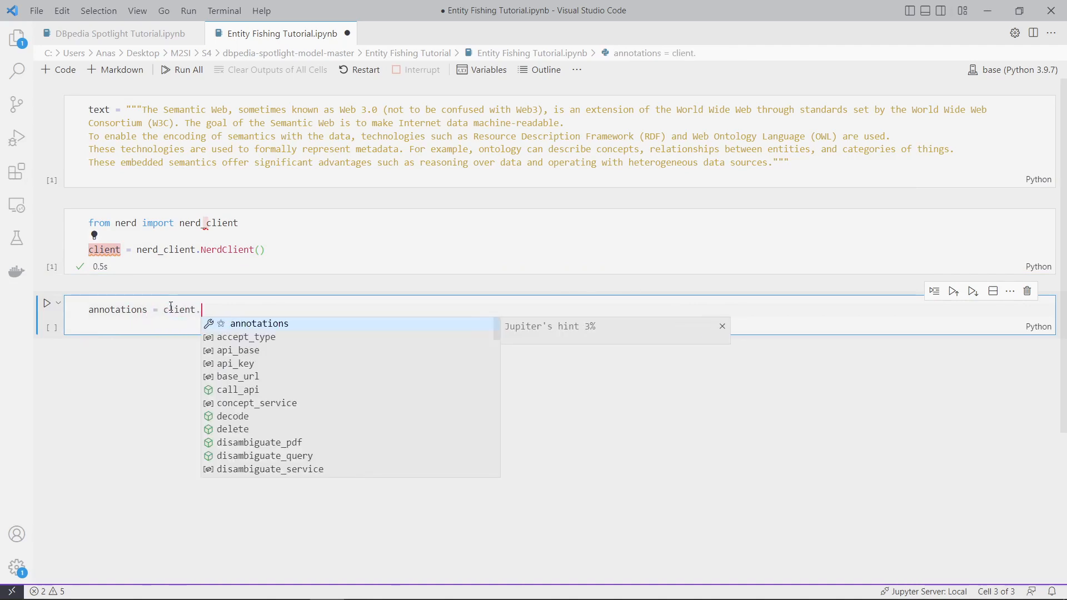
pyautogui.write('disambiguate')
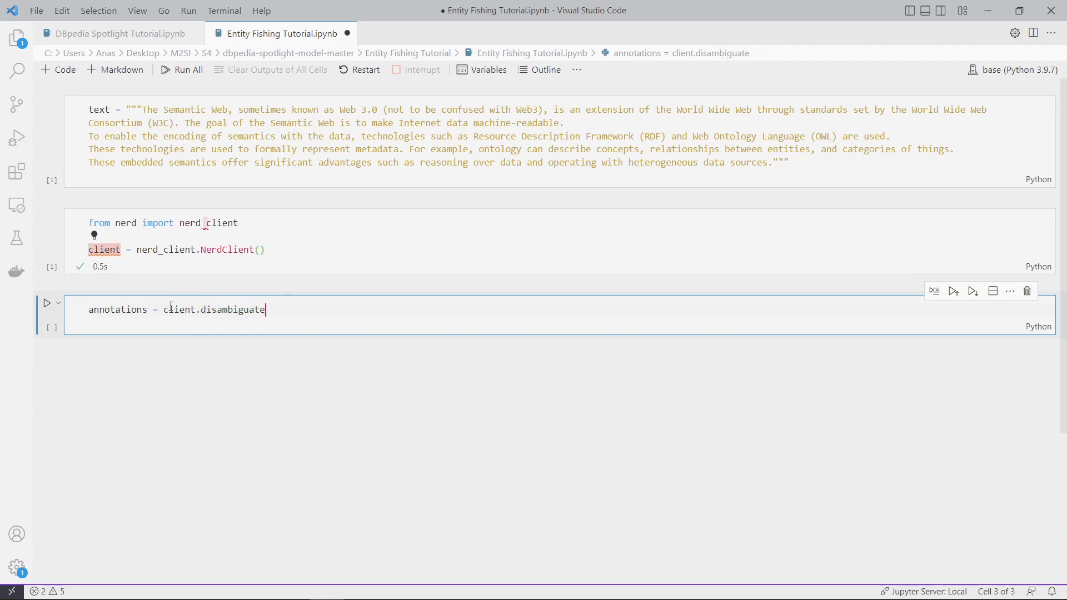
pyautogui.write('_')
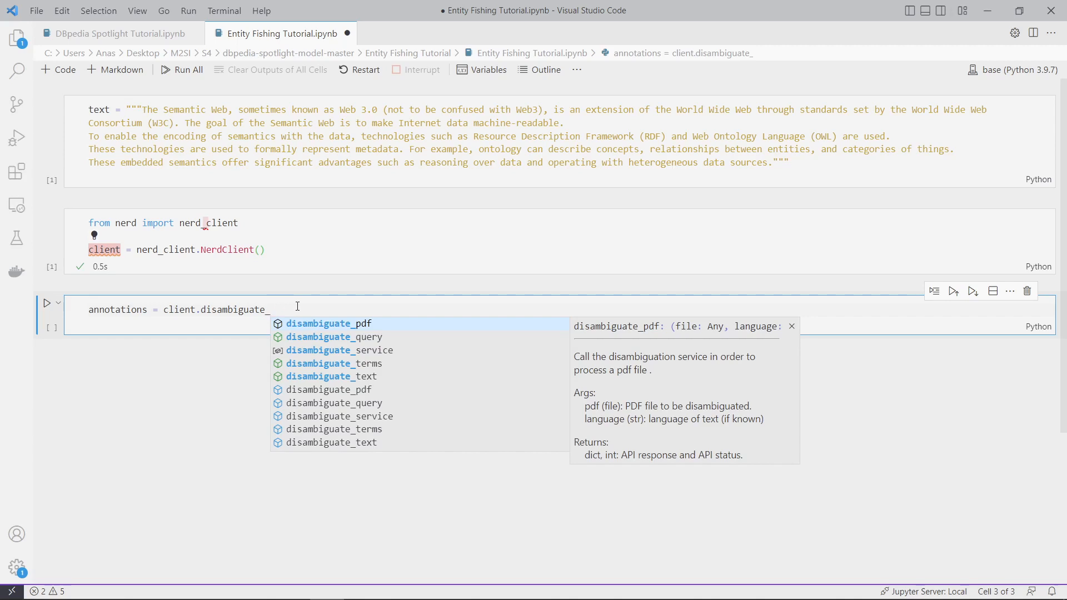
pyautogui.moveTo(321, 309)
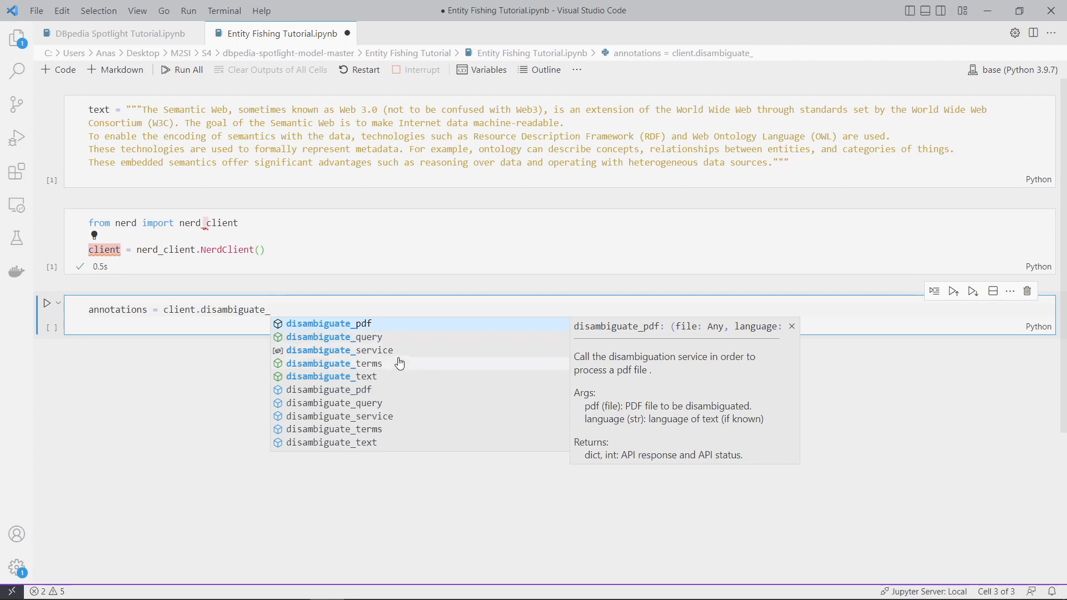
pyautogui.moveTo(385, 368)
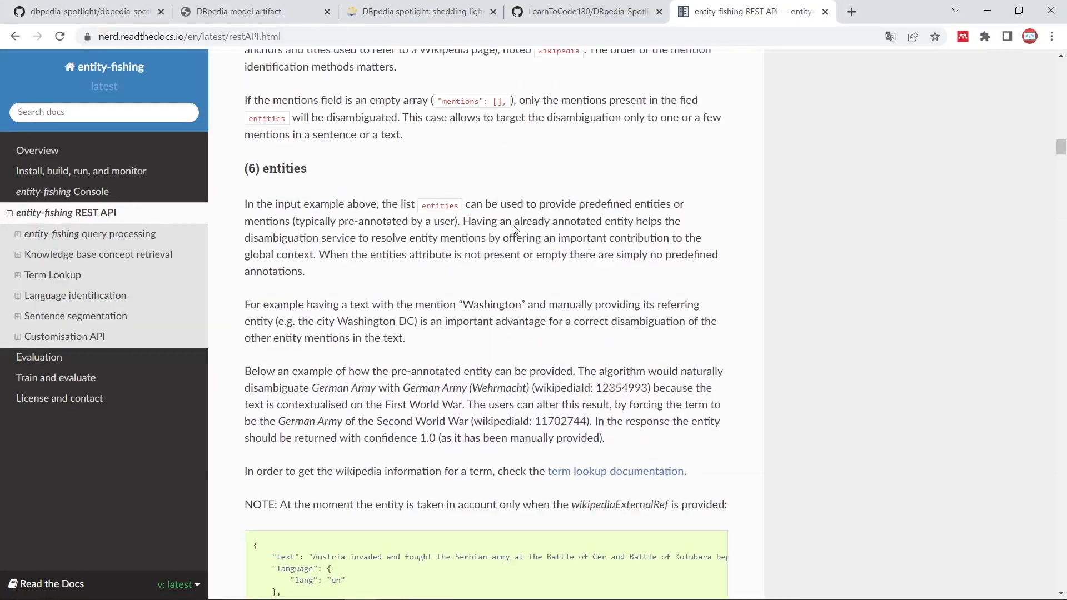
pyautogui.scroll(-3)
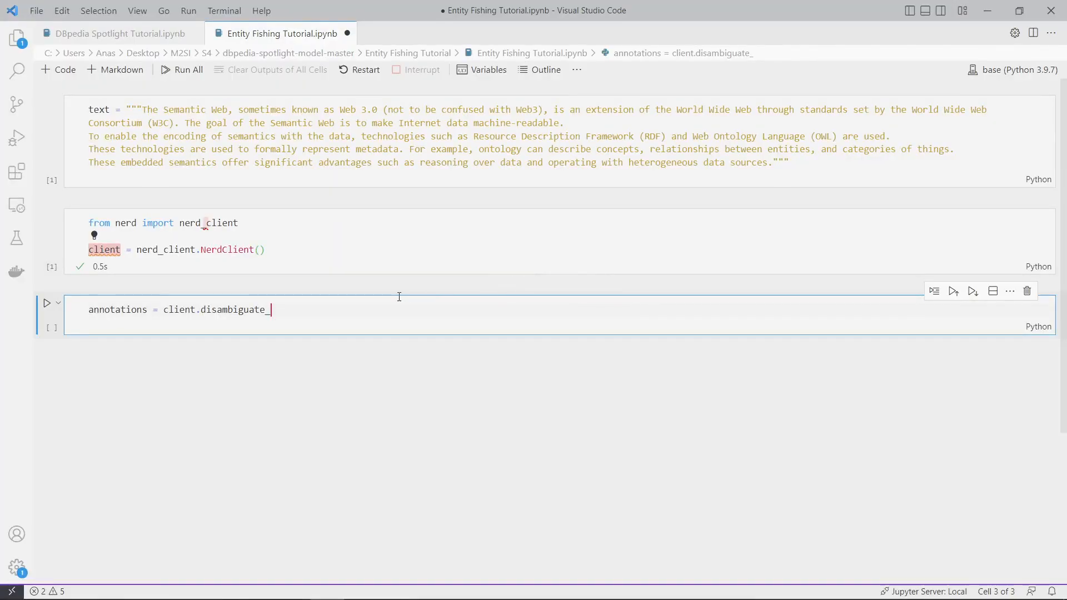
# - Complete client.disambiguate_text(text), run the text-defining cell after the NameError, and rerun it
pyautogui.write('text')
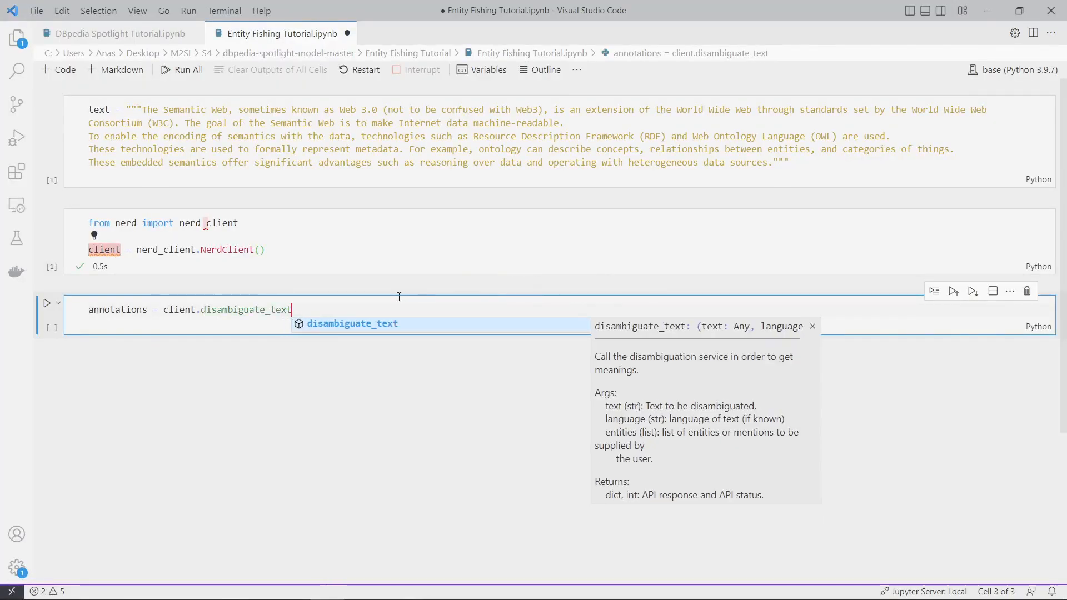
pyautogui.write('(')
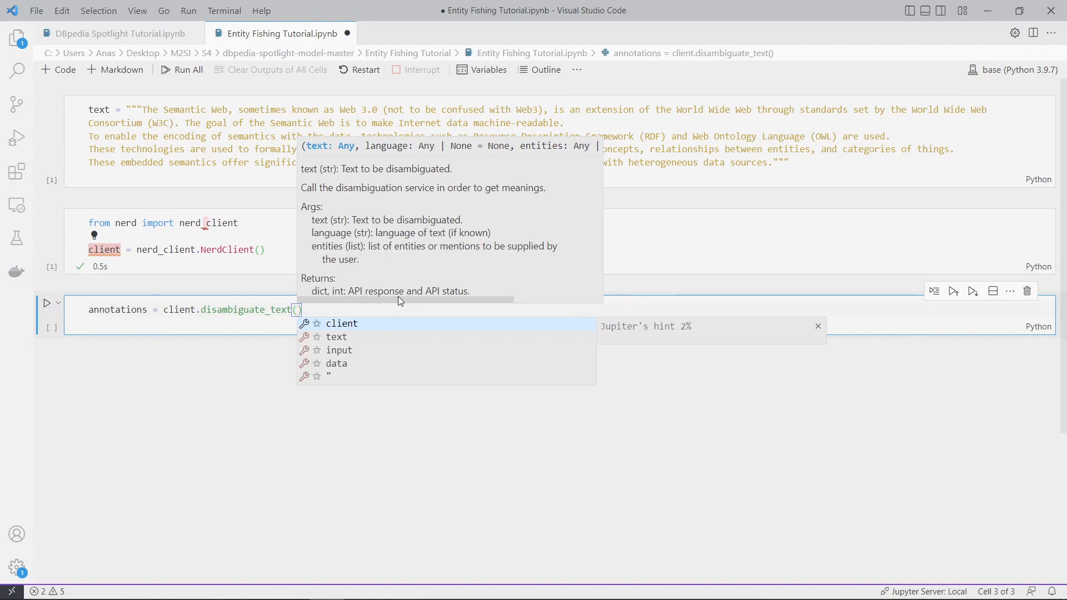
pyautogui.write('text')
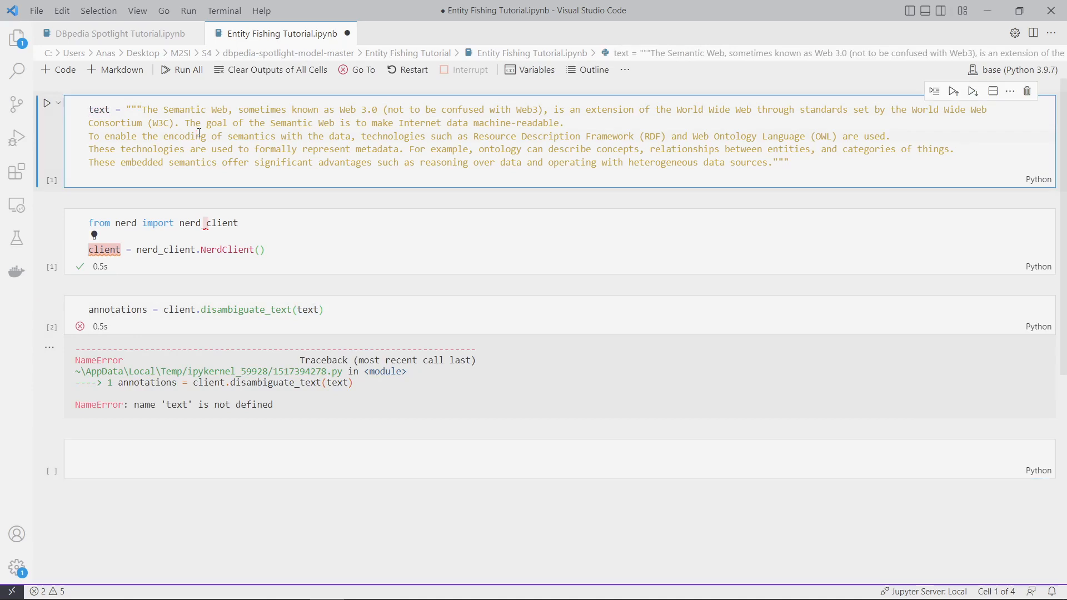
pyautogui.click(47, 103)
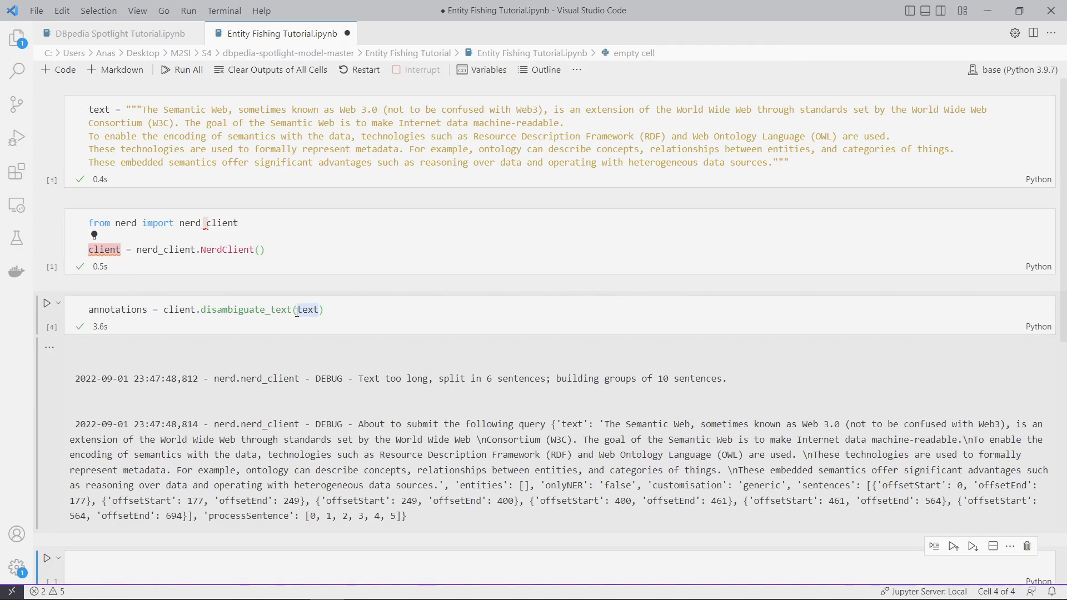
pyautogui.scroll(-3)
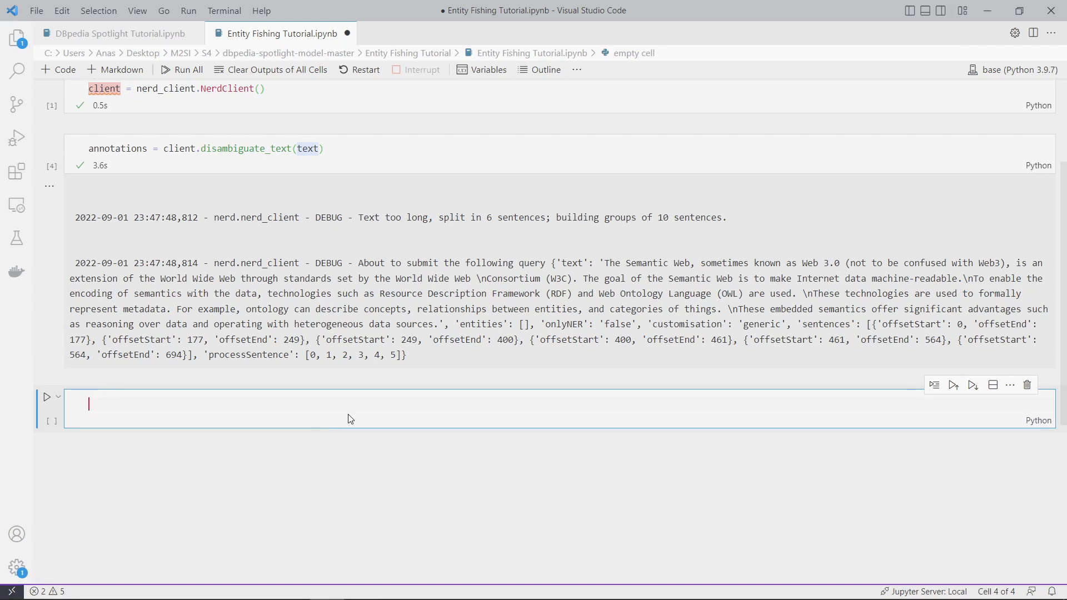
# - Check len(annotations) is 2, show annotations[1] as 200, then display annotations[0]
pyautogui.write('type')
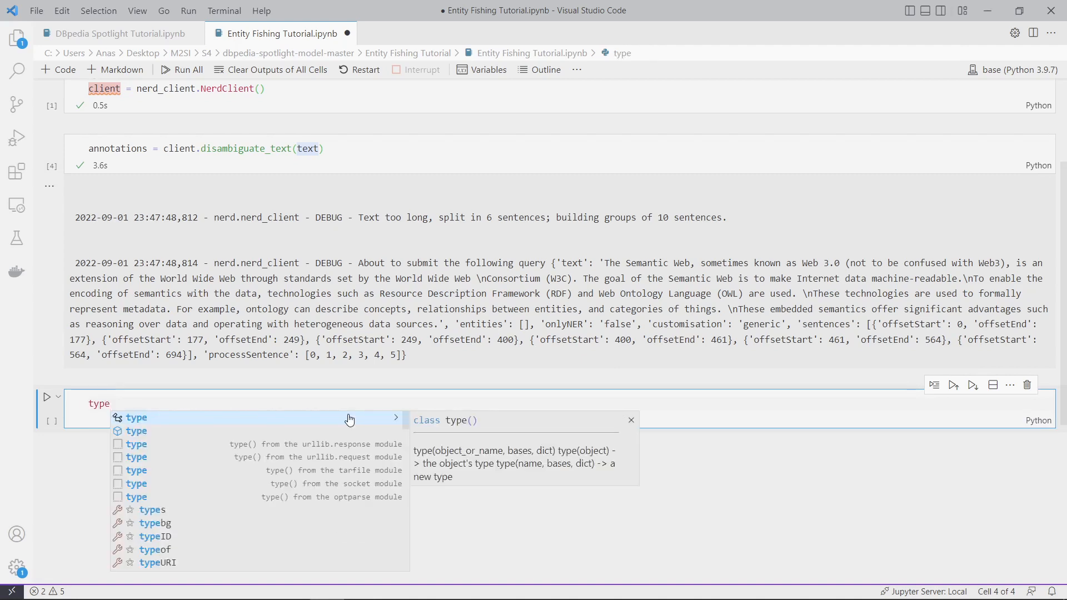
pyautogui.write('(annotations')
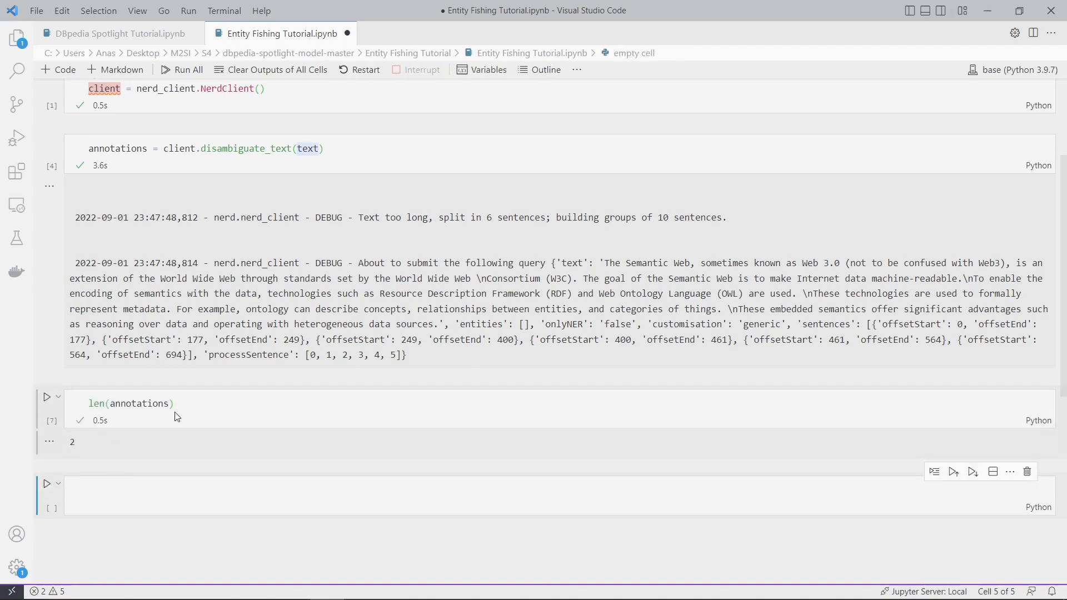
pyautogui.click(136, 403)
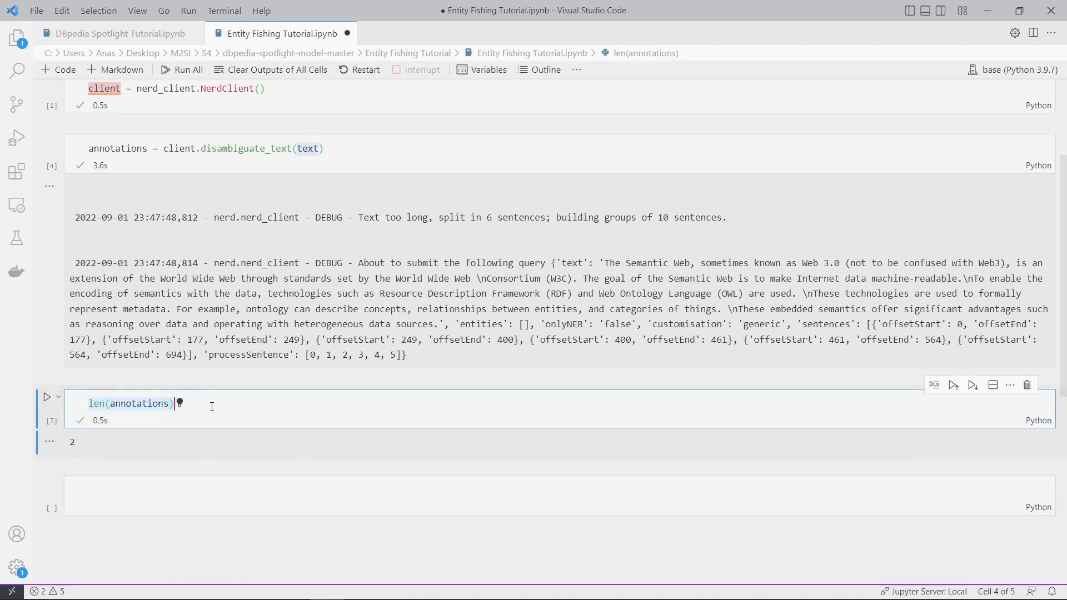
pyautogui.write('annota')
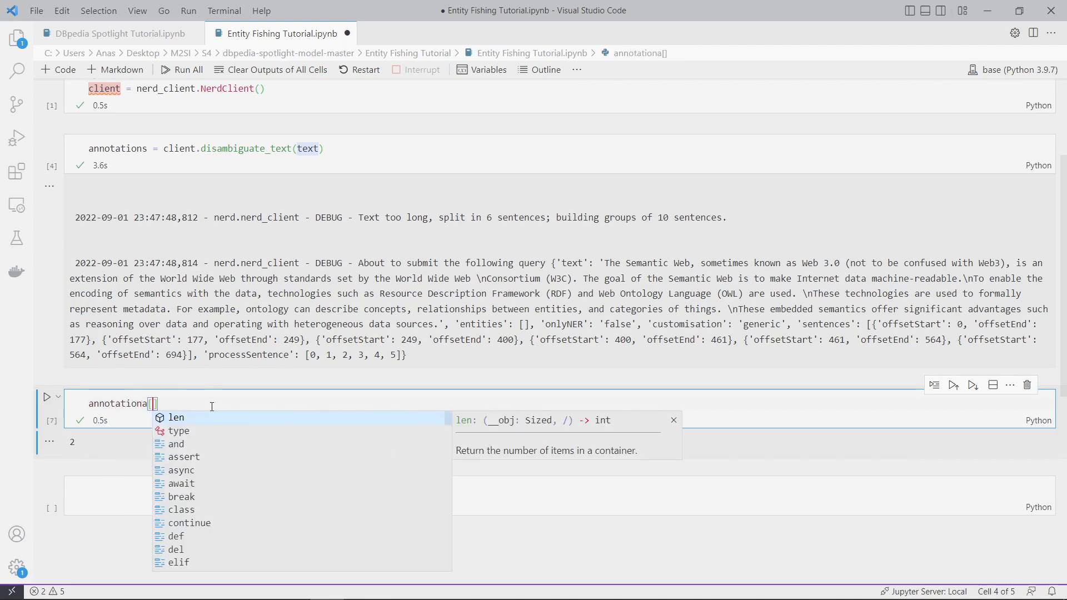
pyautogui.write('2')
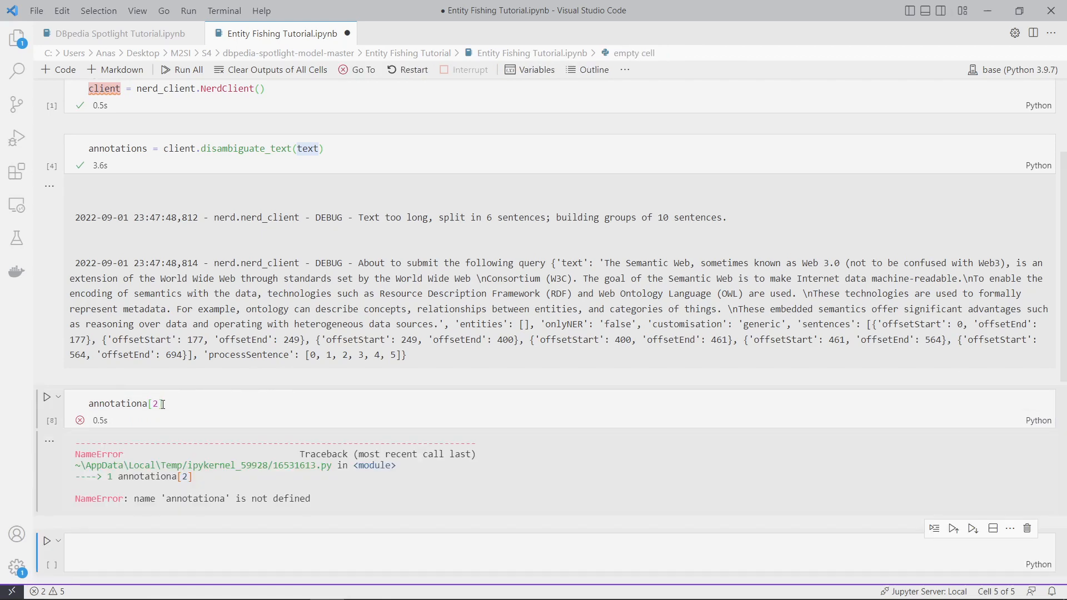
pyautogui.click(157, 403)
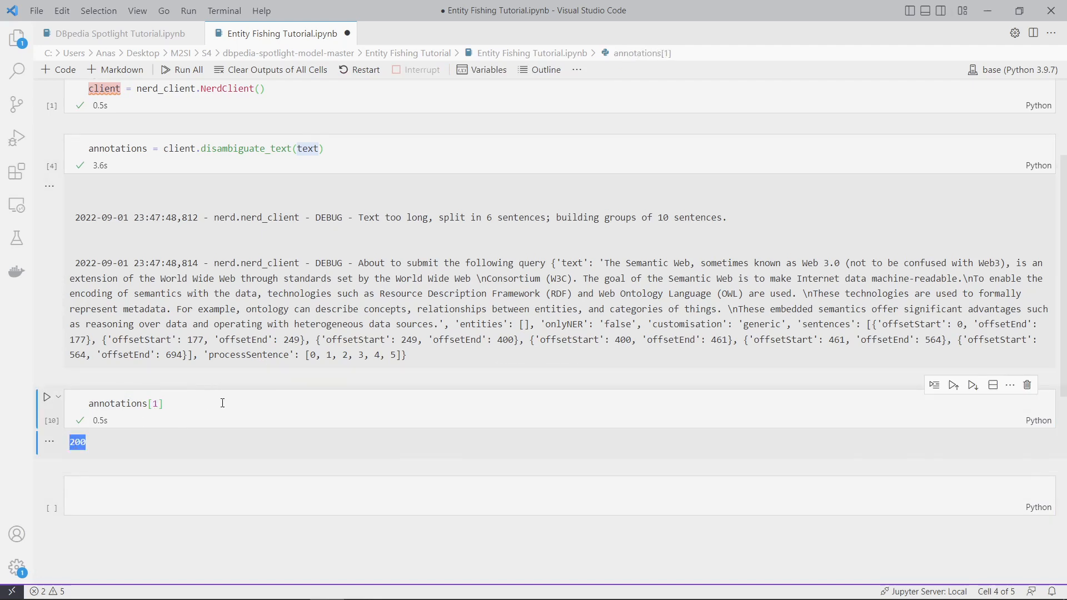
pyautogui.click(154, 403)
pyautogui.write('0')
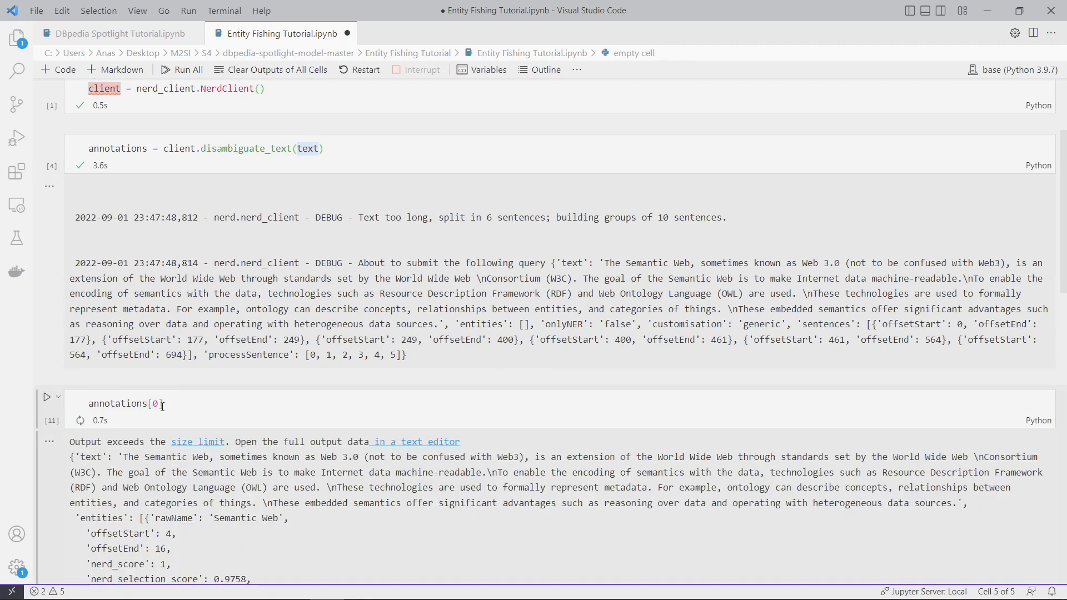
pyautogui.scroll(-3)
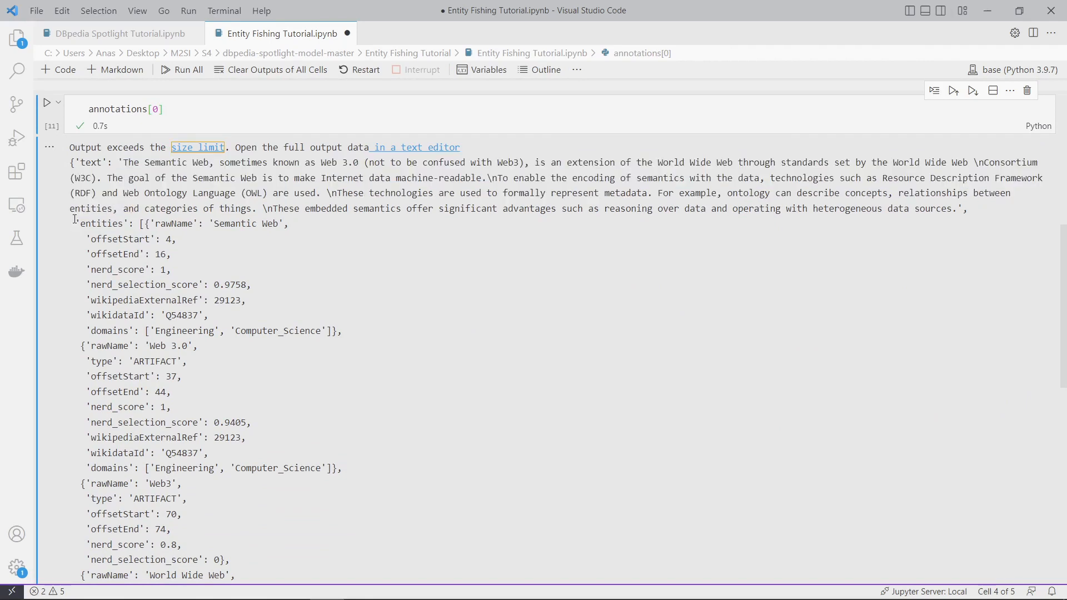
pyautogui.doubleClick(102, 224)
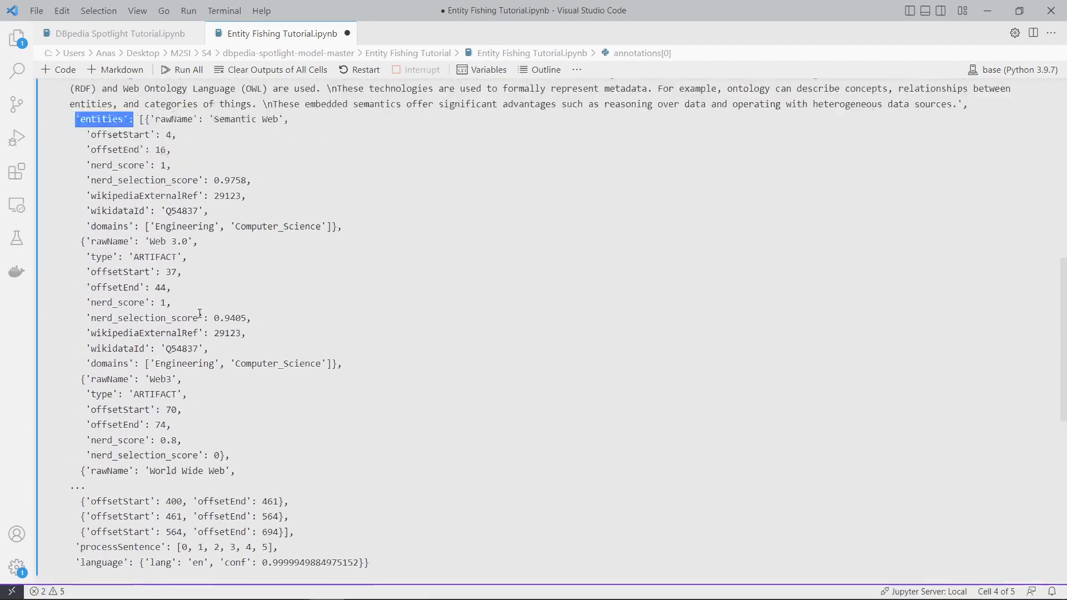
pyautogui.scroll(-3)
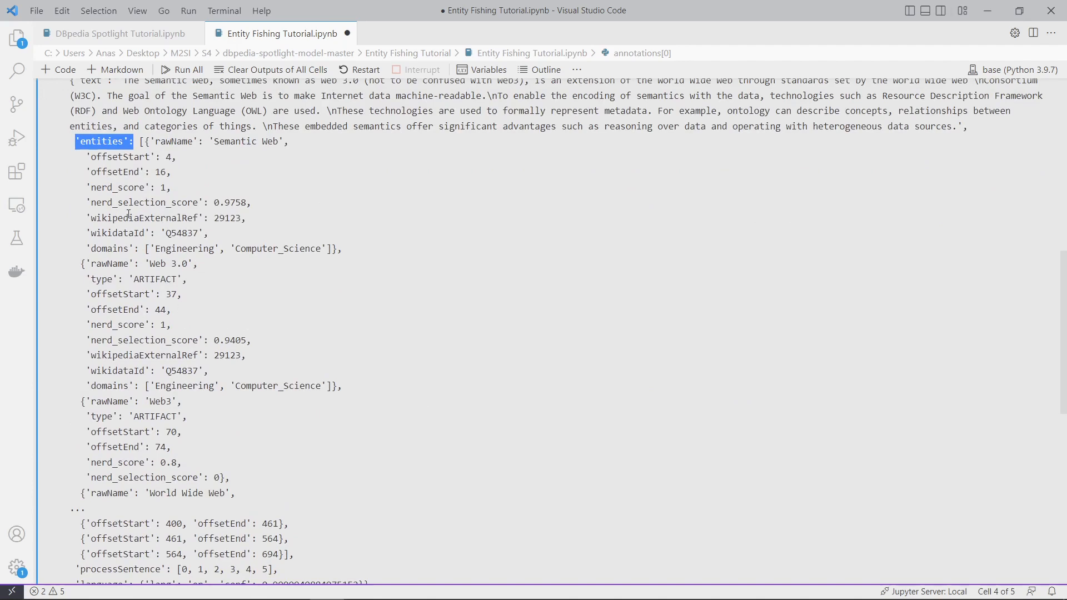
pyautogui.moveTo(89, 157); pyautogui.dragTo(170, 171)
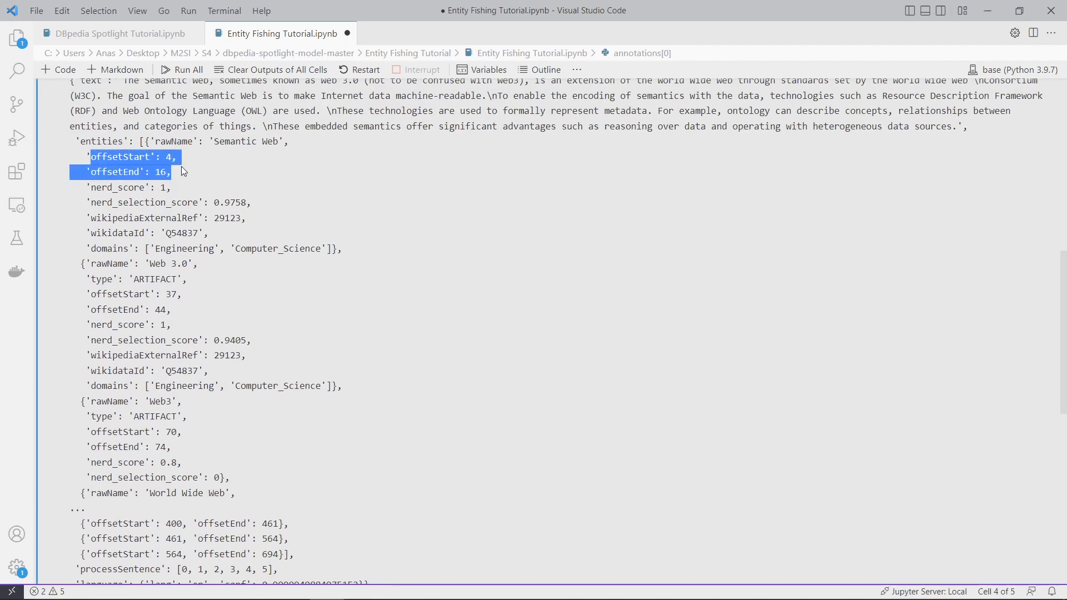
pyautogui.doubleClick(191, 232)
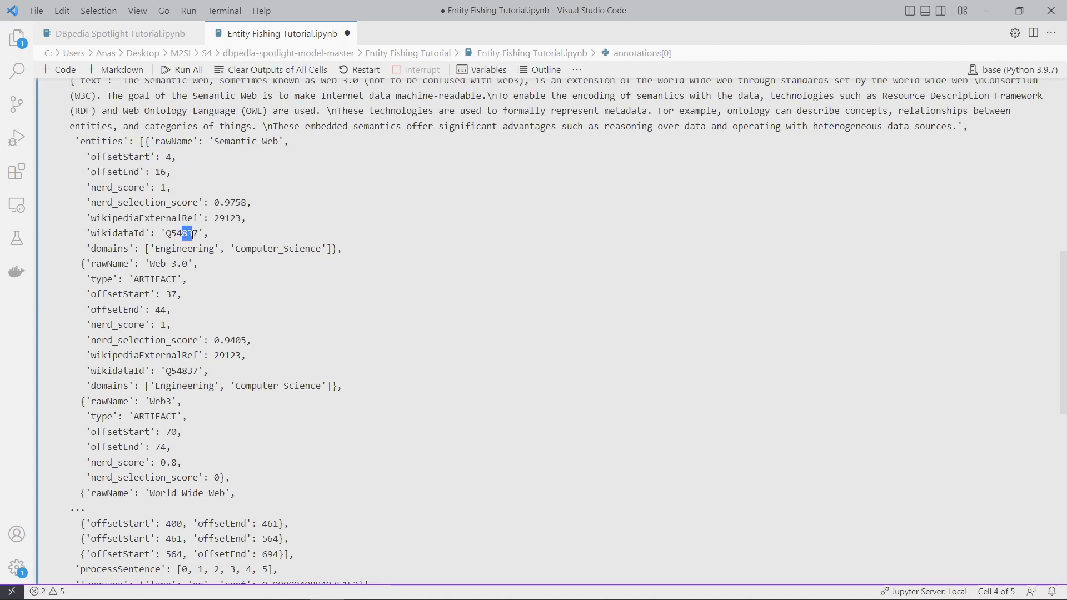
pyautogui.doubleClick(182, 233)
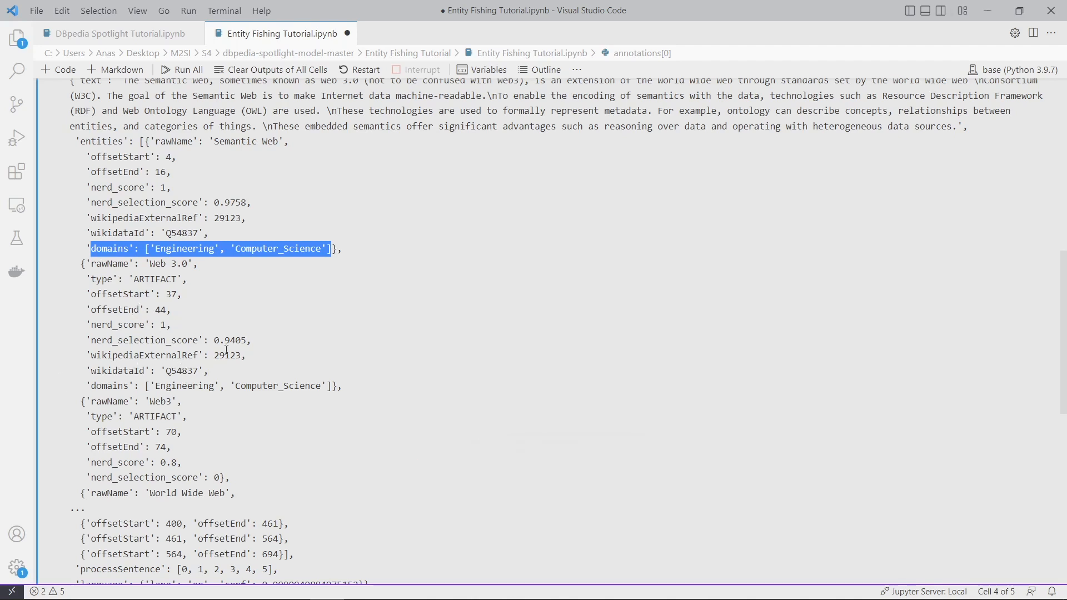
pyautogui.doubleClick(181, 370)
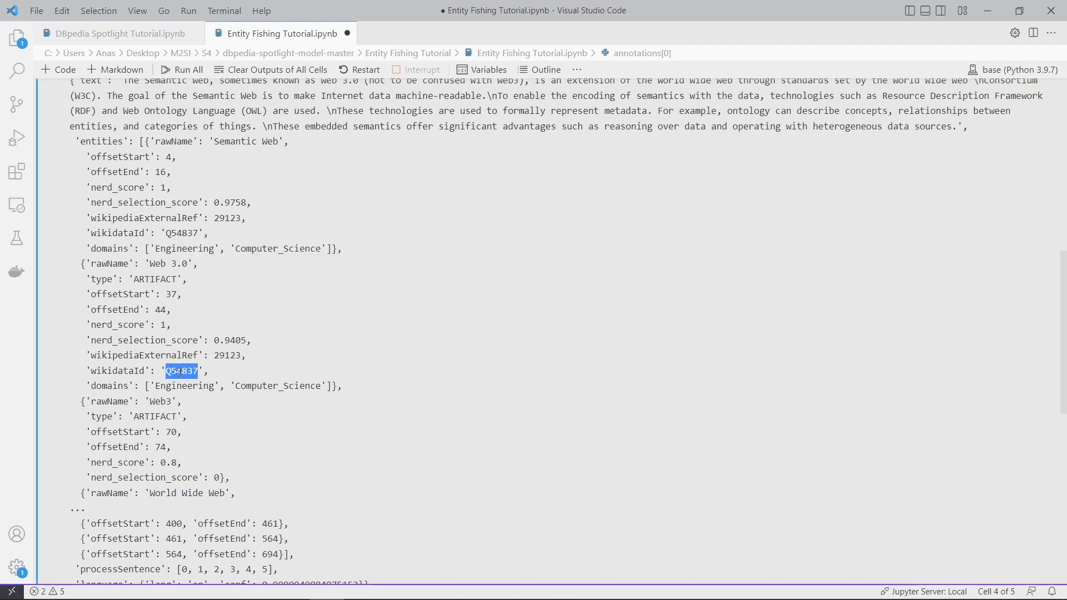
pyautogui.click(749, 12)
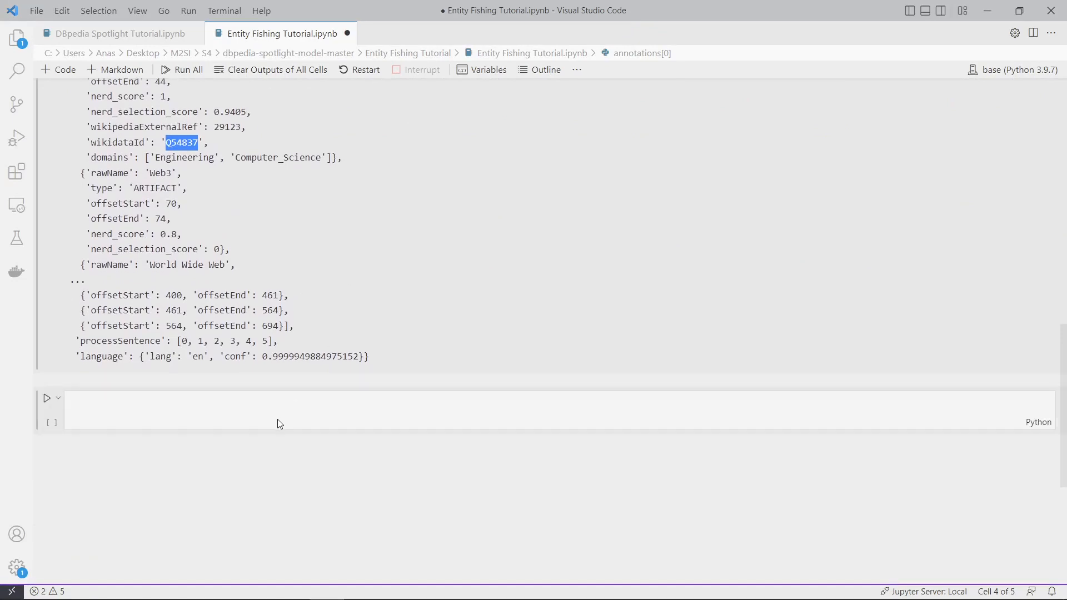
# - Enter wikidata.org/wiki/Q54837 in the empty cell and follow the link
pyautogui.write('wik')
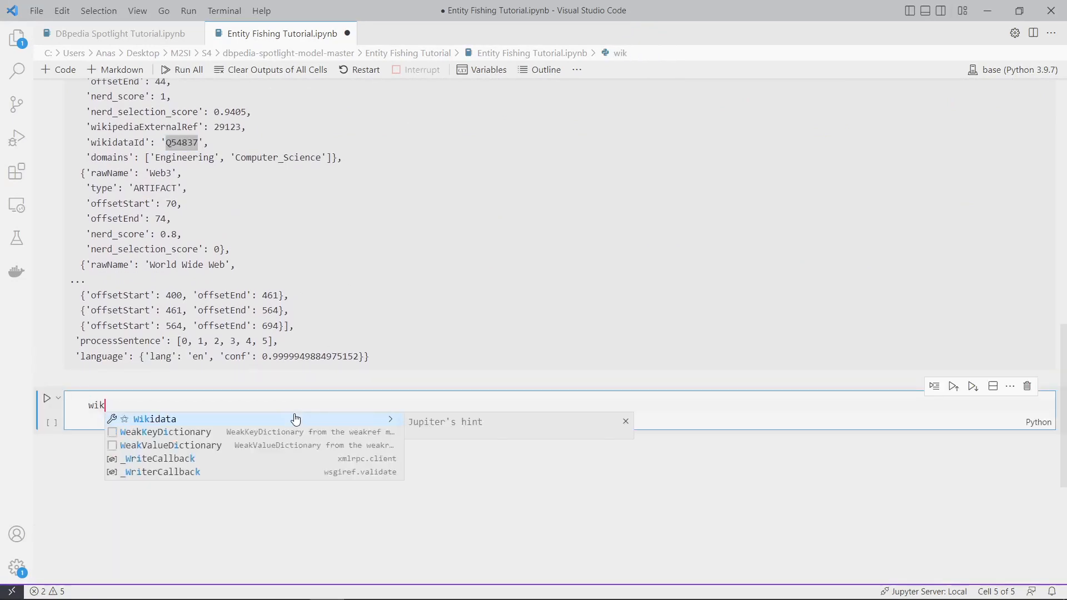
pyautogui.write('data.ort')
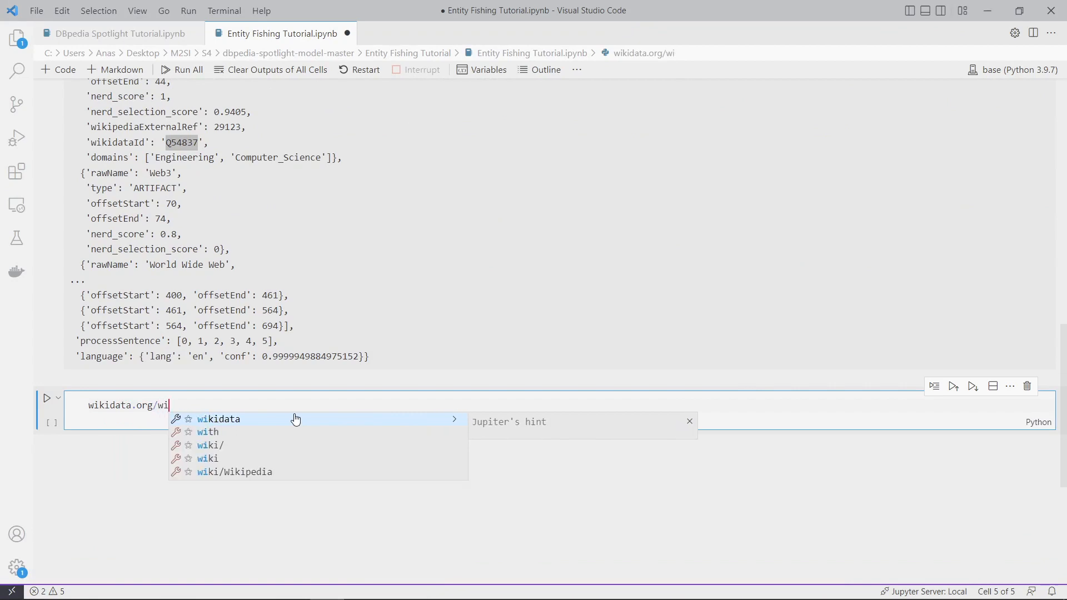
pyautogui.write('/')
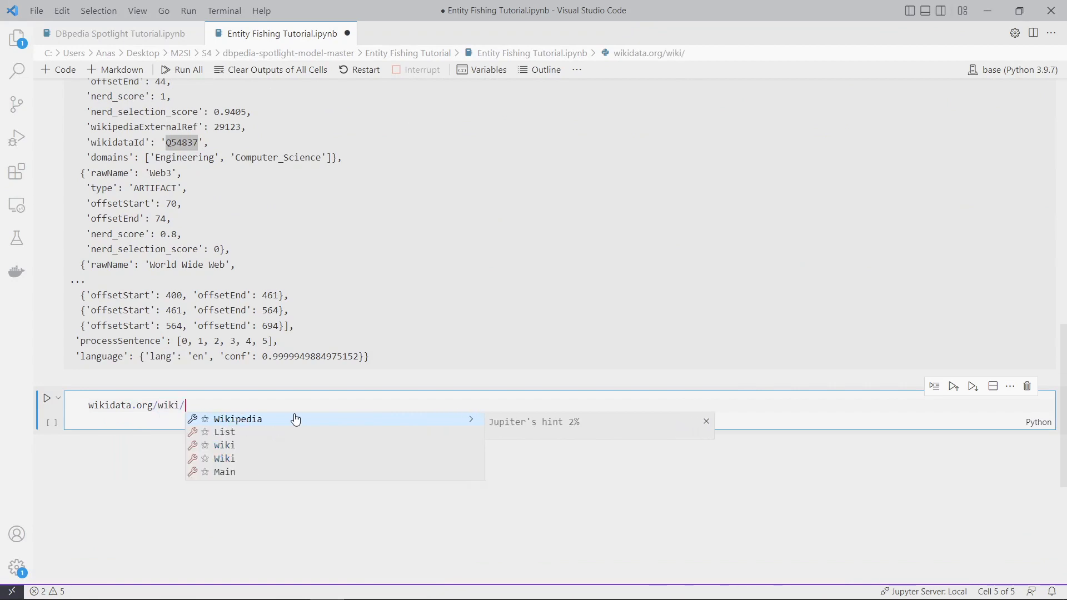
pyautogui.write('Q54837')
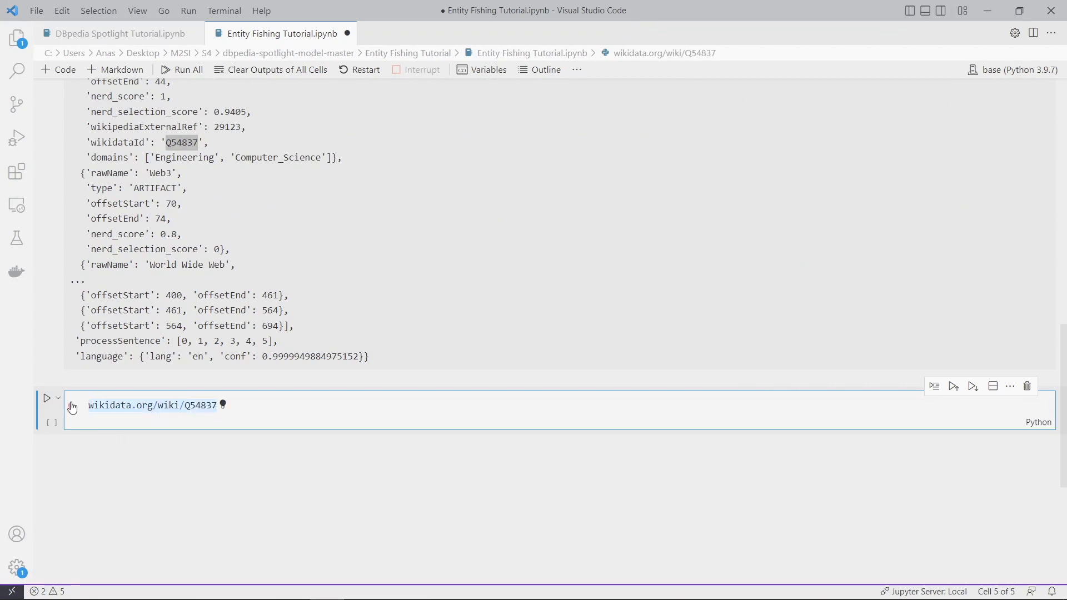
pyautogui.click(152, 406)
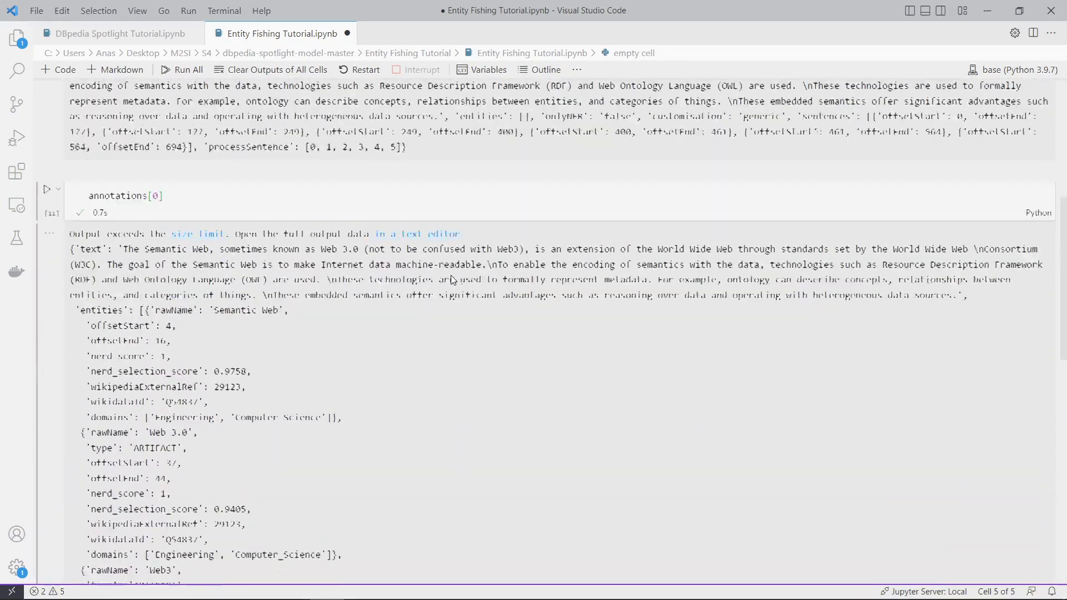
# - Start a cell with import json above a with open(...) statement
pyautogui.write('with')
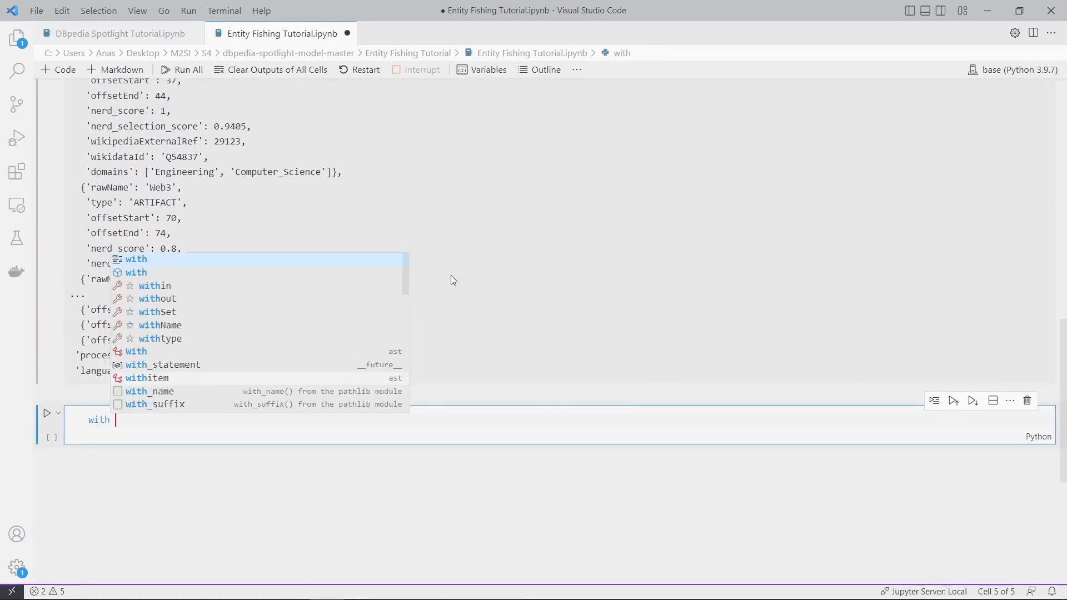
pyautogui.write('open(')
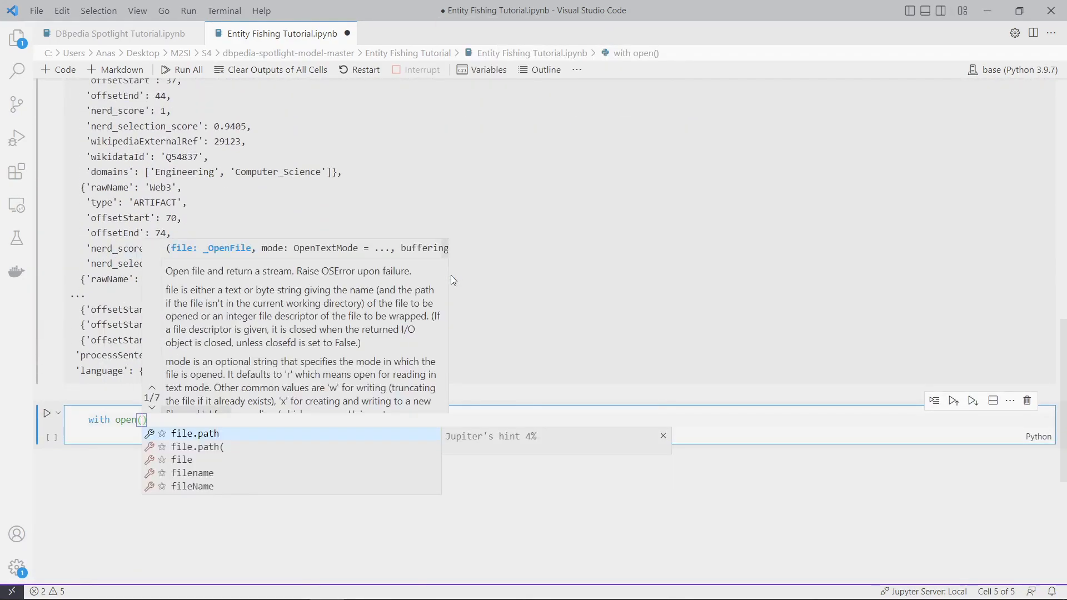
pyautogui.press('Escape')
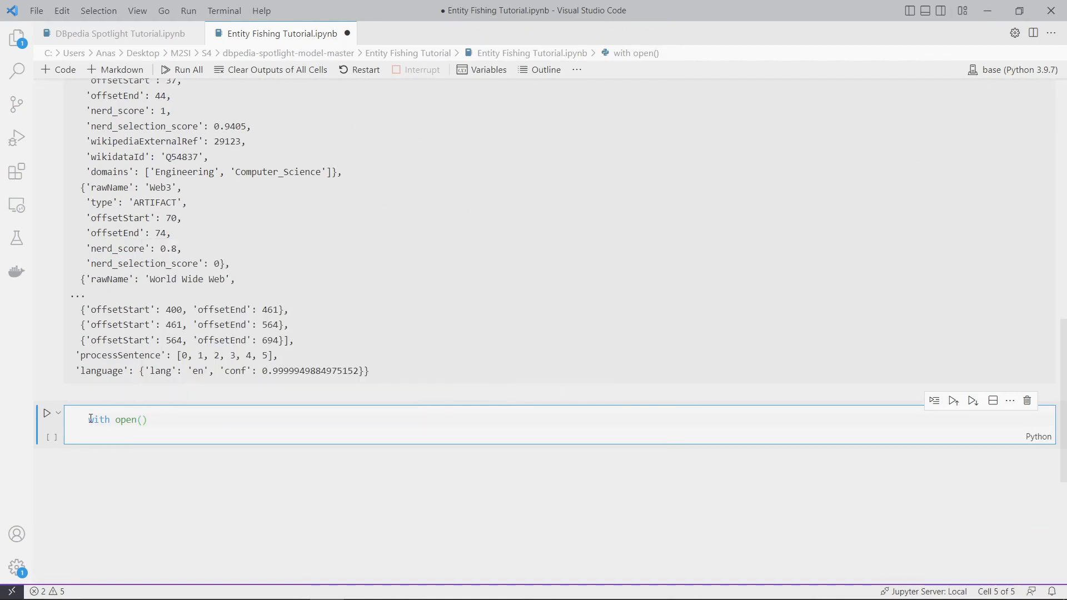
pyautogui.press('Enter')
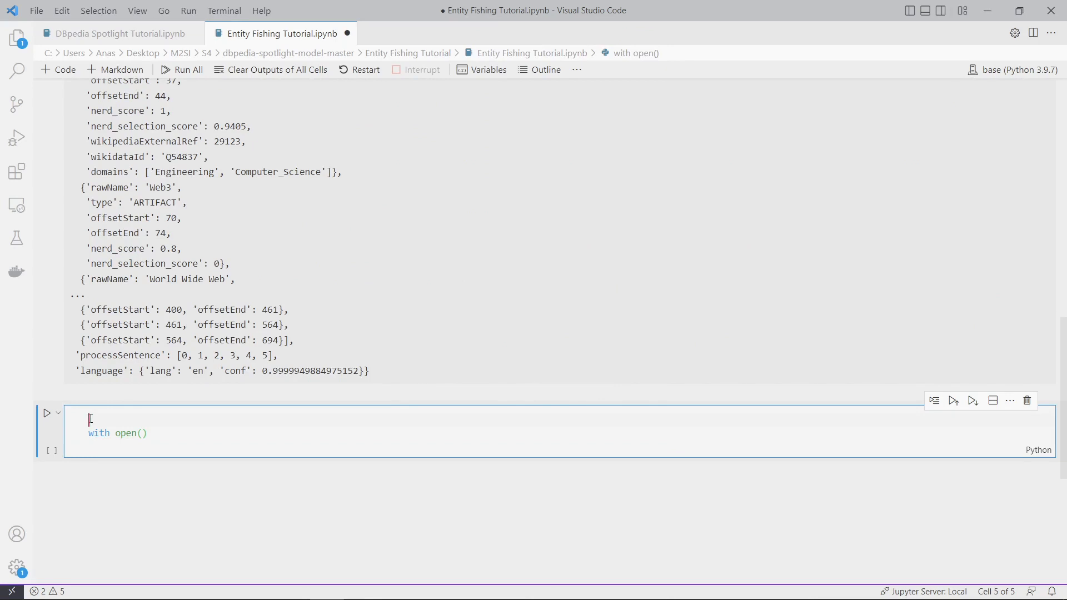
pyautogui.write('import json')
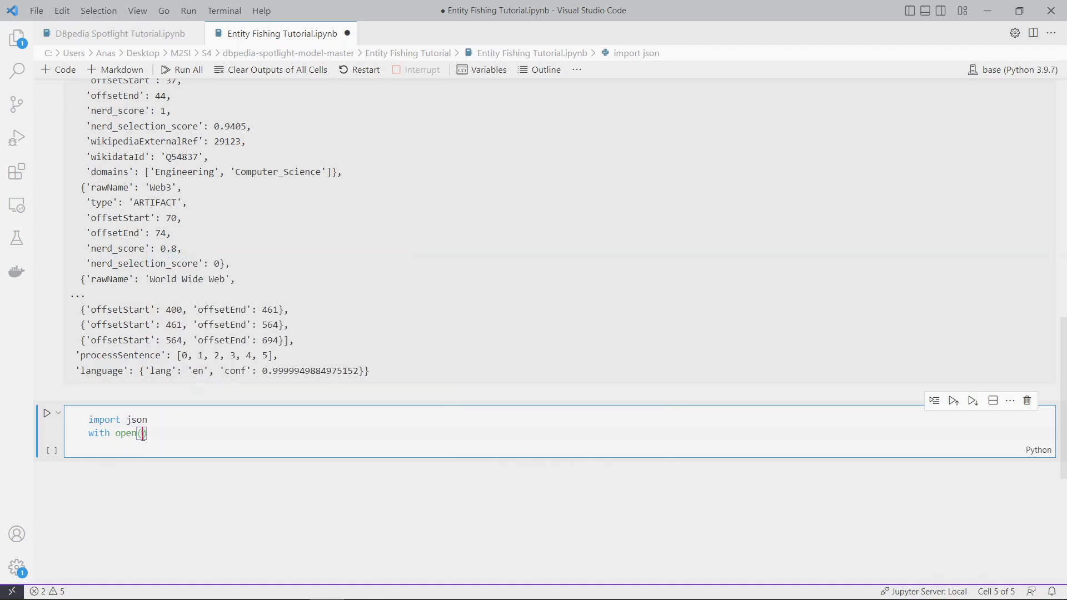
# - Complete the header as with open('annotations_EF.json', 'w') as f:
pyautogui.write('(')
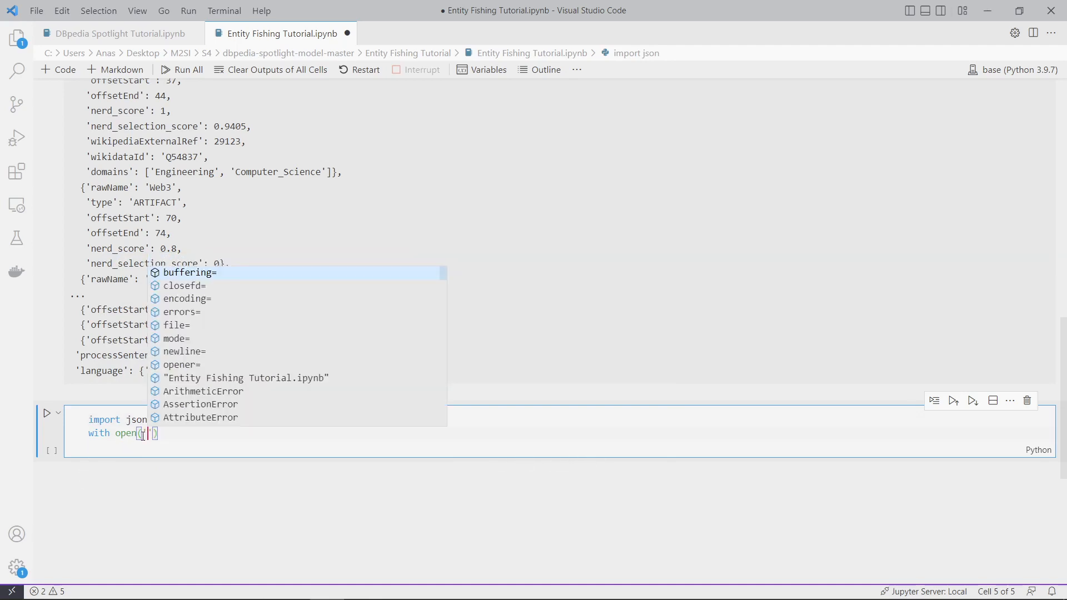
pyautogui.write('annotations')
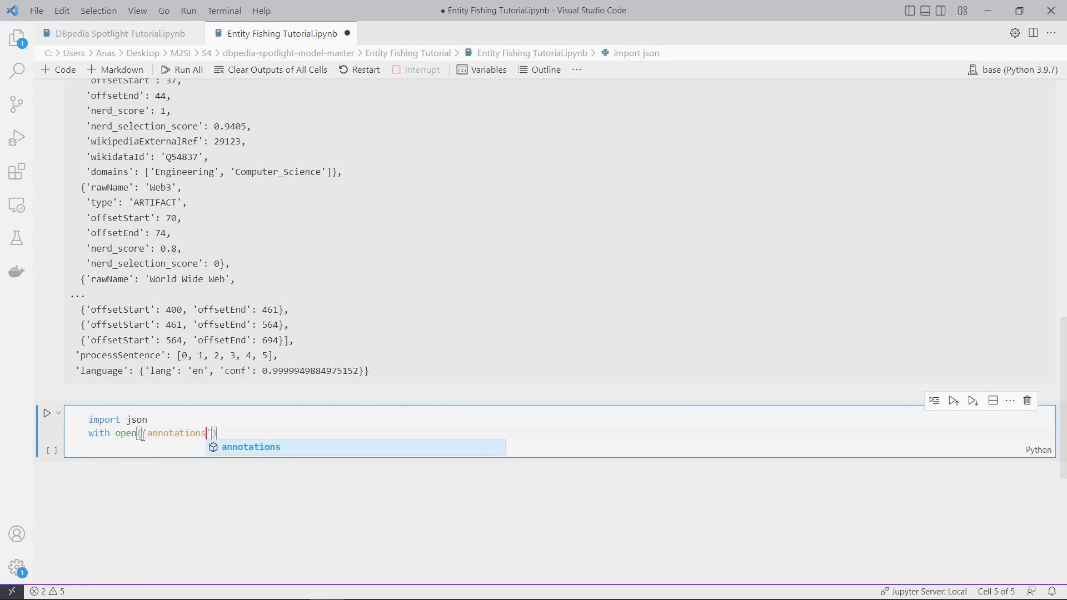
pyautogui.write('_')
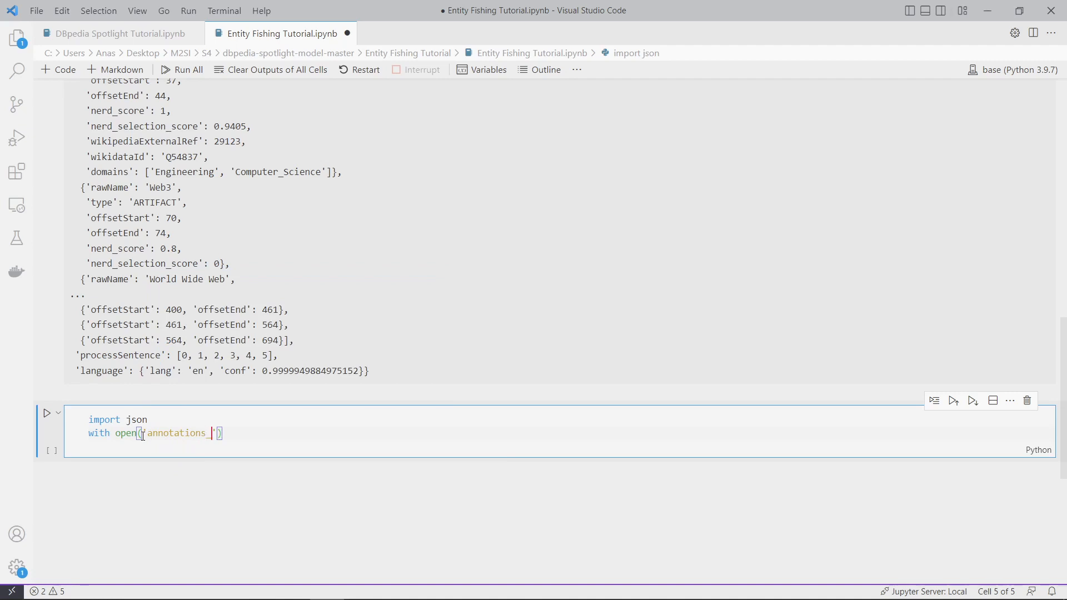
pyautogui.write('EF')
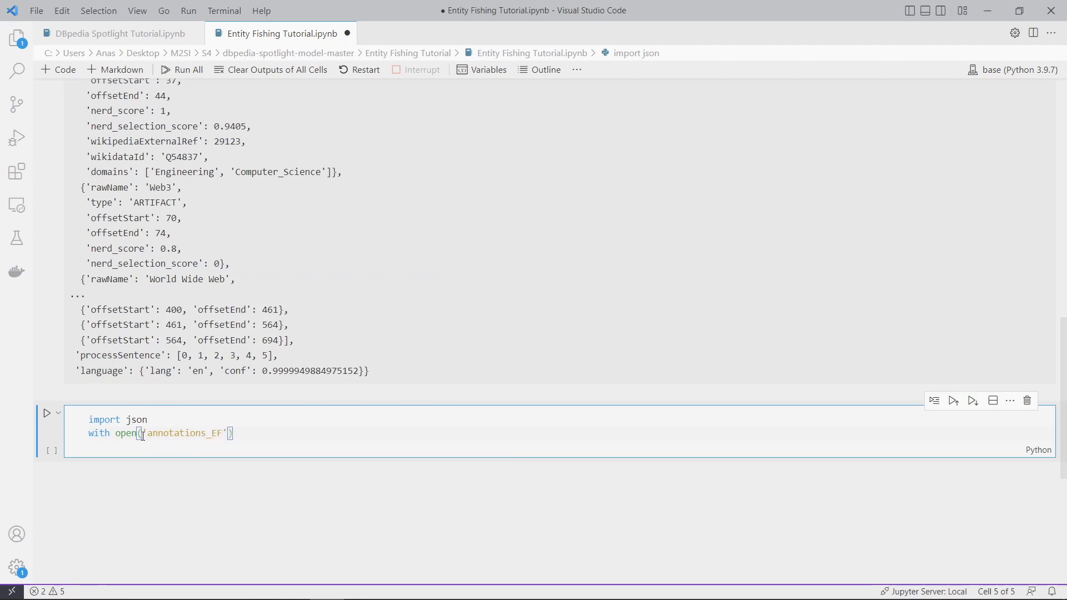
pyautogui.write('.json')
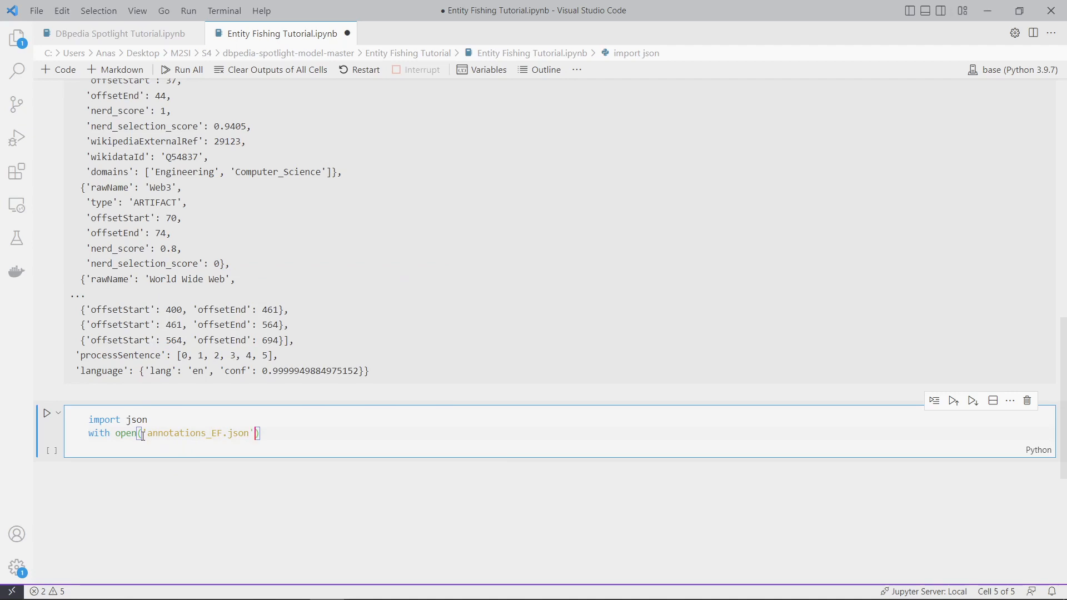
pyautogui.write(", ''")
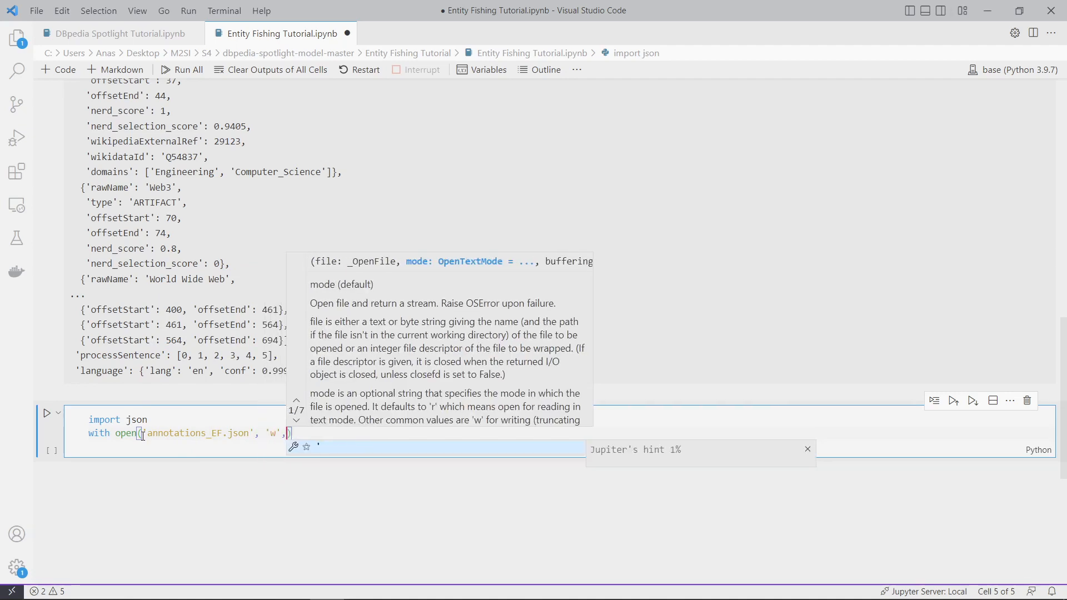
pyautogui.write(',')
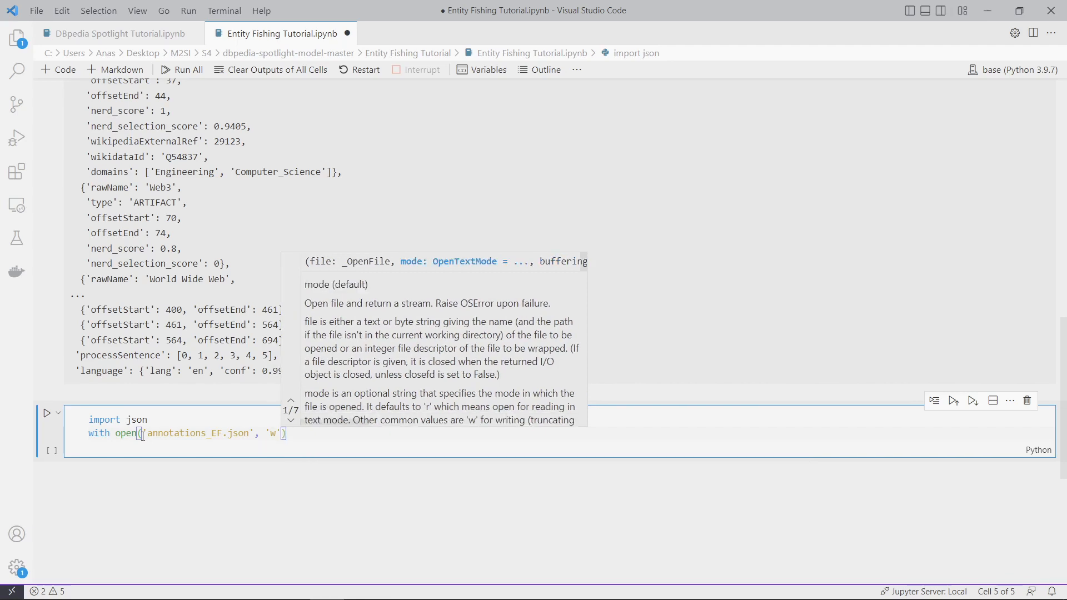
pyautogui.click(318, 428)
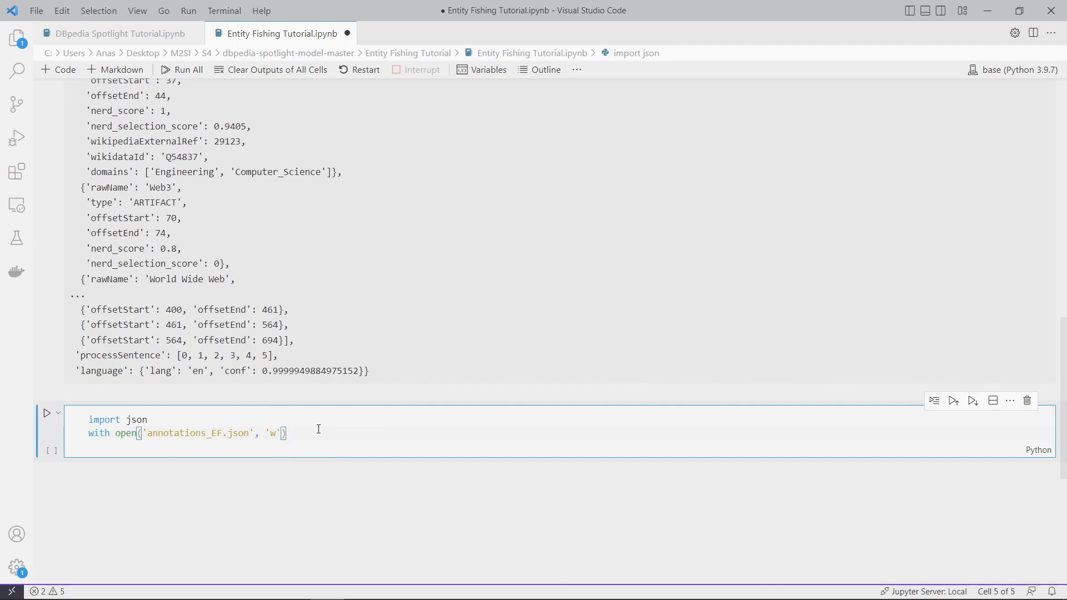
pyautogui.write('as')
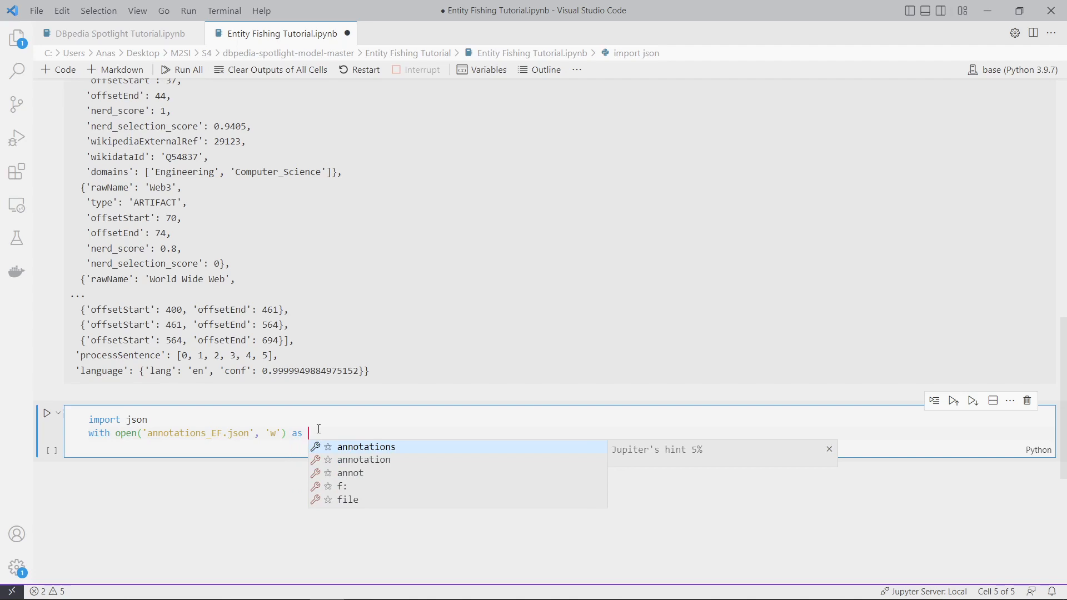
pyautogui.write('f:')
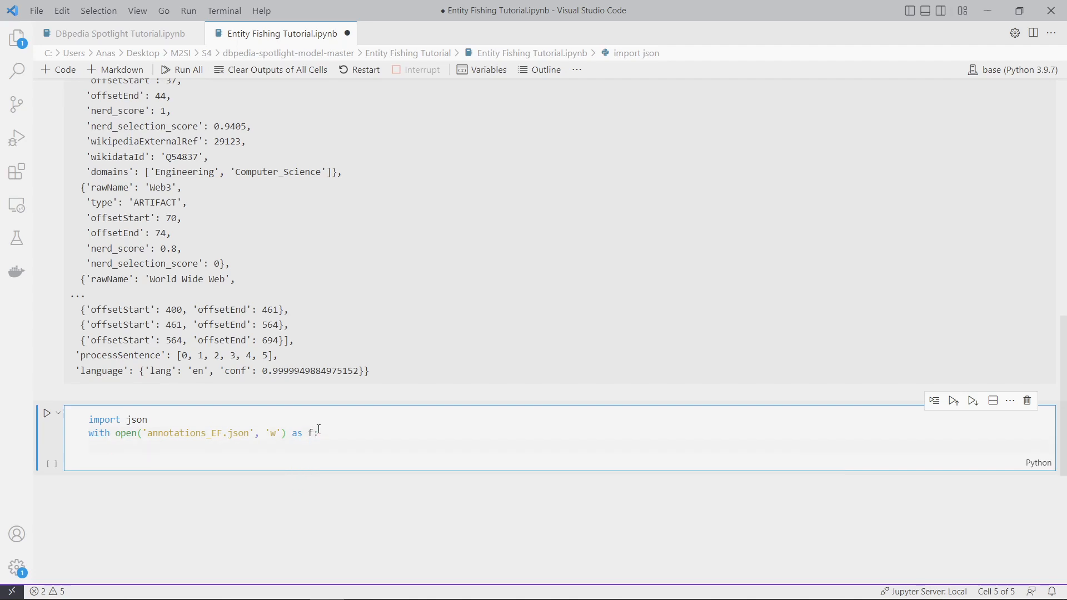
# - Begin the body with f.write(json...) to dump the annotations
pyautogui.write('f')
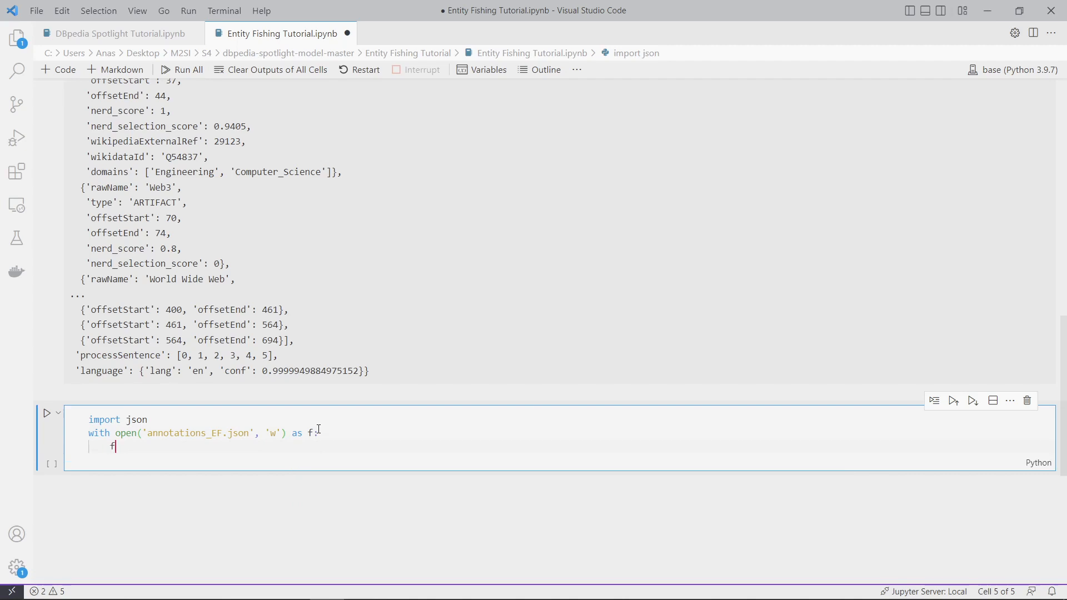
pyautogui.write('.write')
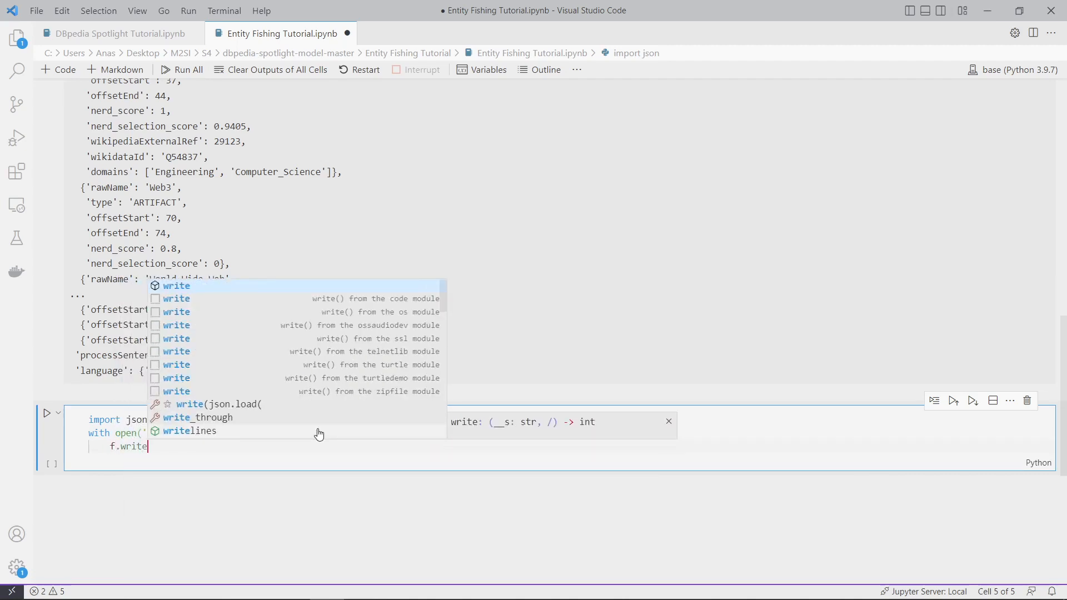
pyautogui.write('(')
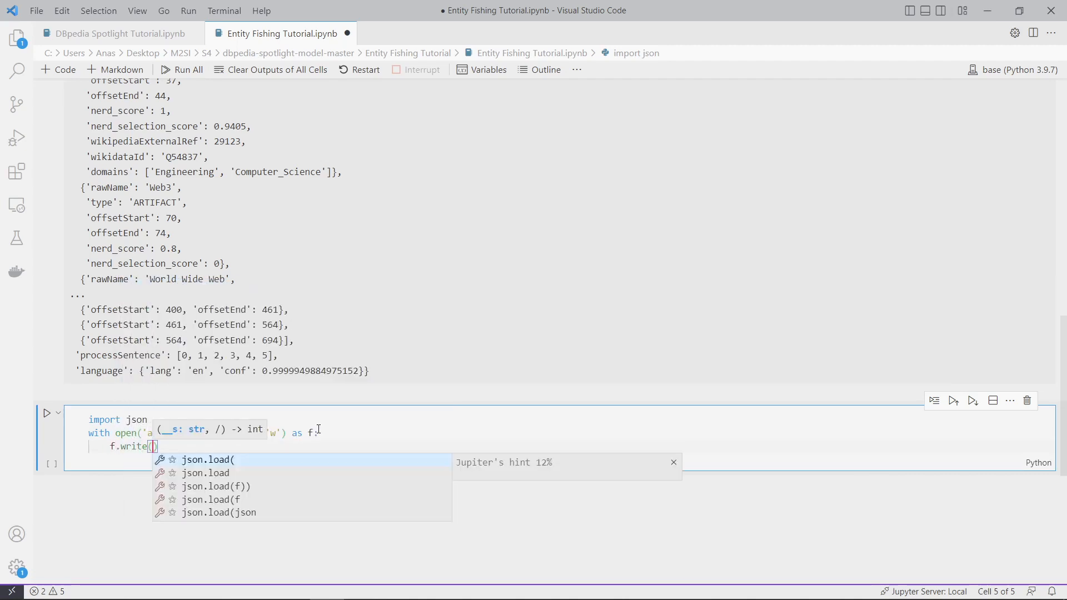
pyautogui.write('json')
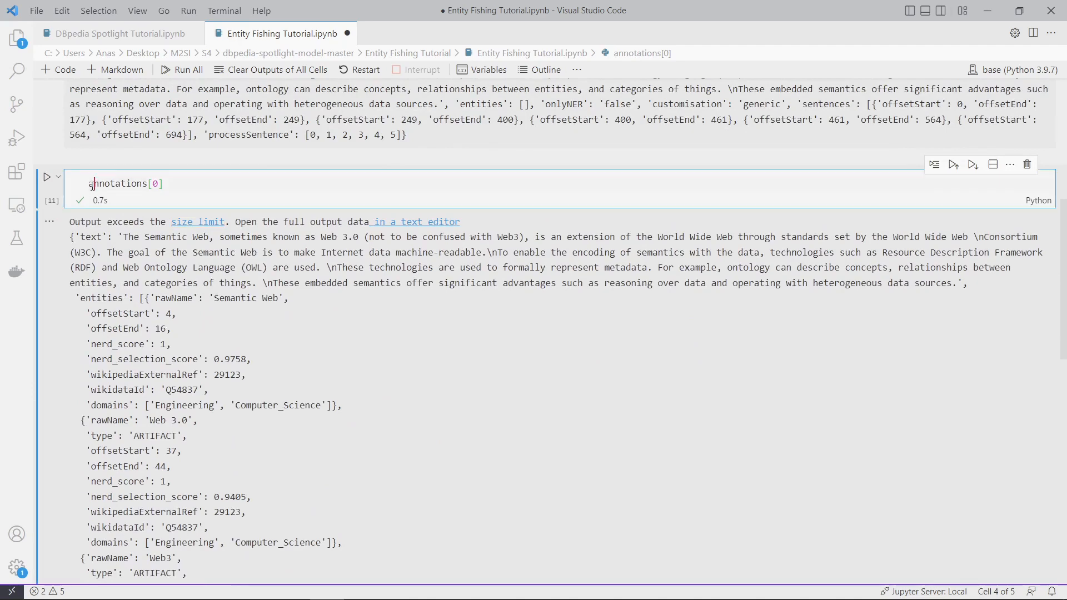
# - Write a new cell header with open('annotations_EF.json') as f:
pyautogui.scroll(-3)
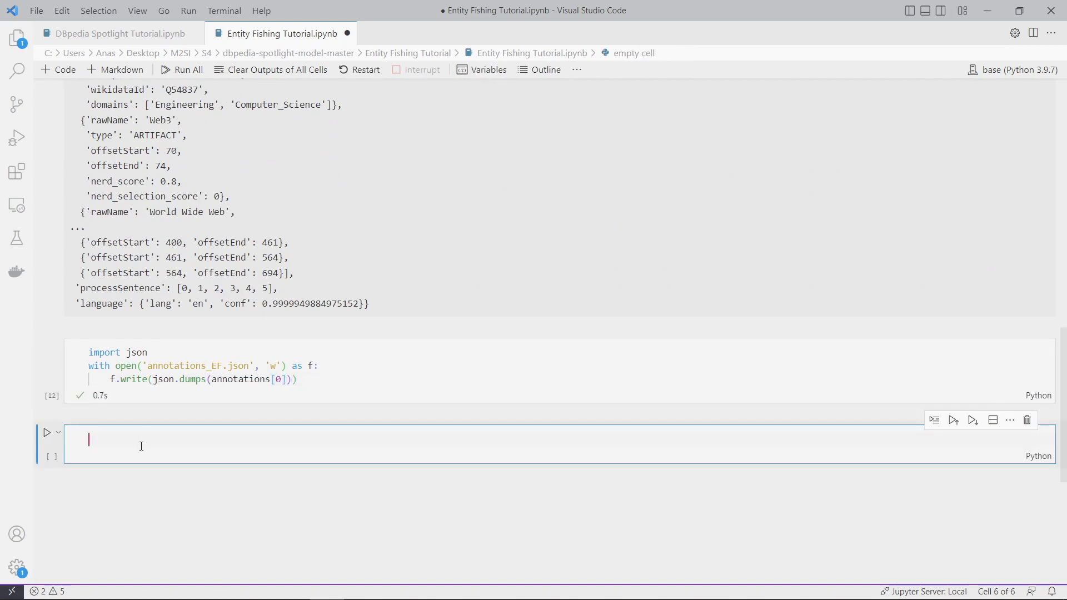
pyautogui.write('with o')
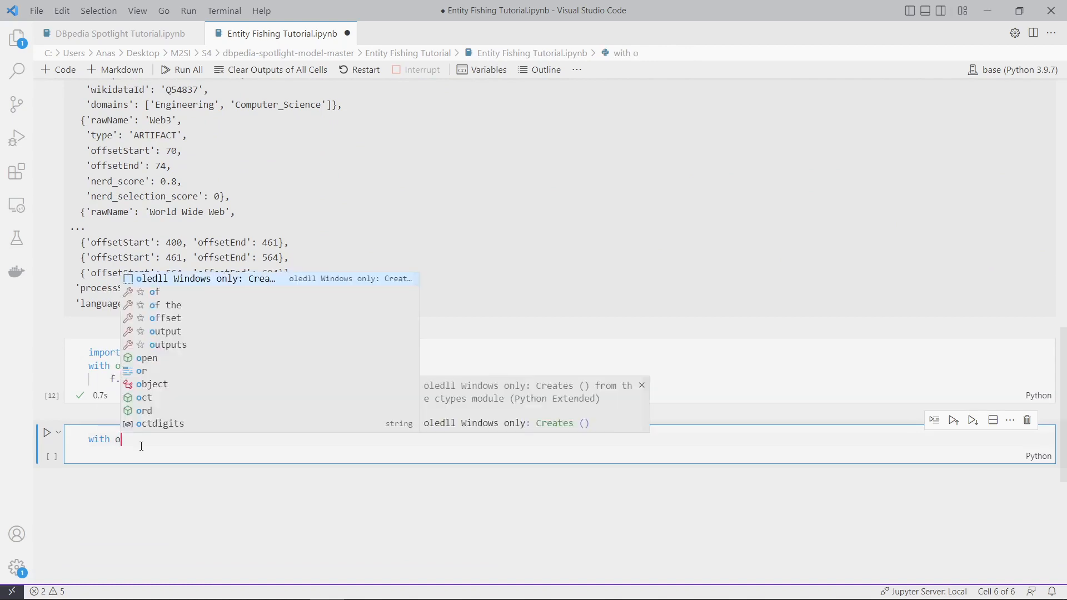
pyautogui.write("pen('an'")
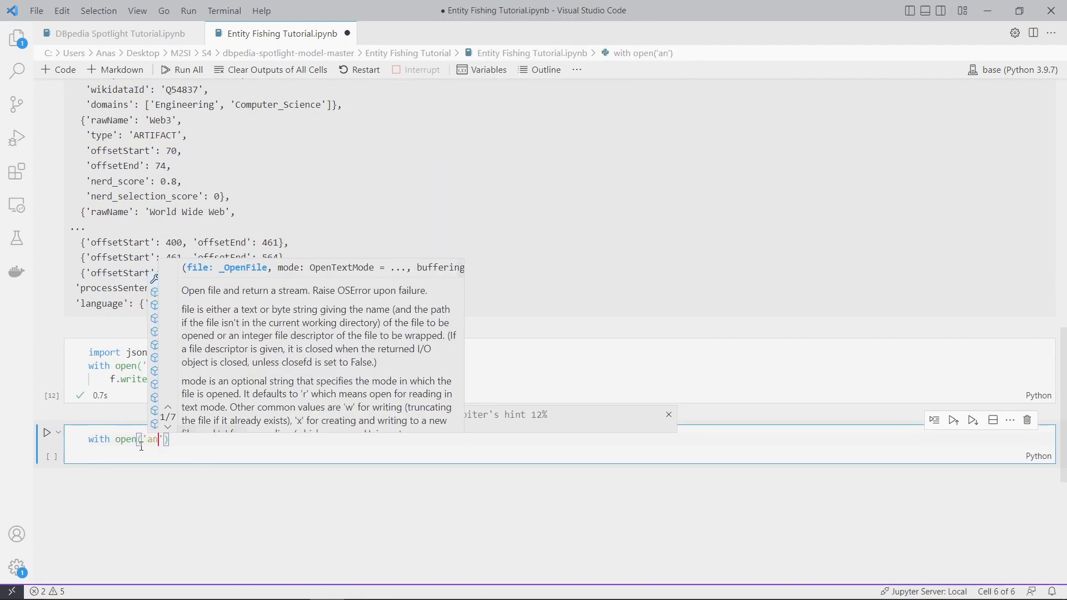
pyautogui.write('notations')
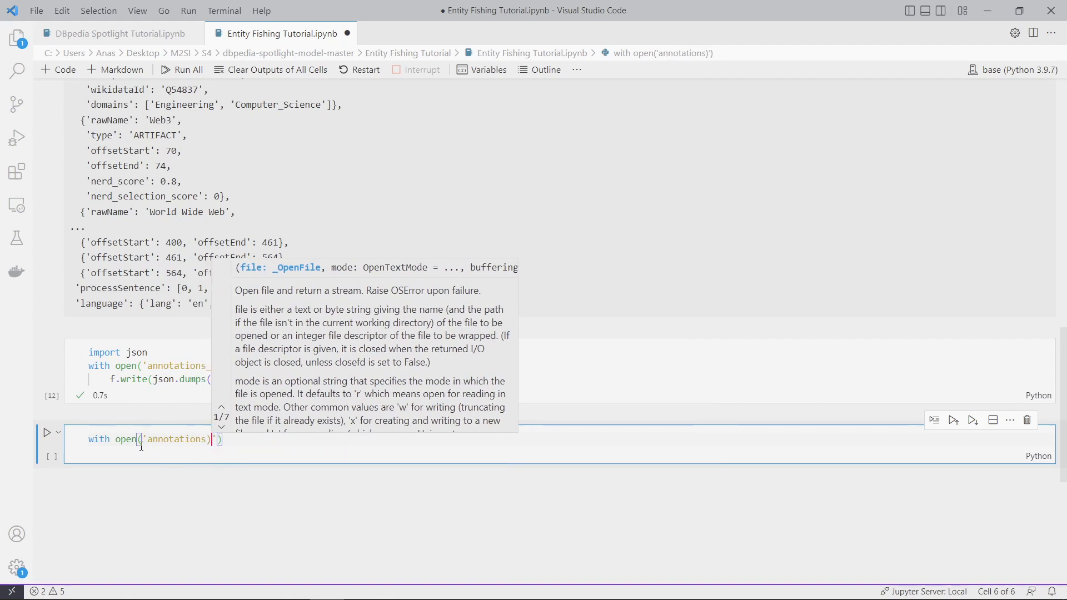
pyautogui.write('_EF')
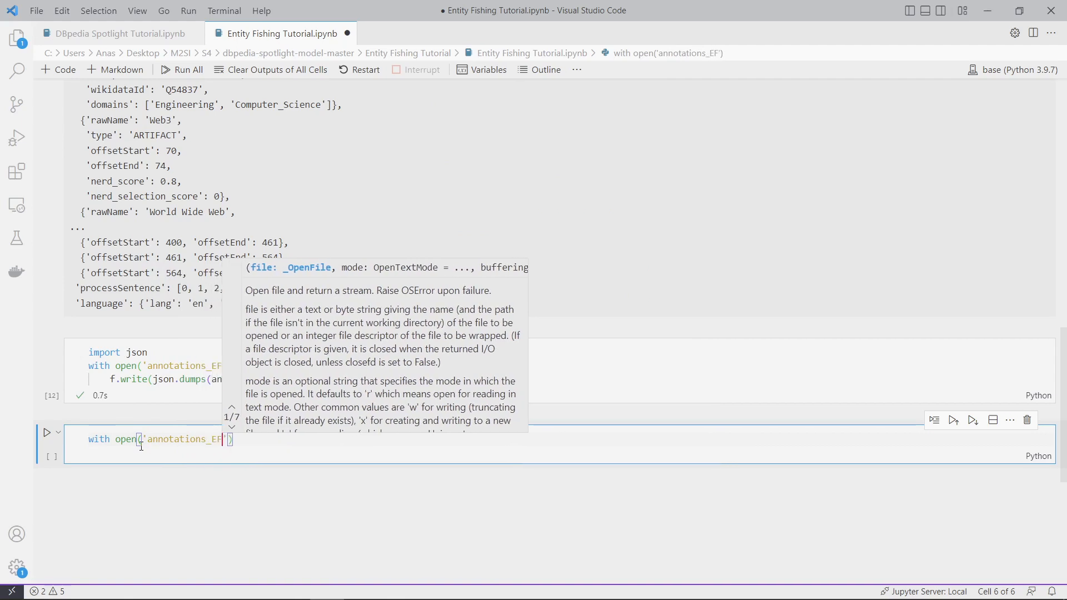
pyautogui.write('.json')
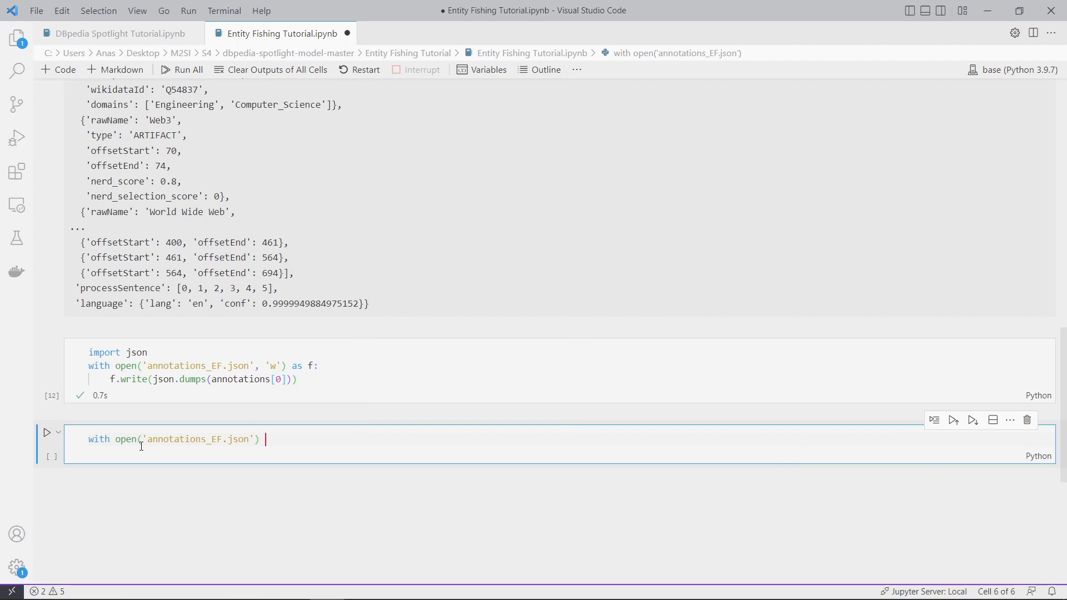
pyautogui.write('as f:')
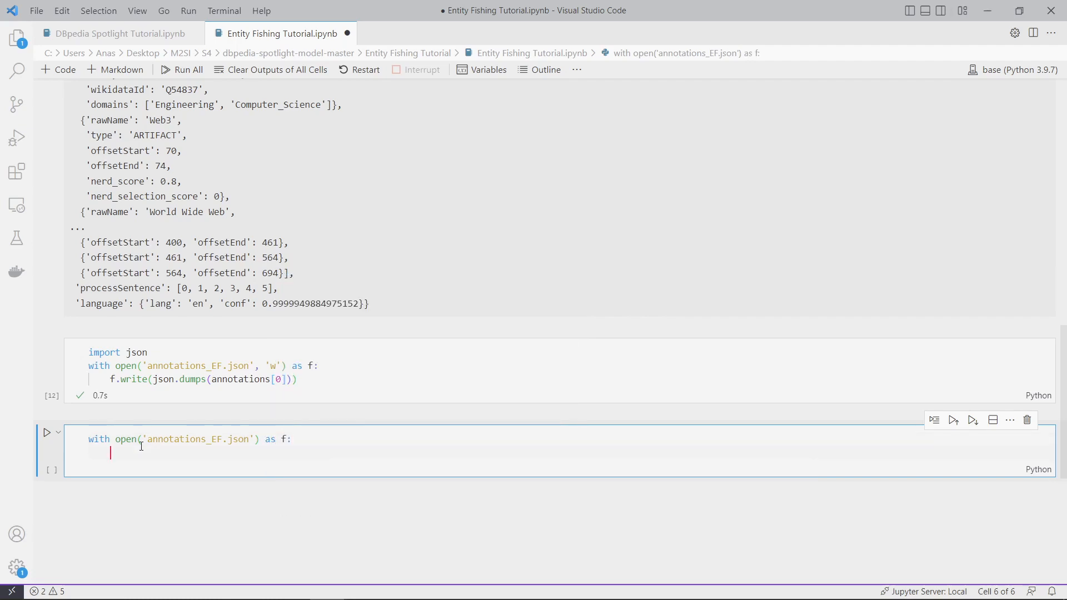
# - Assign annotations_EF = json.loads(f.read()) inside the with block
pyautogui.write('annotations_EF =')
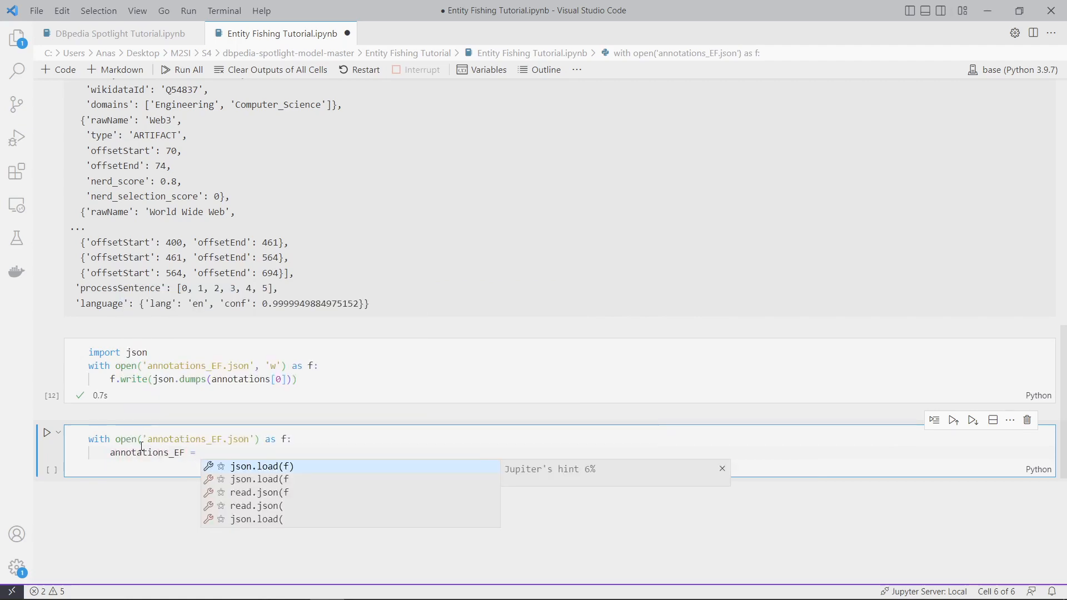
pyautogui.click(260, 466)
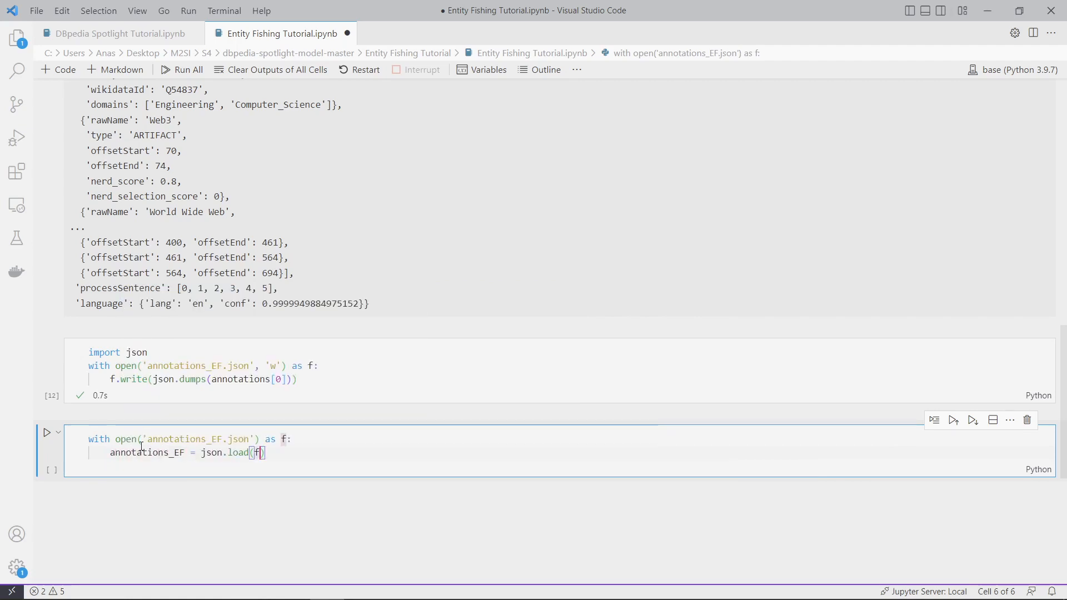
pyautogui.write('.read(')
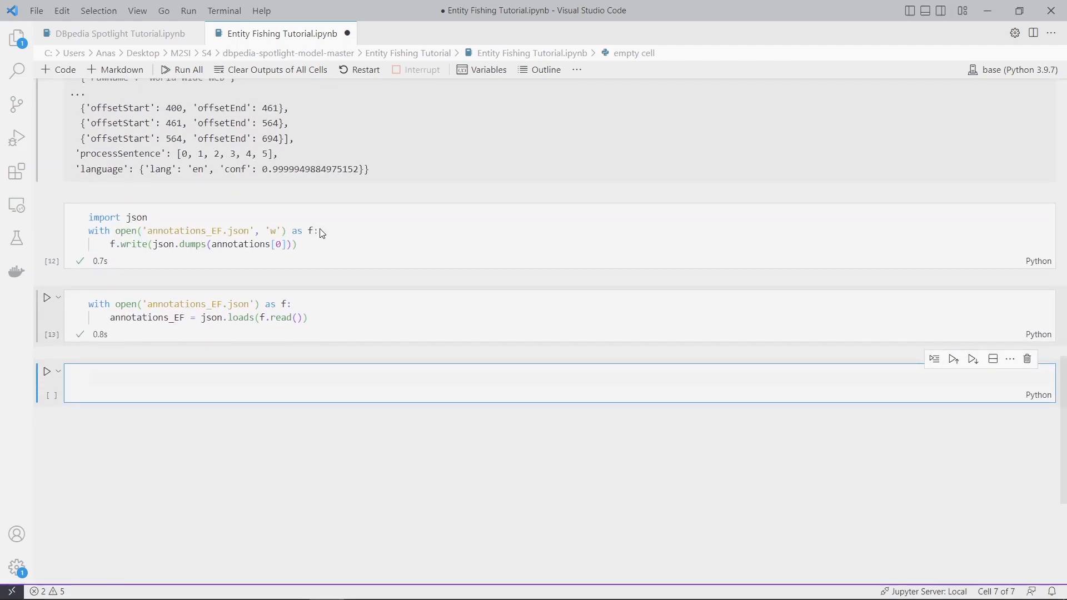
# - Write entities = [] and start a new line below it
pyautogui.write('entities -')
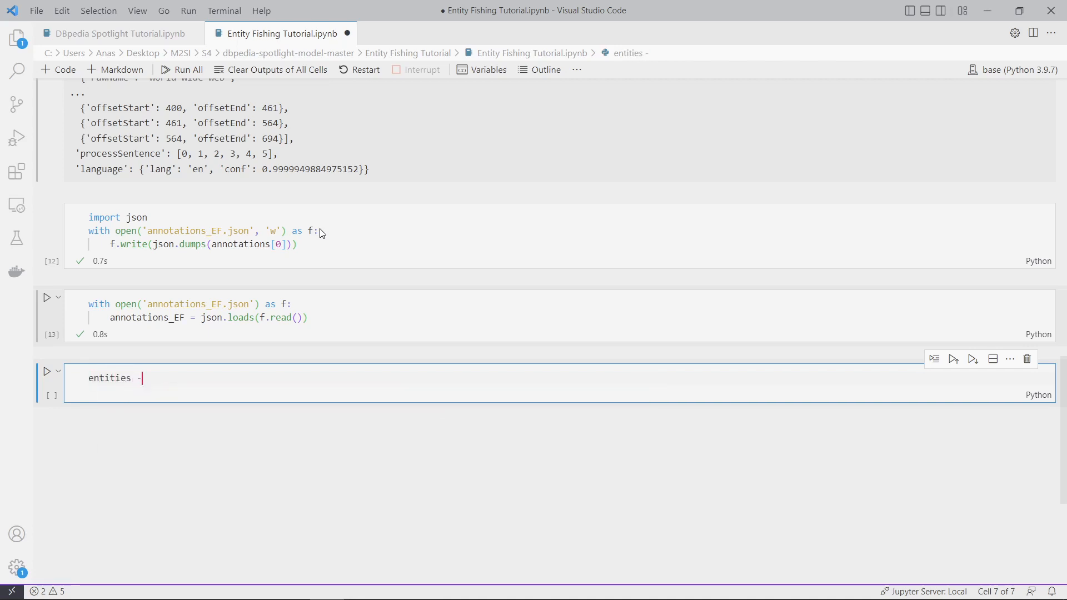
pyautogui.write('= []')
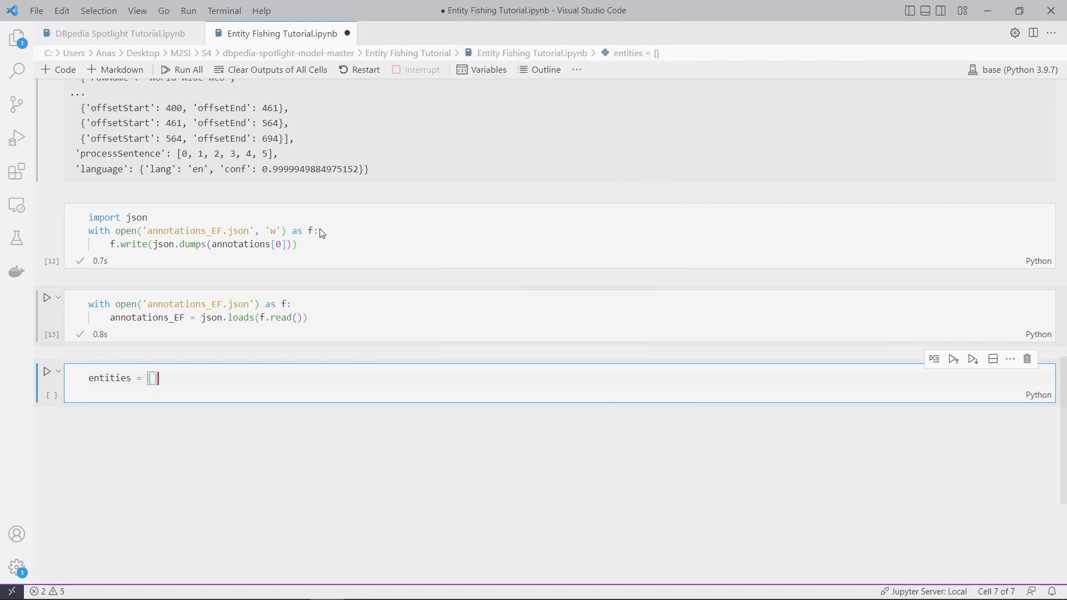
pyautogui.press('enter')
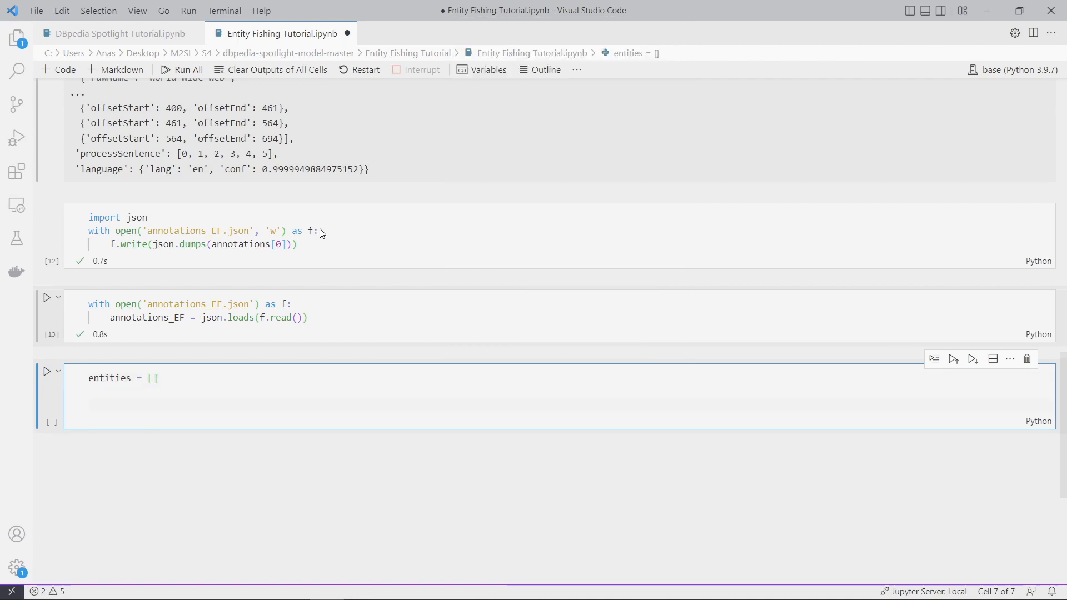
# - Review the DBpedia Spotlight notebook's loop, then return to the Entity Fishing notebook
pyautogui.click(115, 33)
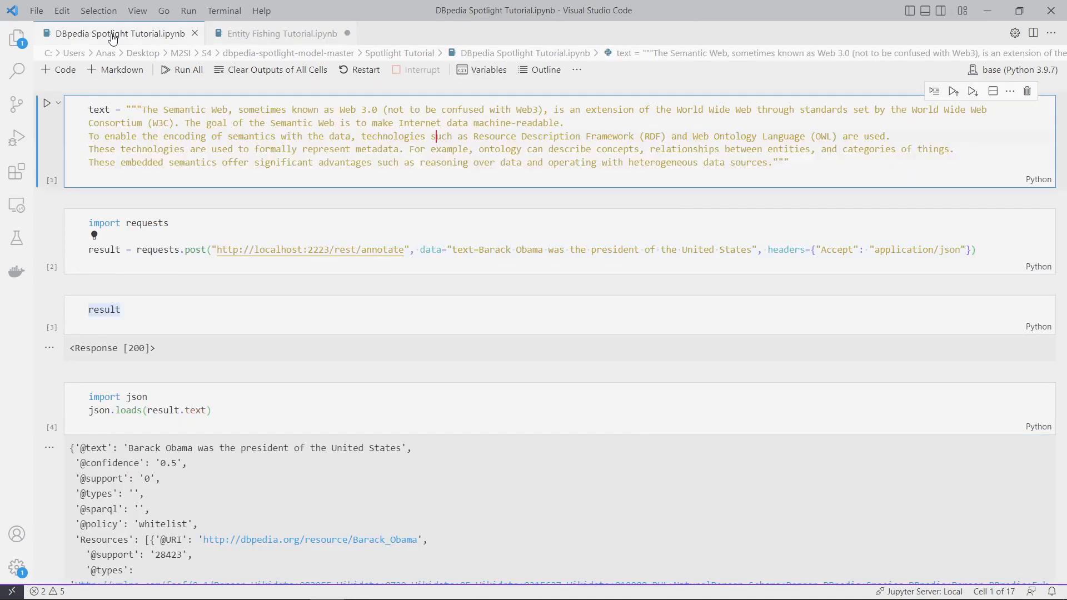
pyautogui.scroll(-3)
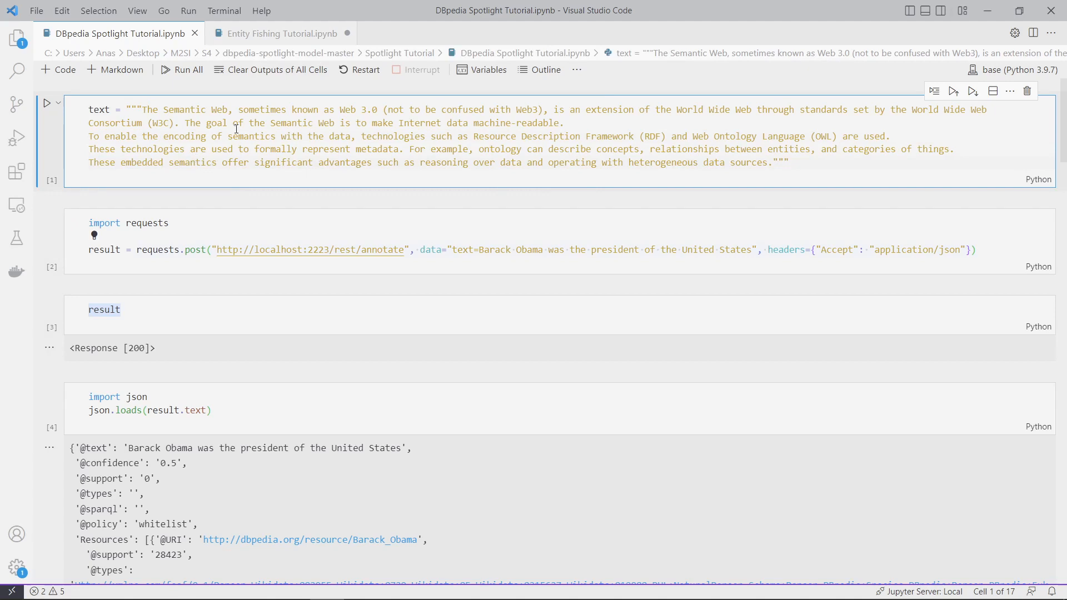
pyautogui.click(283, 33)
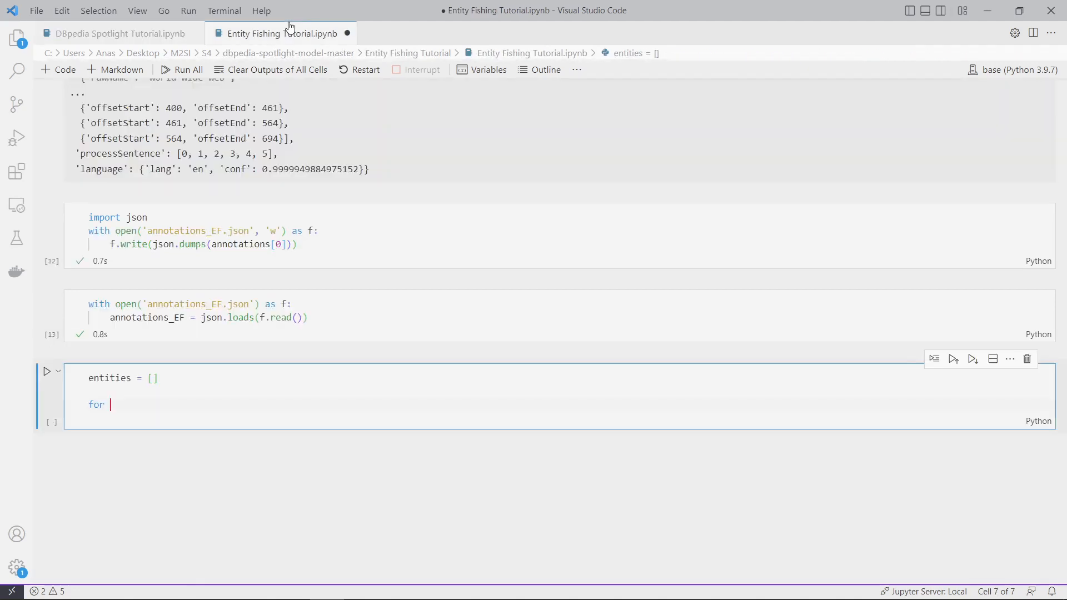
pyautogui.moveTo(353, 264)
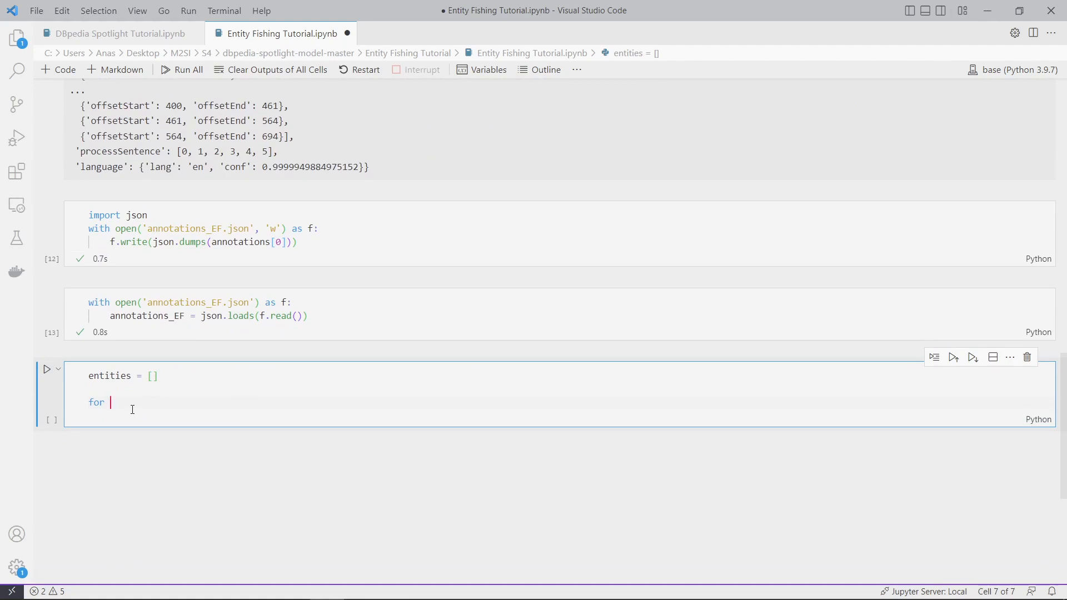
pyautogui.moveTo(106, 33)
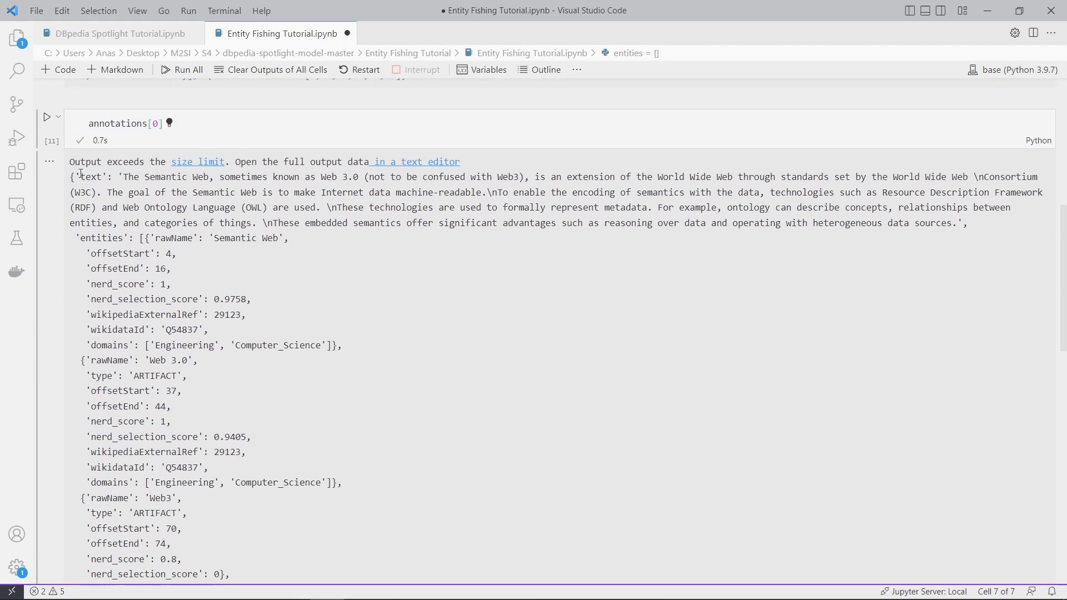
# - Write the loop header for entity in annotations_EF['entities']
pyautogui.doubleClick(100, 238)
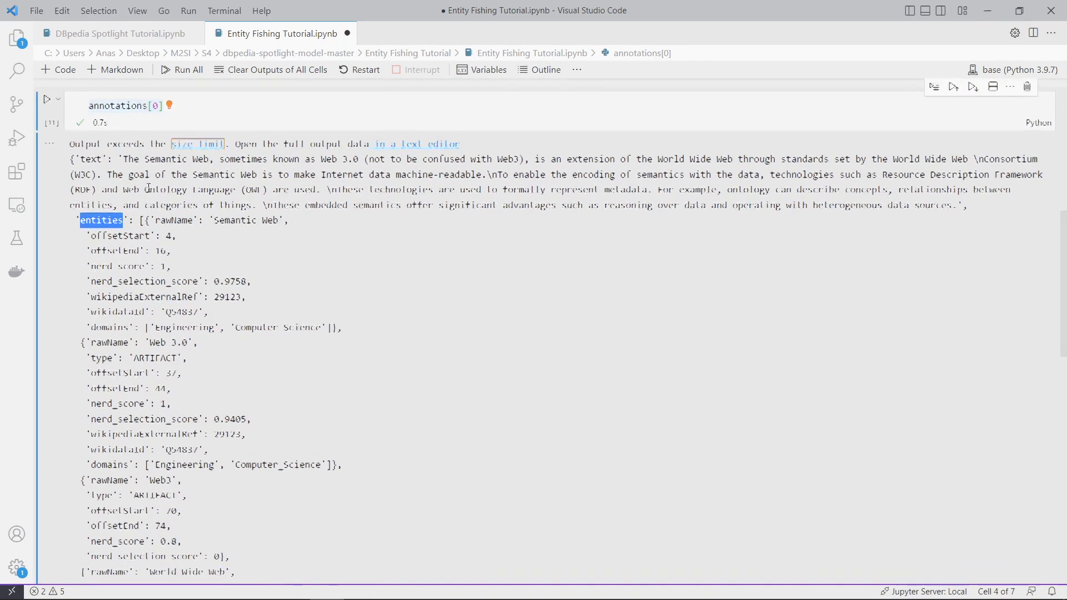
pyautogui.scroll(-3)
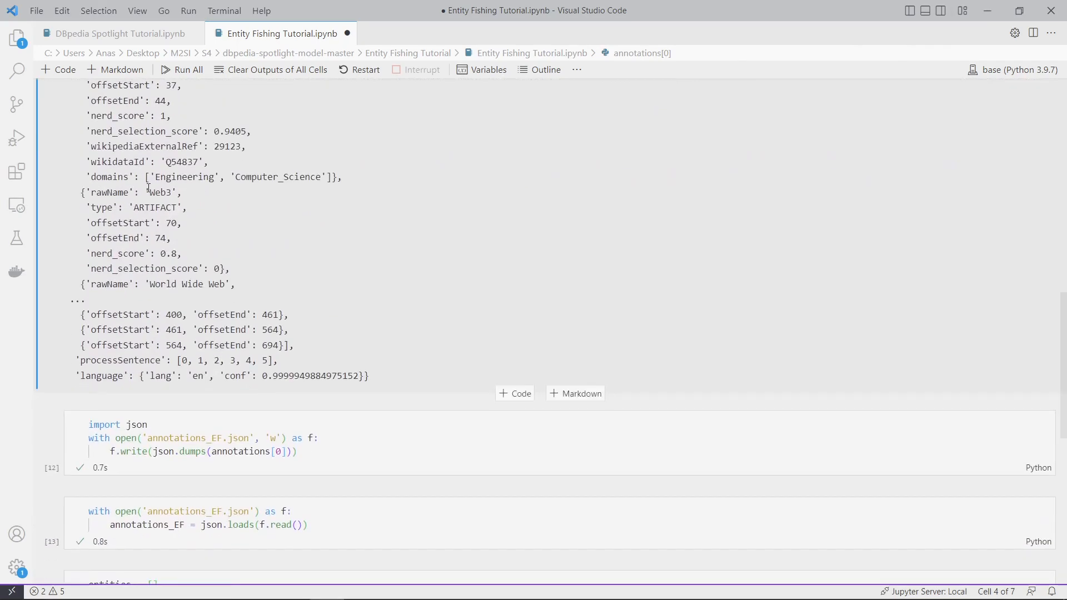
pyautogui.scroll(-3)
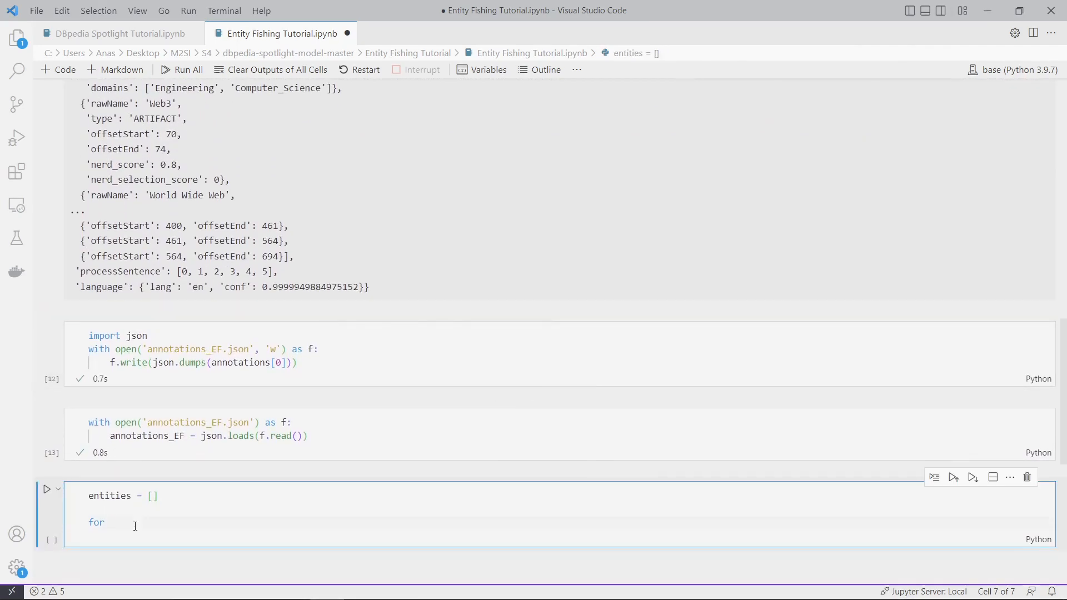
pyautogui.write('enityu')
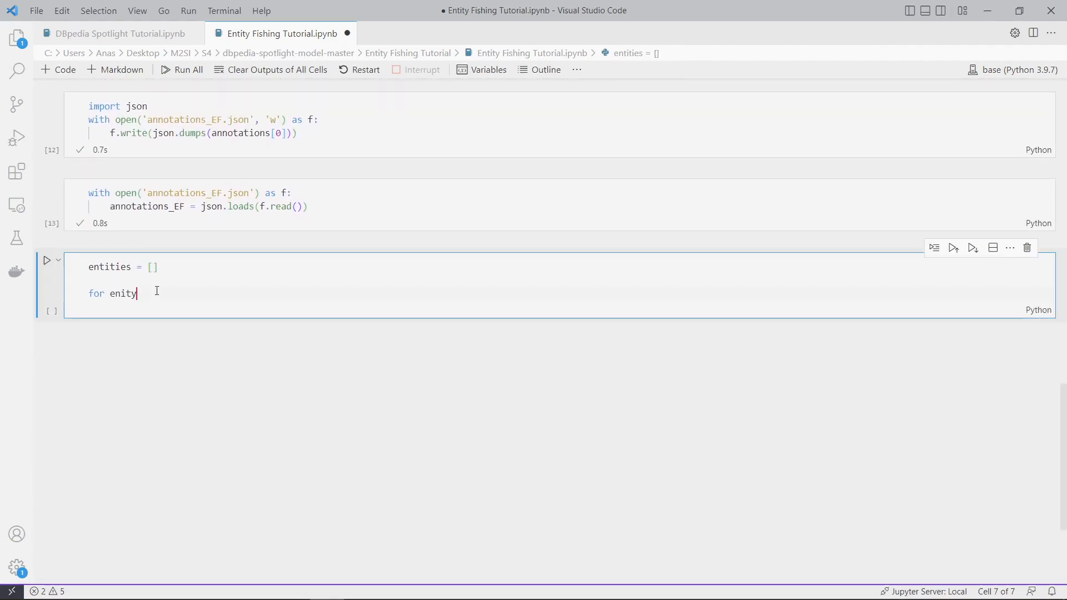
pyautogui.press('BackSpace')
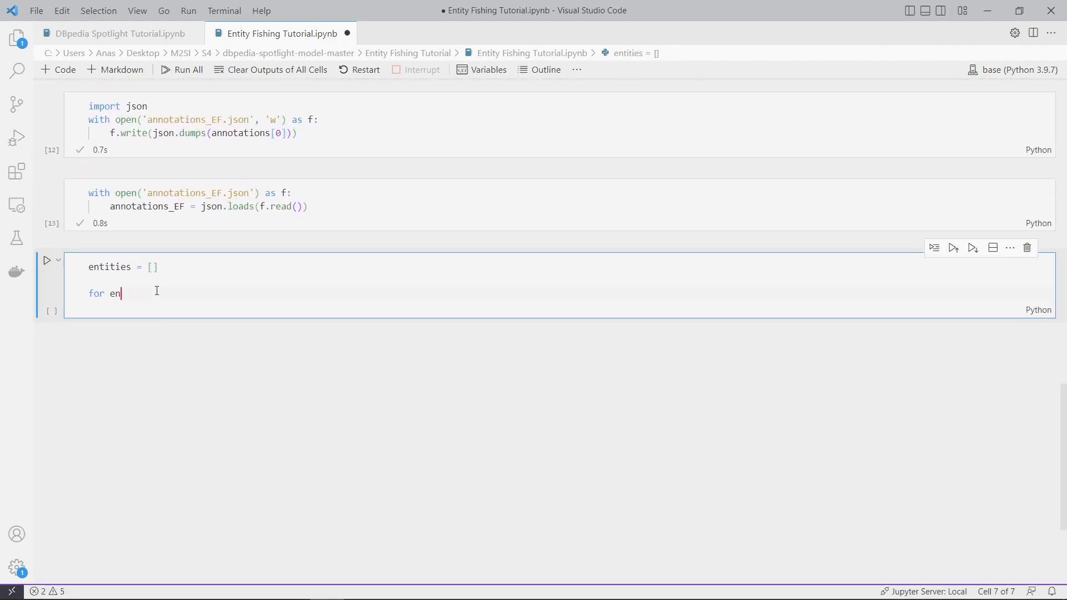
pyautogui.write('tity in')
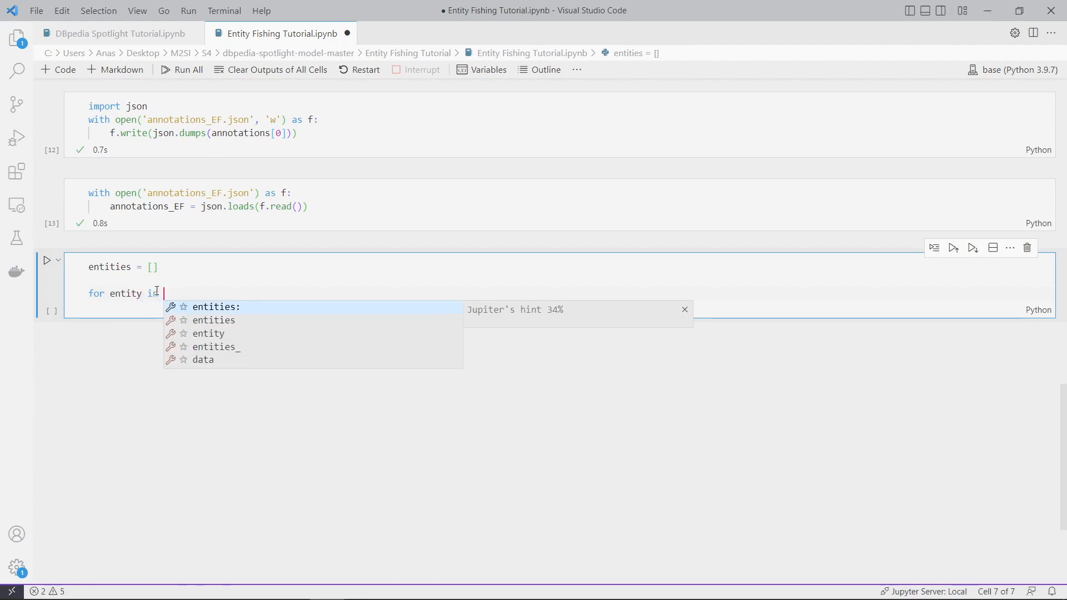
pyautogui.write('ann')
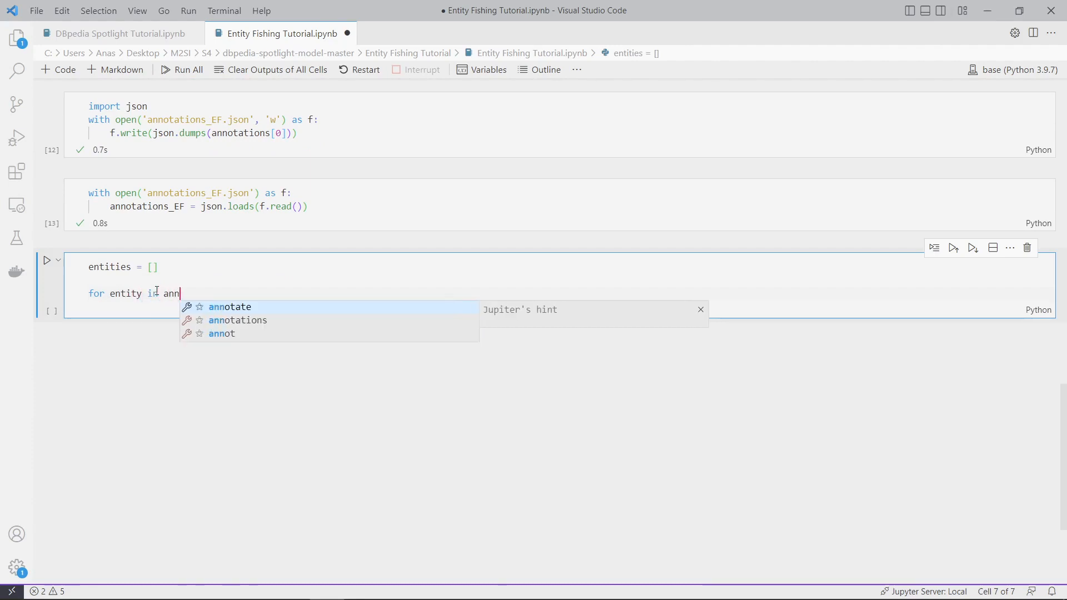
pyautogui.write('otations')
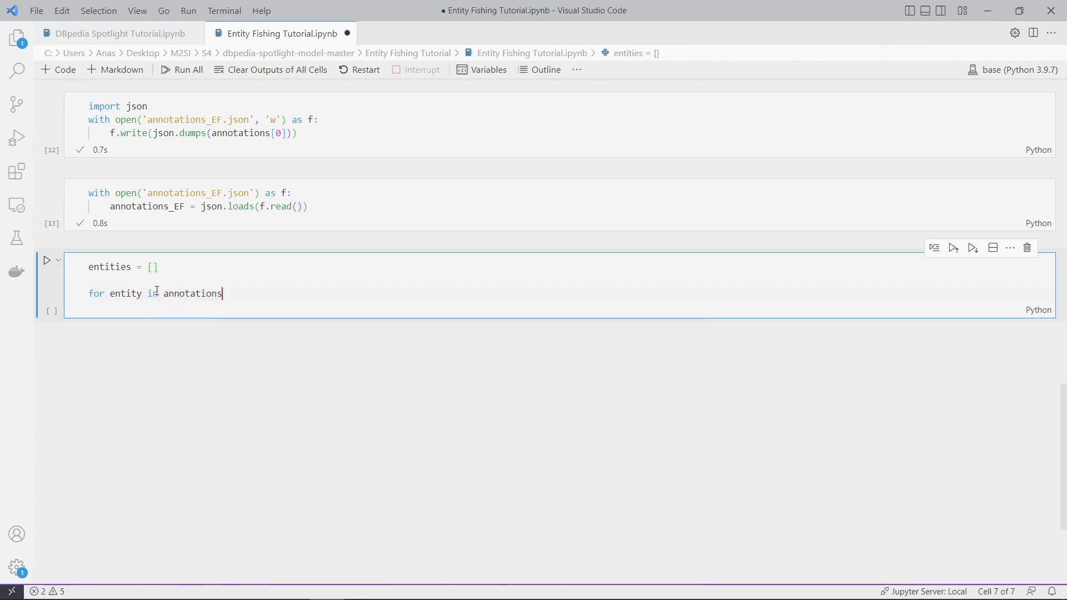
pyautogui.write('_EF')
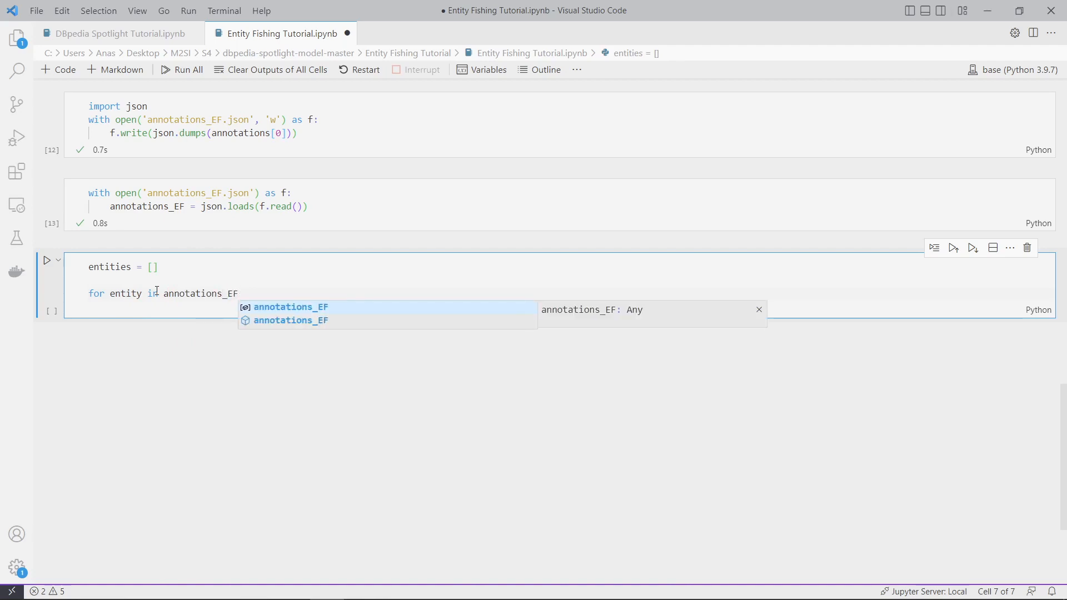
pyautogui.write('[]')
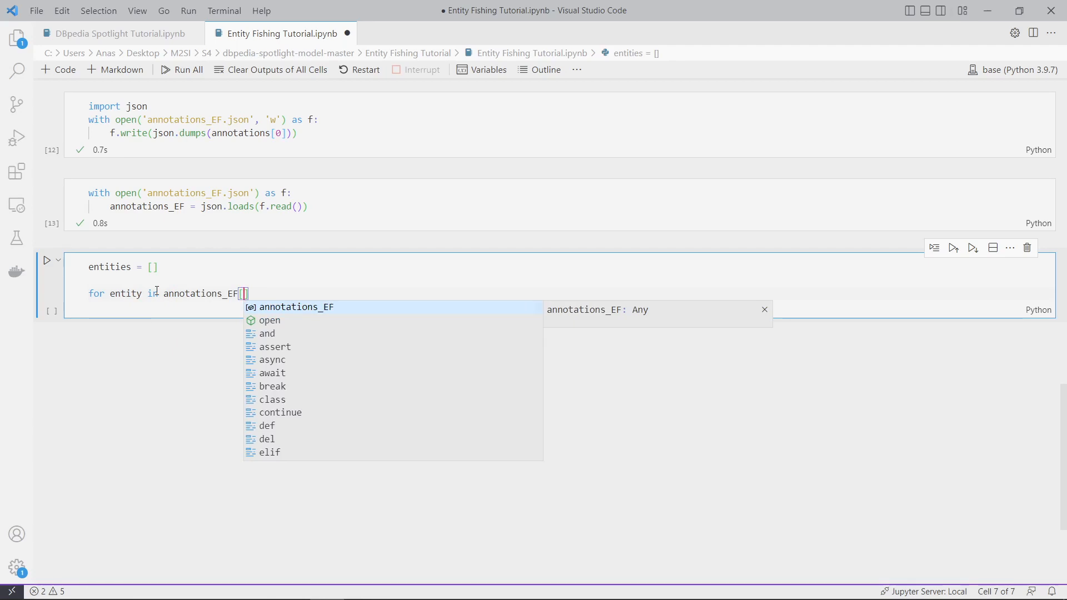
pyautogui.write("'e")
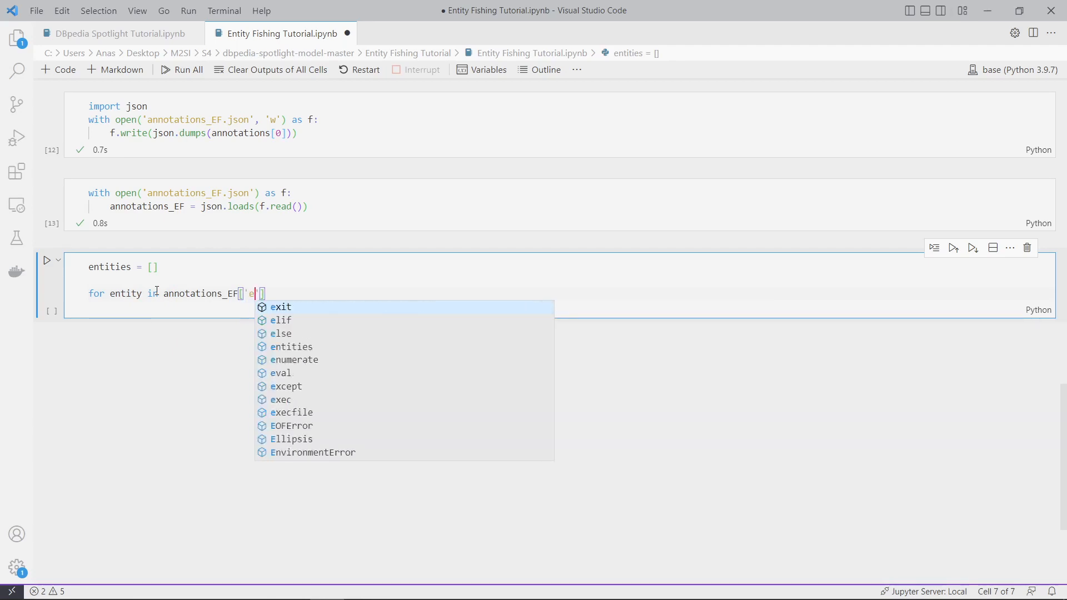
pyautogui.write('ntities')
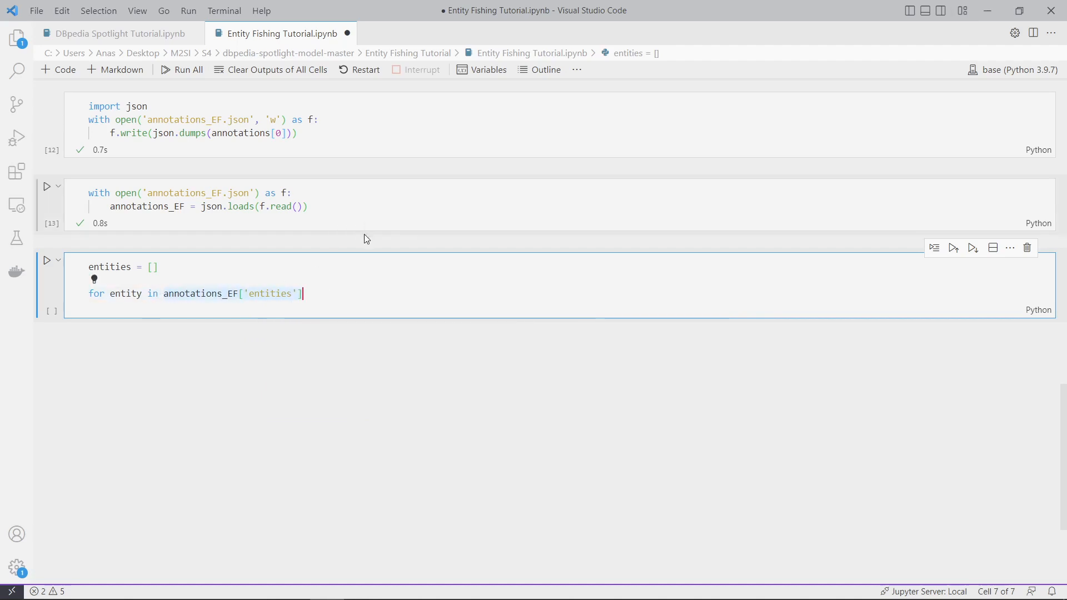
# - Add and run a cell showing annotations_EF['entities'][:3]
pyautogui.click(514, 234)
pyautogui.write("annotations_EF['entities'][")
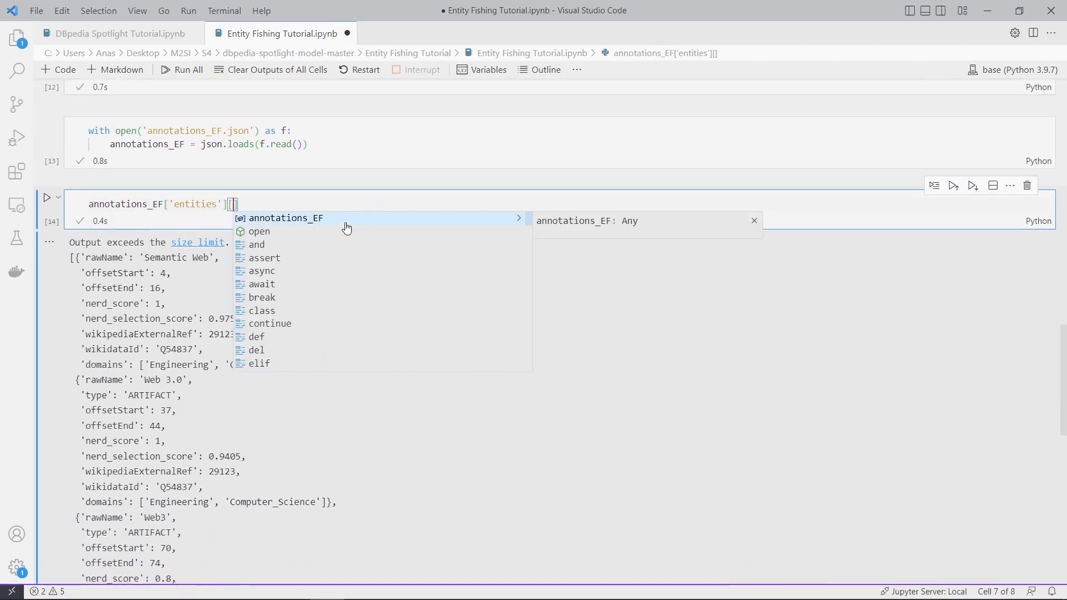
pyautogui.write(':3')
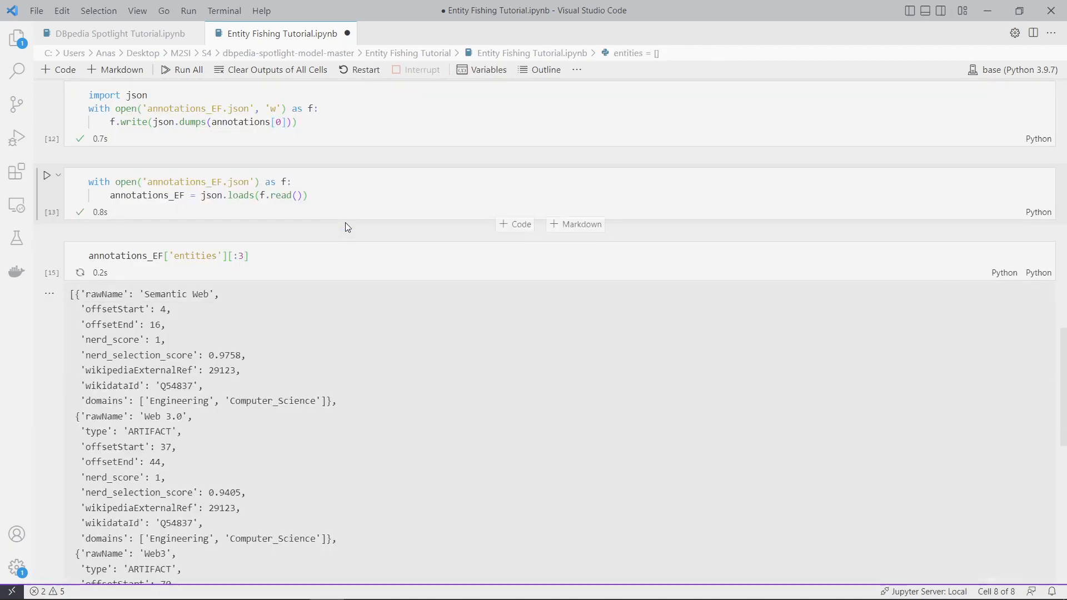
pyautogui.scroll(-3)
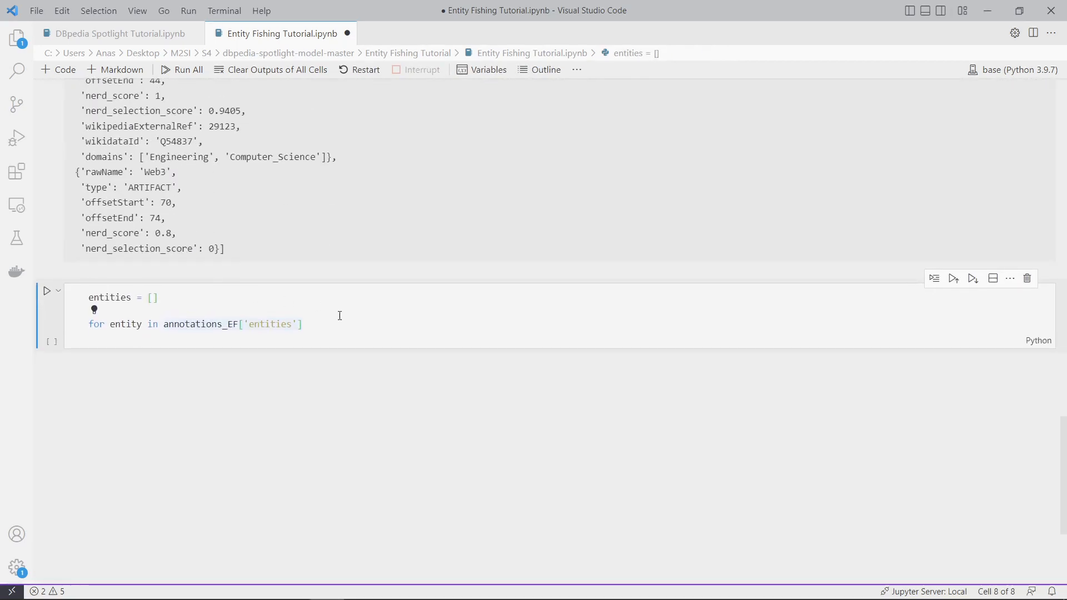
pyautogui.write(':')
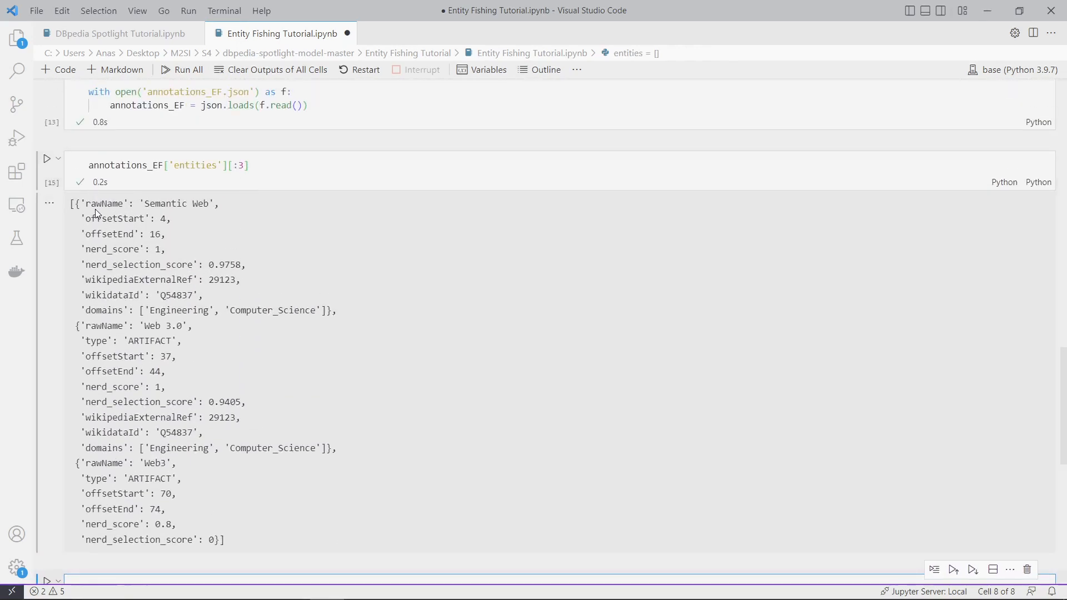
pyautogui.scroll(-3)
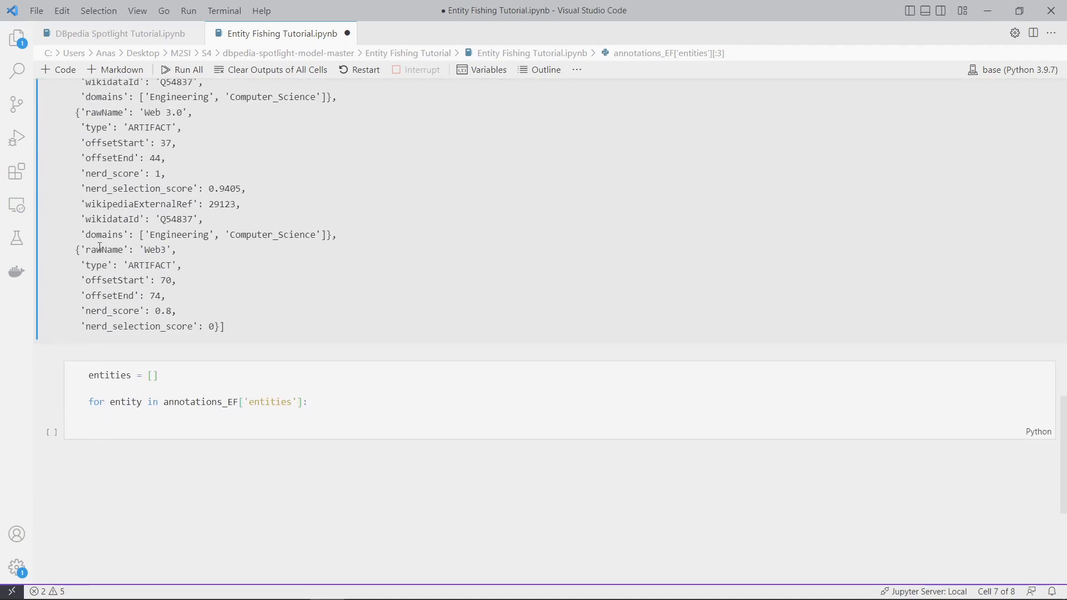
# - Begin entities.append(( with entity['rawName'] as the first field
pyautogui.write('en')
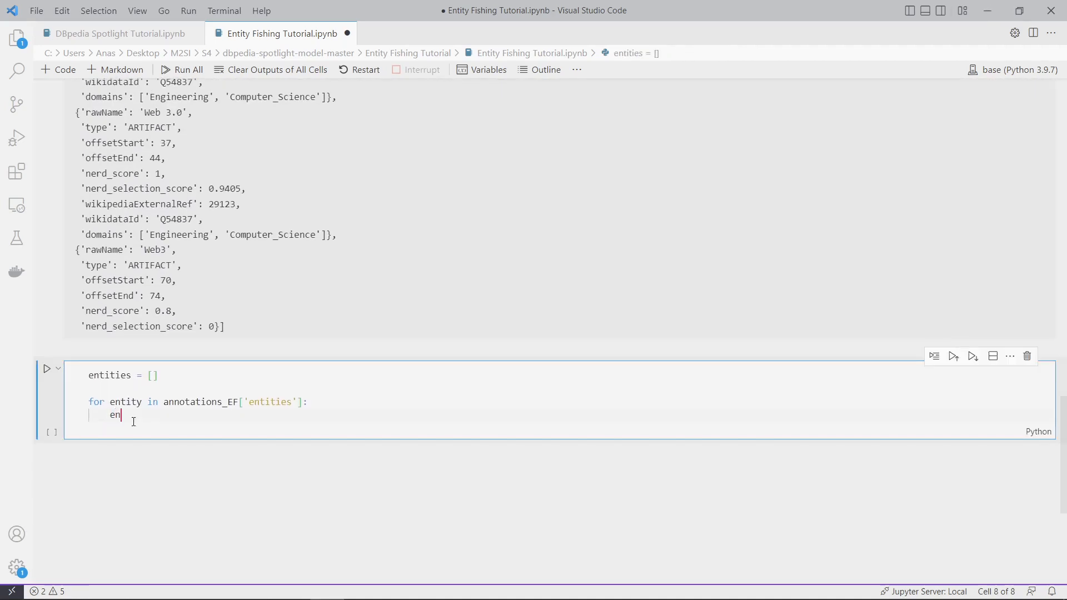
pyautogui.write('tities')
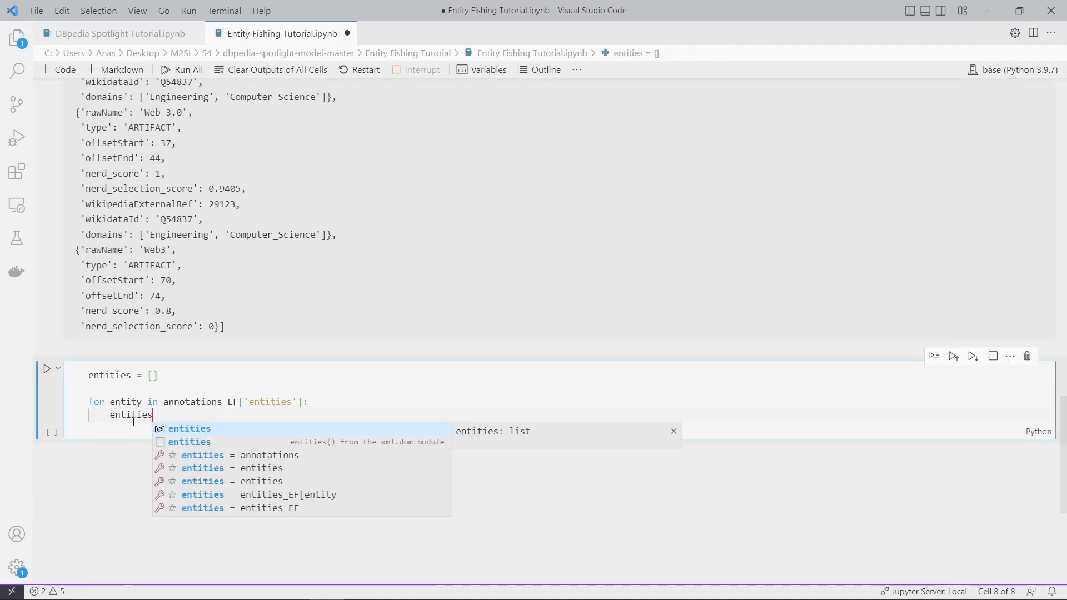
pyautogui.write('.append((entity')
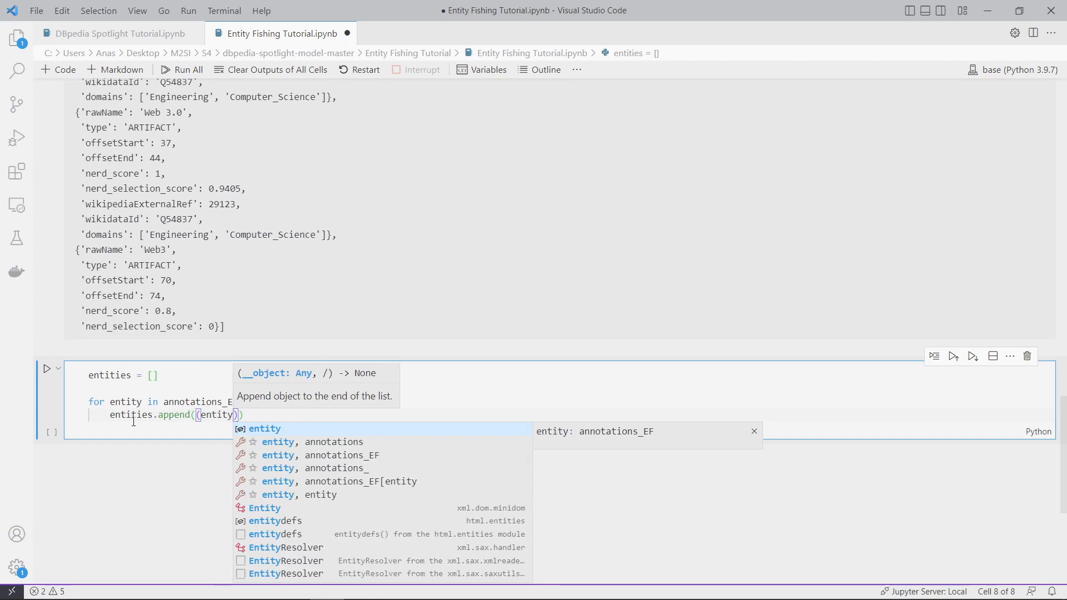
pyautogui.write("['")
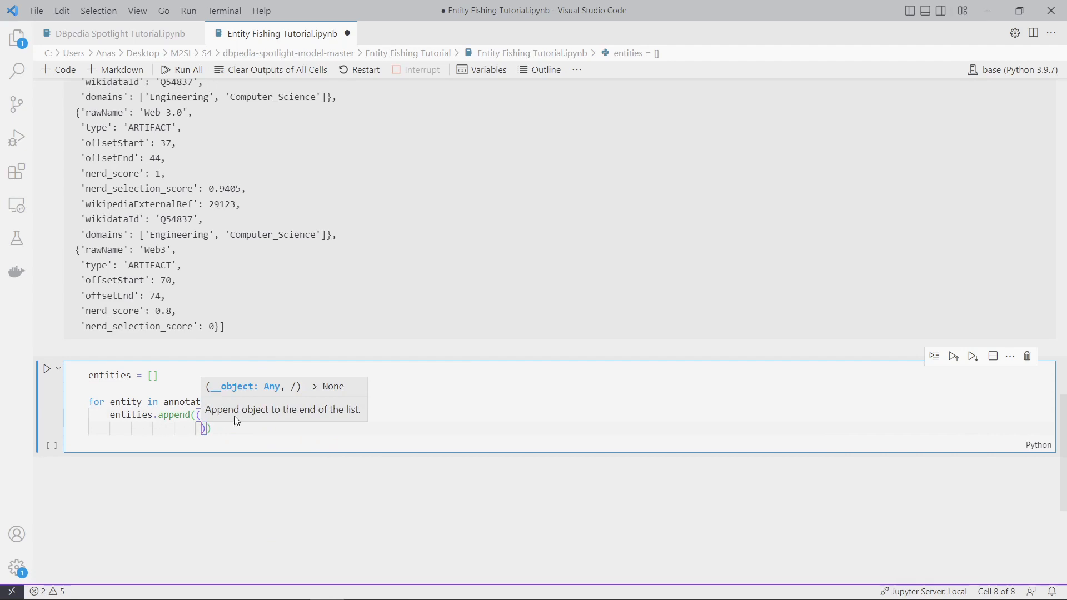
pyautogui.write('entity[')
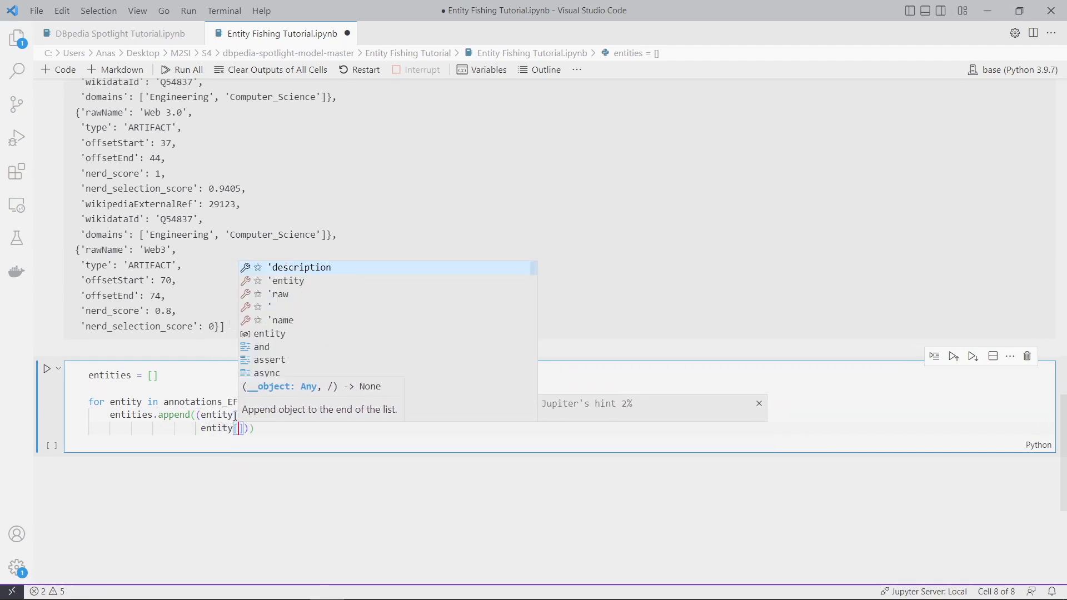
# - Add entity['offsetStart'] and start entity['offsetEnd'] in the tuple
pyautogui.write('o')
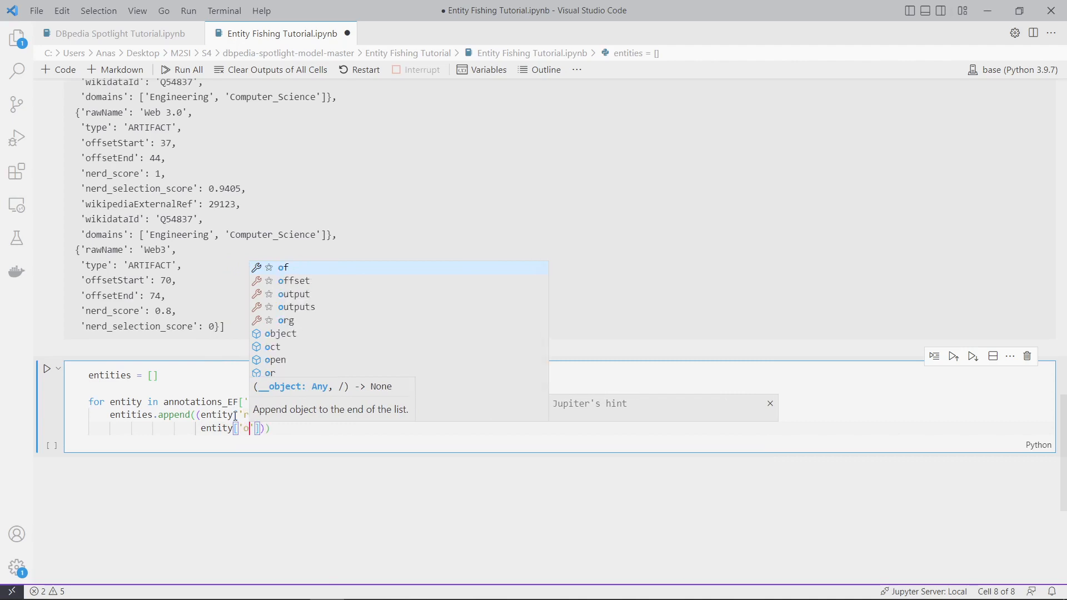
pyautogui.write('ffset')
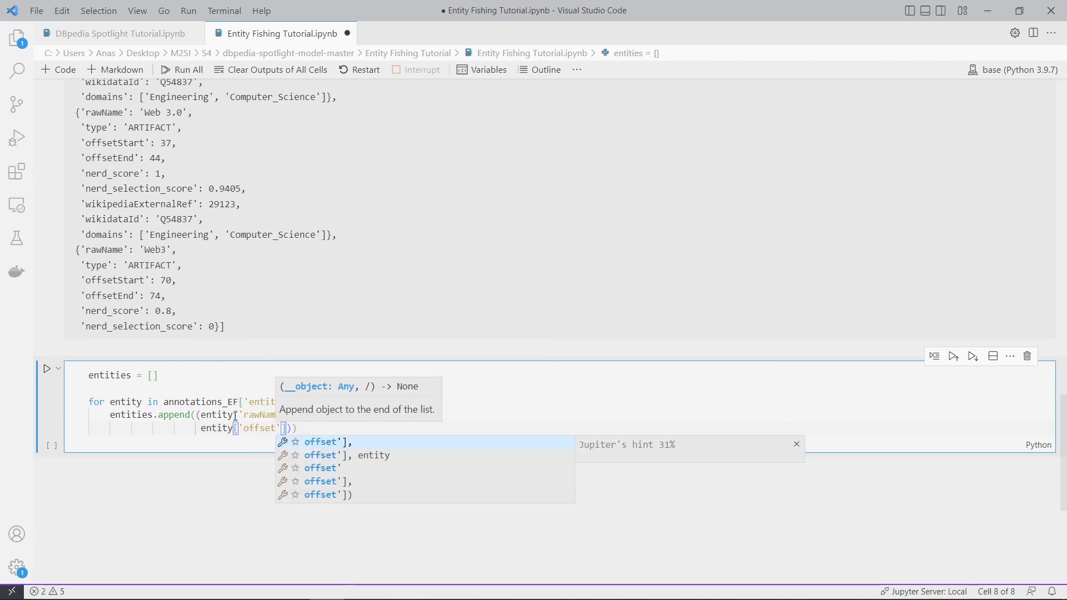
pyautogui.write('St')
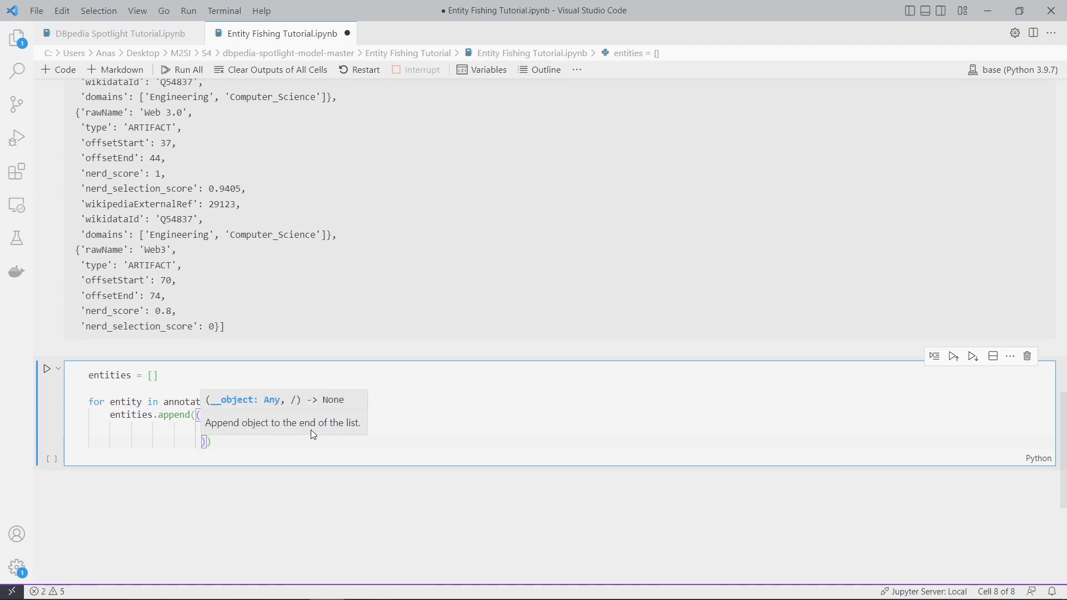
pyautogui.moveTo(324, 436)
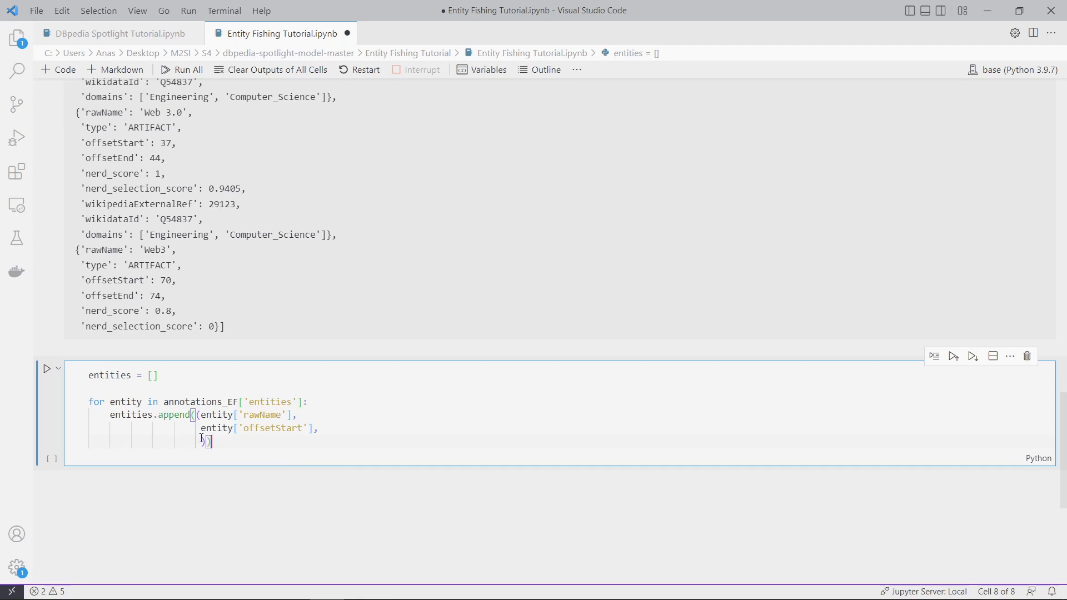
pyautogui.write('entity[')
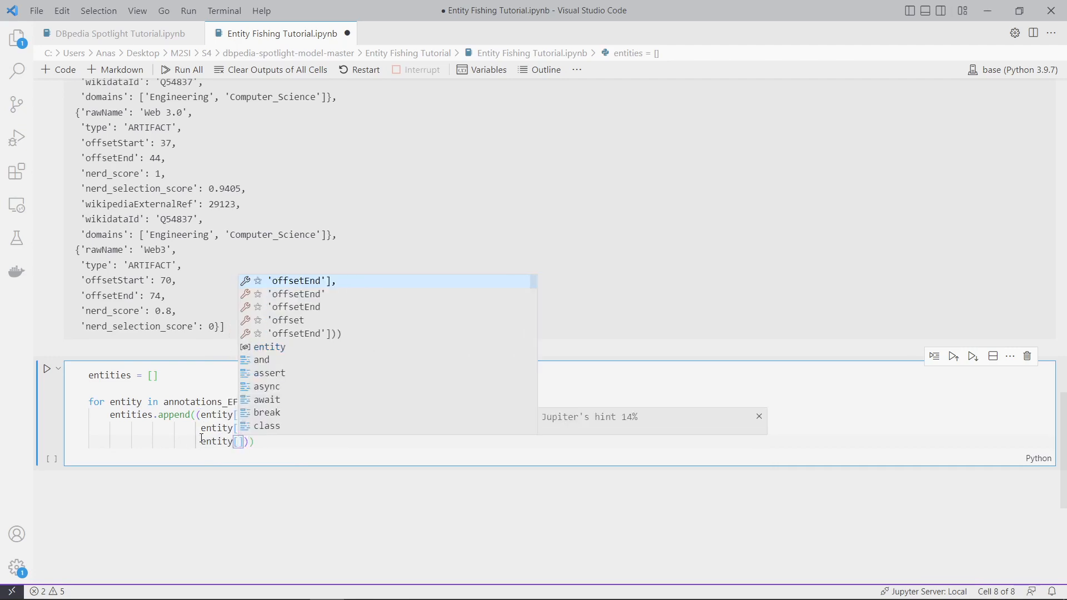
pyautogui.write("'offset")
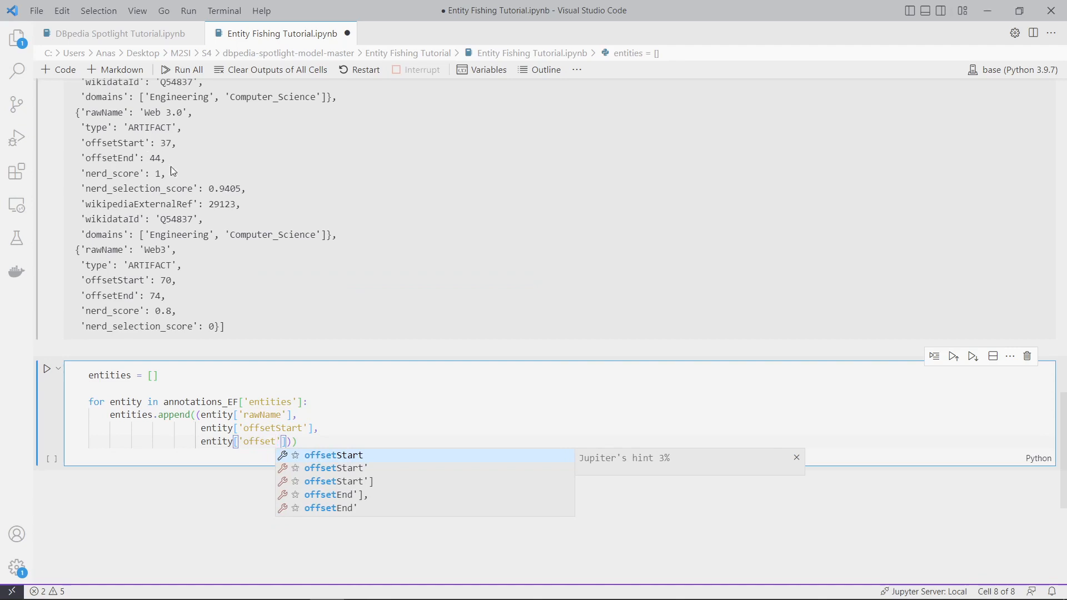
pyautogui.moveTo(227, 310)
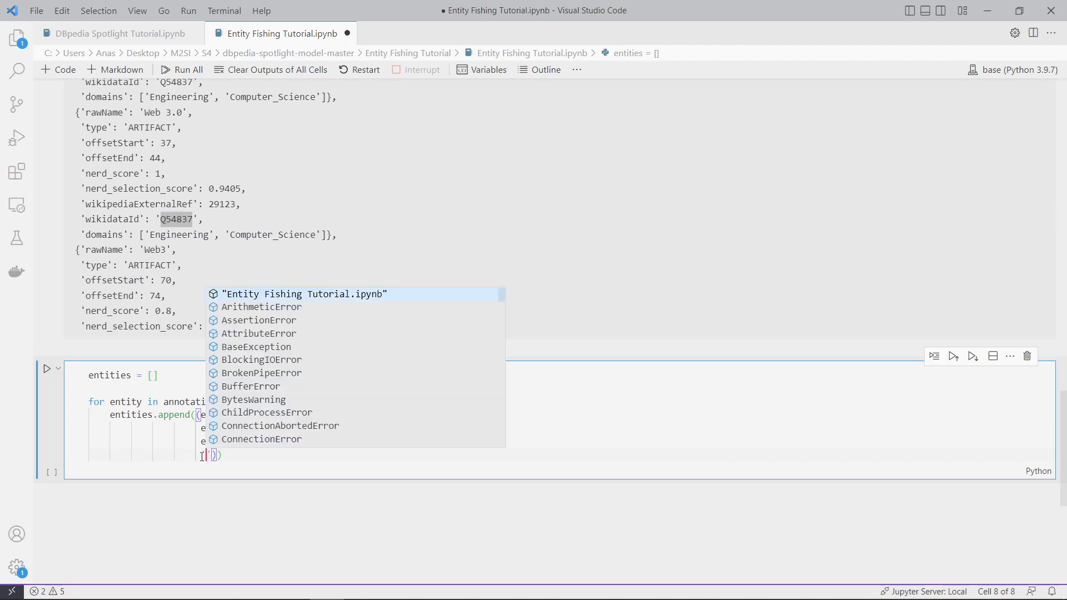
# - Switch to Chrome and select the wikidata.org/wiki/Q54837 address to copy the URL prefix
pyautogui.press('alt+tab')
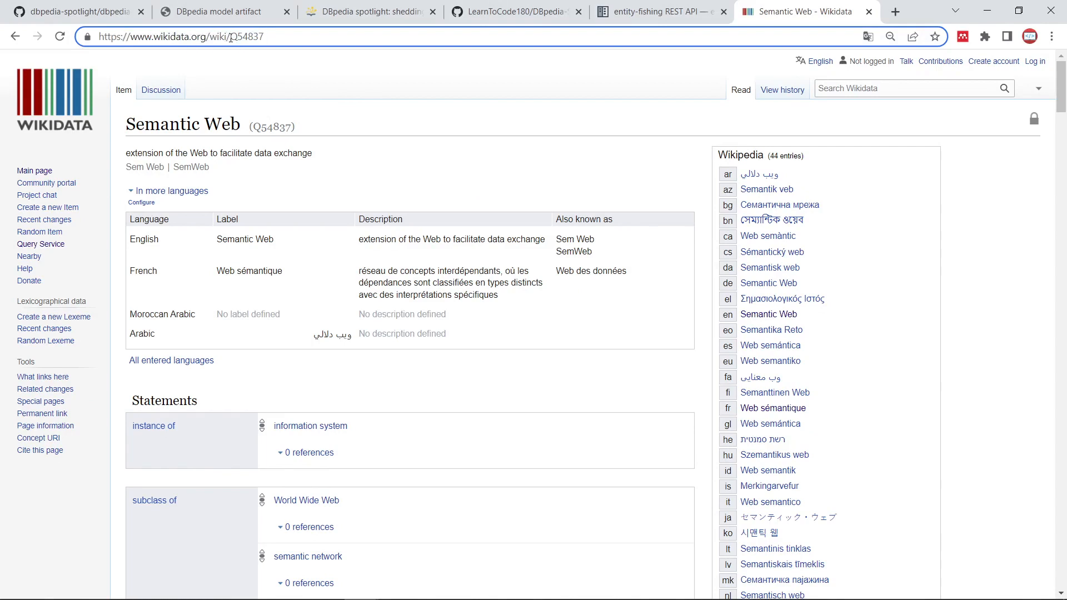
pyautogui.click(204, 36)
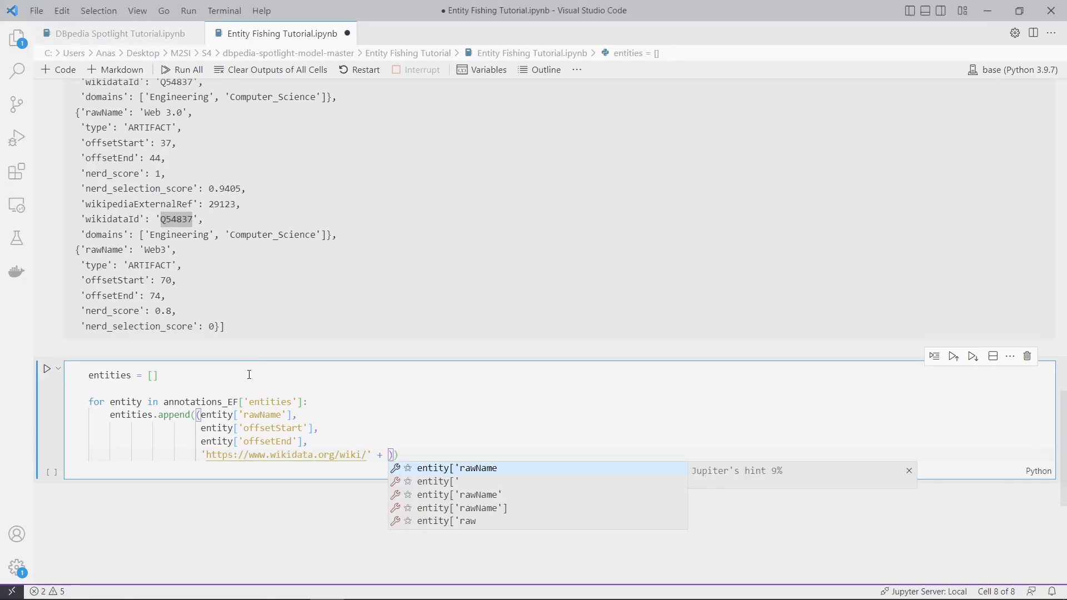
pyautogui.press('Tab')
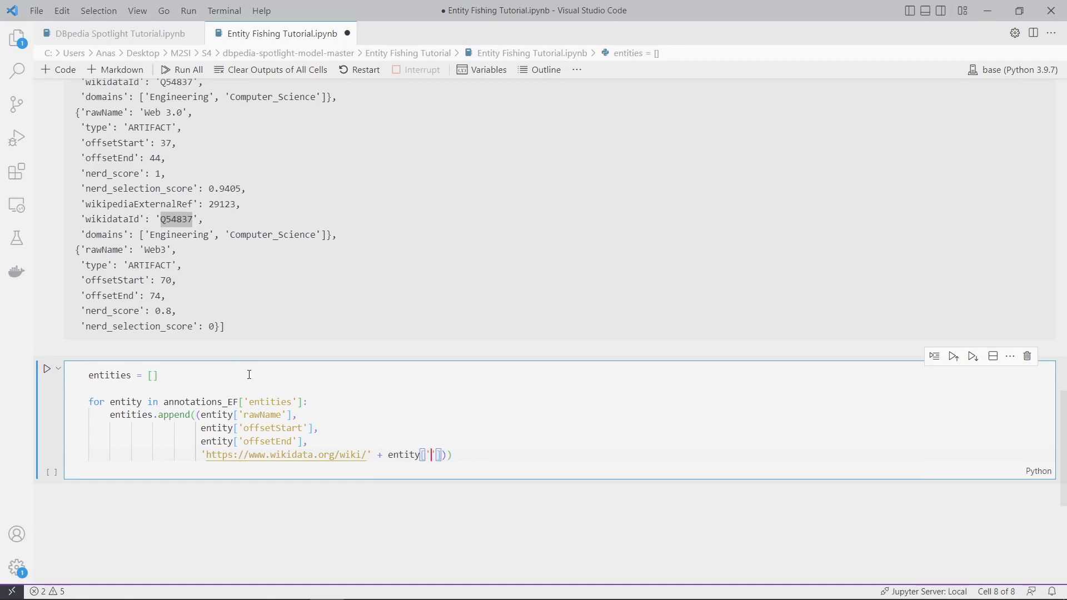
pyautogui.write('wikidataId')
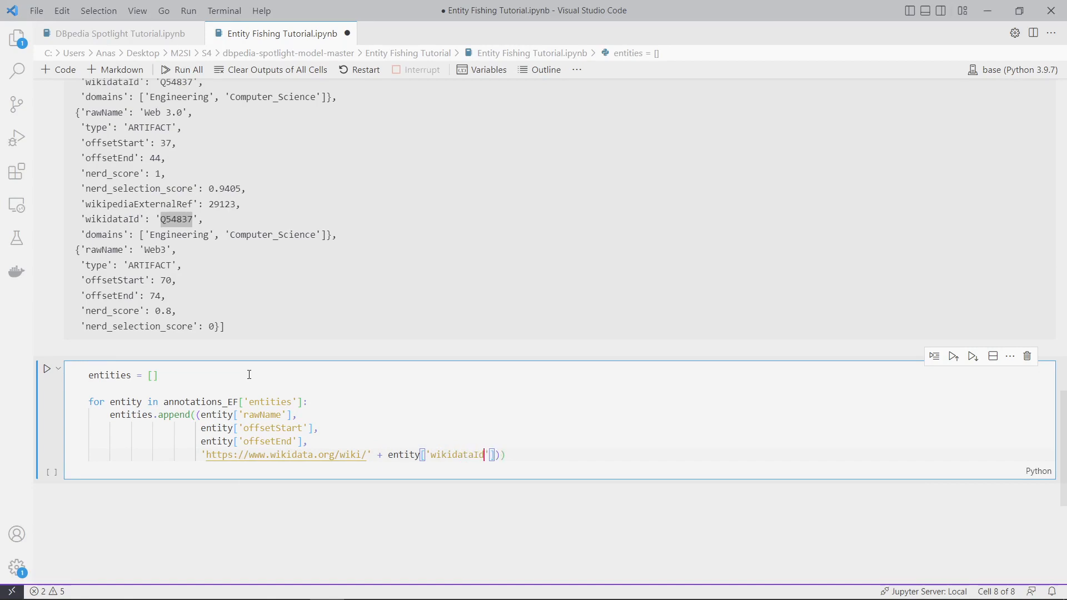
pyautogui.click(47, 368)
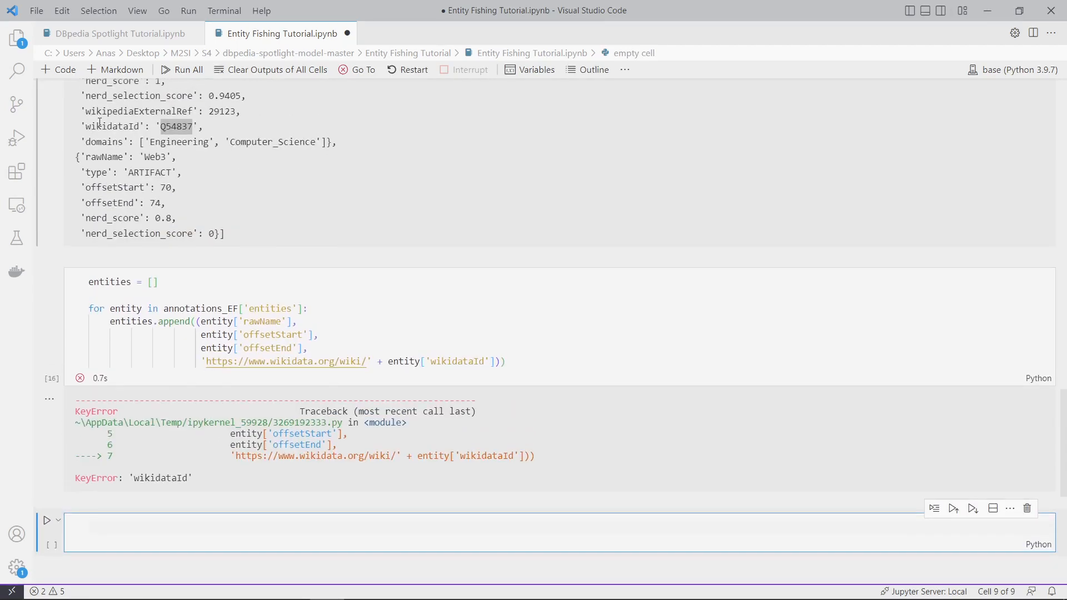
# - Compare the wikidataId spelling after the KeyError and select the preview cell to list all entities
pyautogui.doubleClick(112, 126)
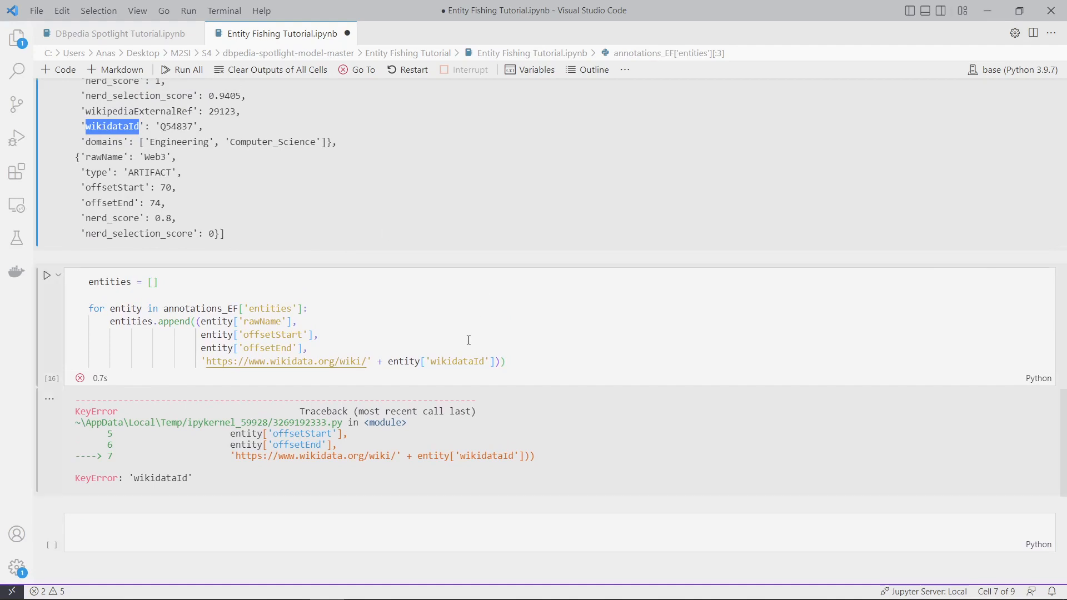
pyautogui.click(481, 361)
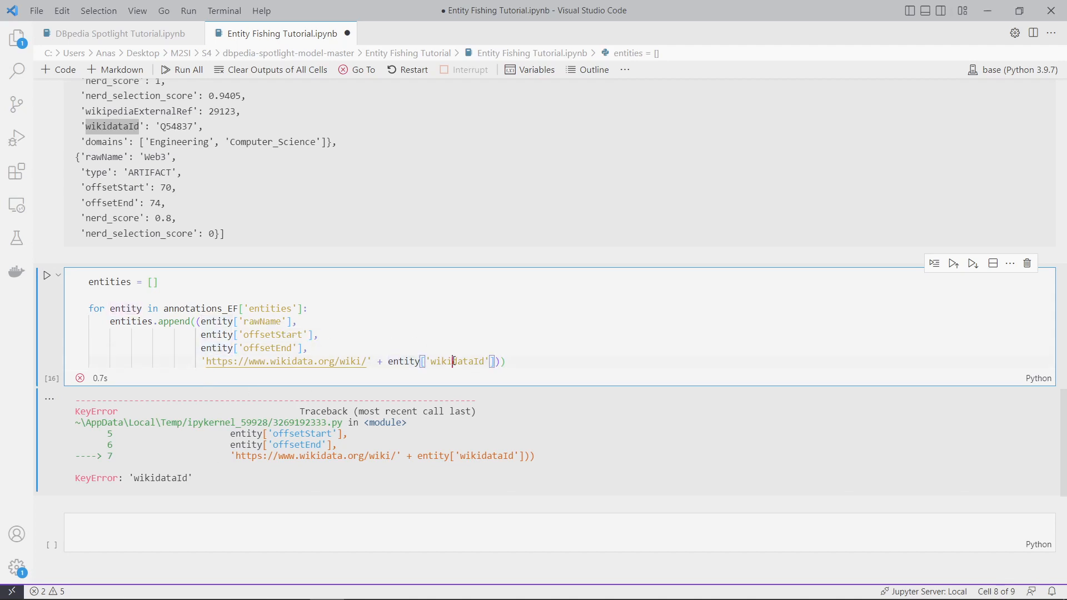
pyautogui.doubleClick(113, 126)
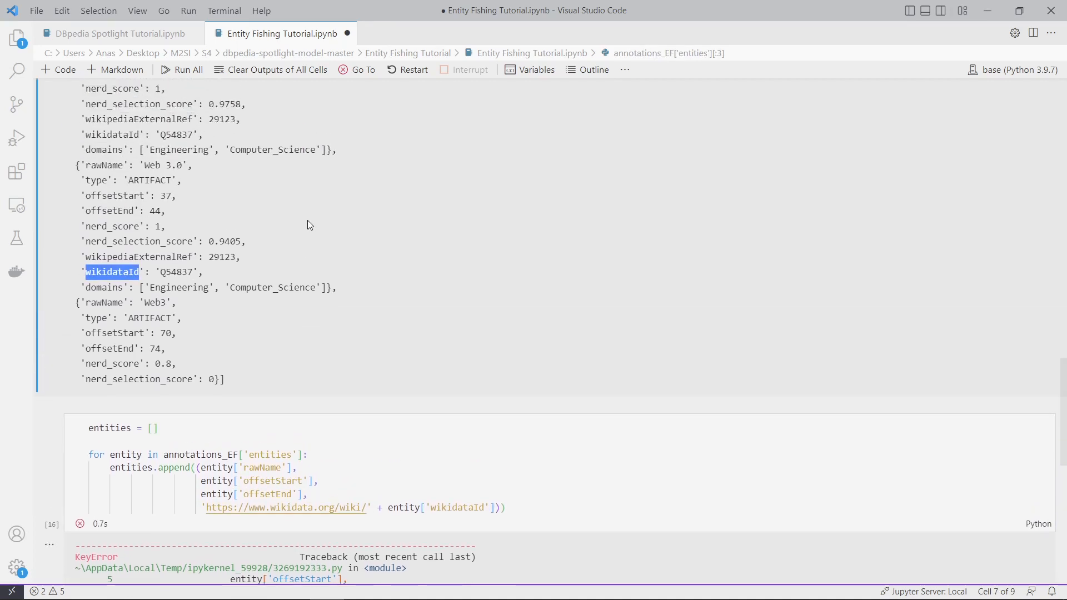
pyautogui.scroll(-3)
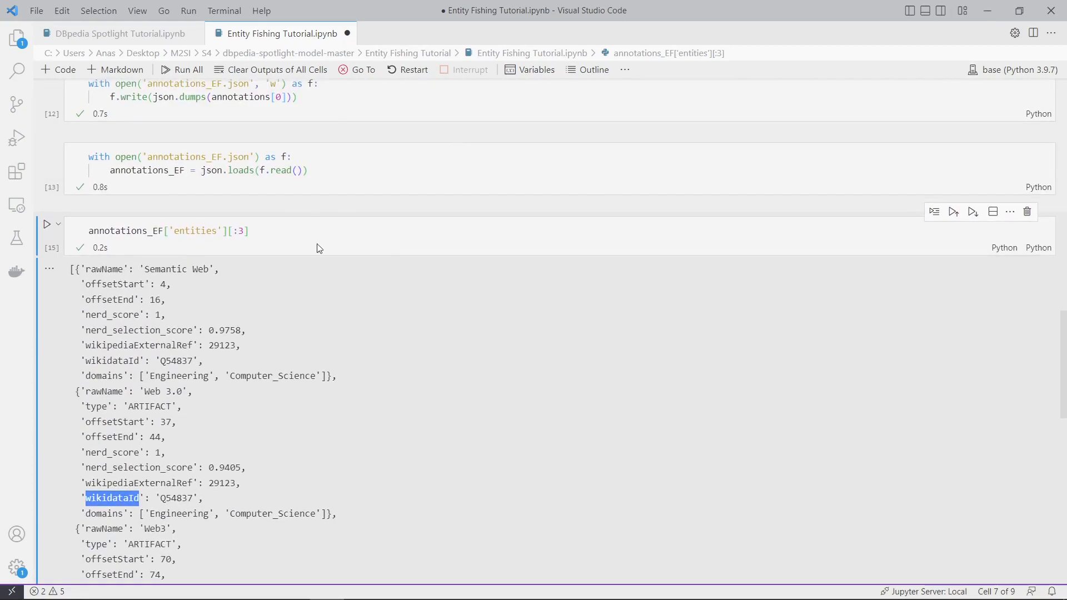
pyautogui.click(515, 199)
pyautogui.write("annotations_EF['entities']")
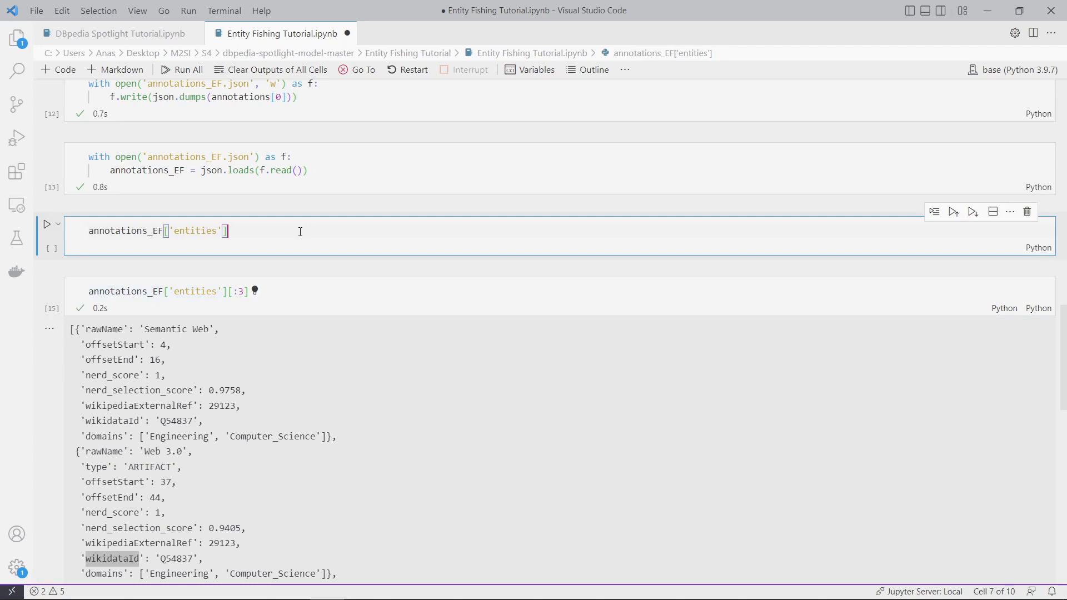
# - Open the full entity output as text, search wikidataId, and return to the notebook
pyautogui.scroll(-3)
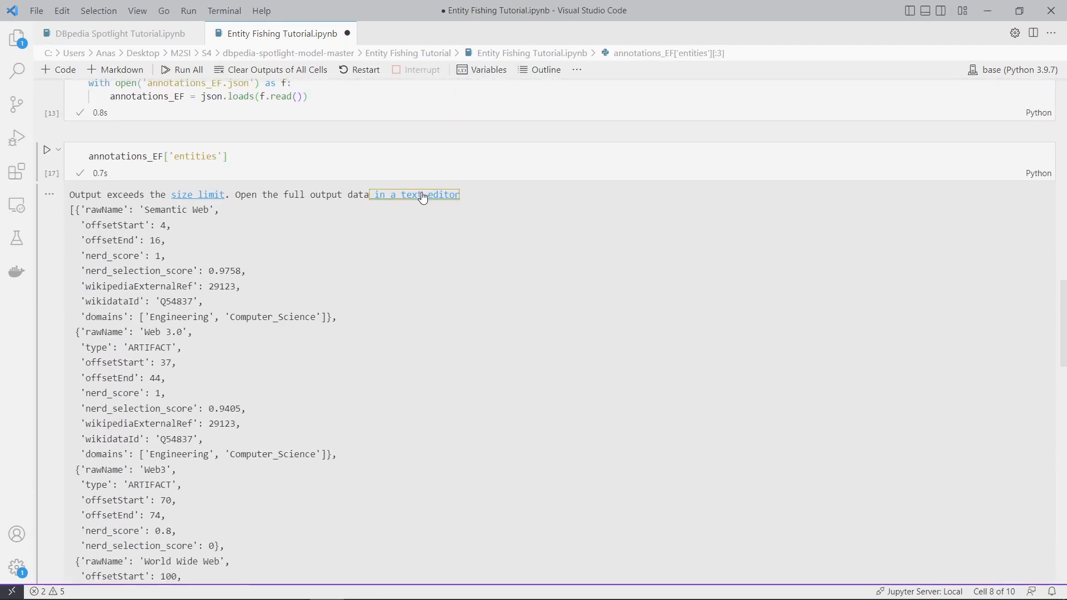
pyautogui.click(414, 195)
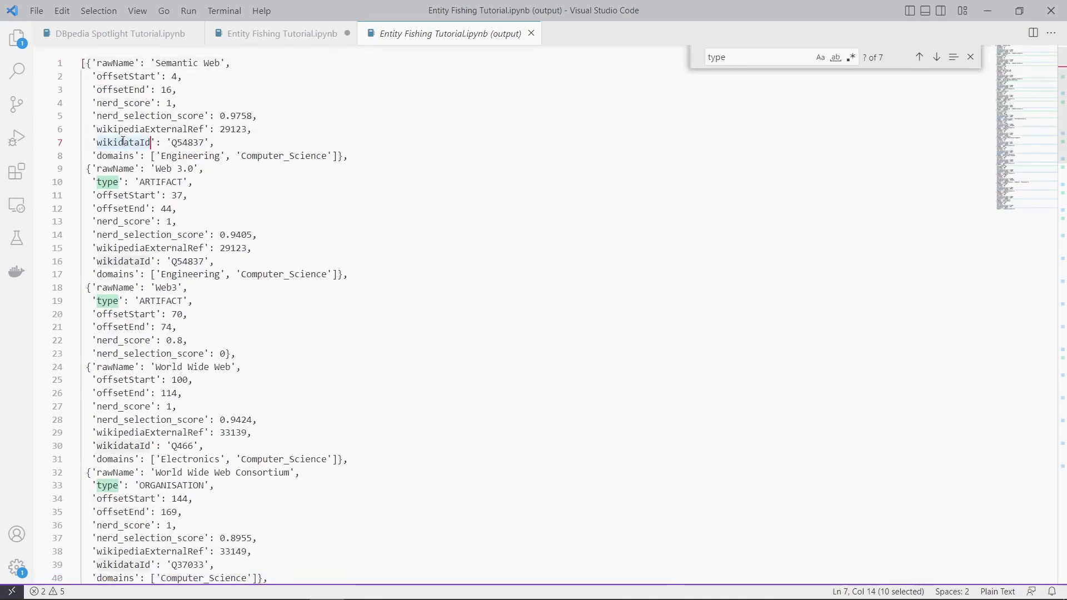
pyautogui.write('wikidataId')
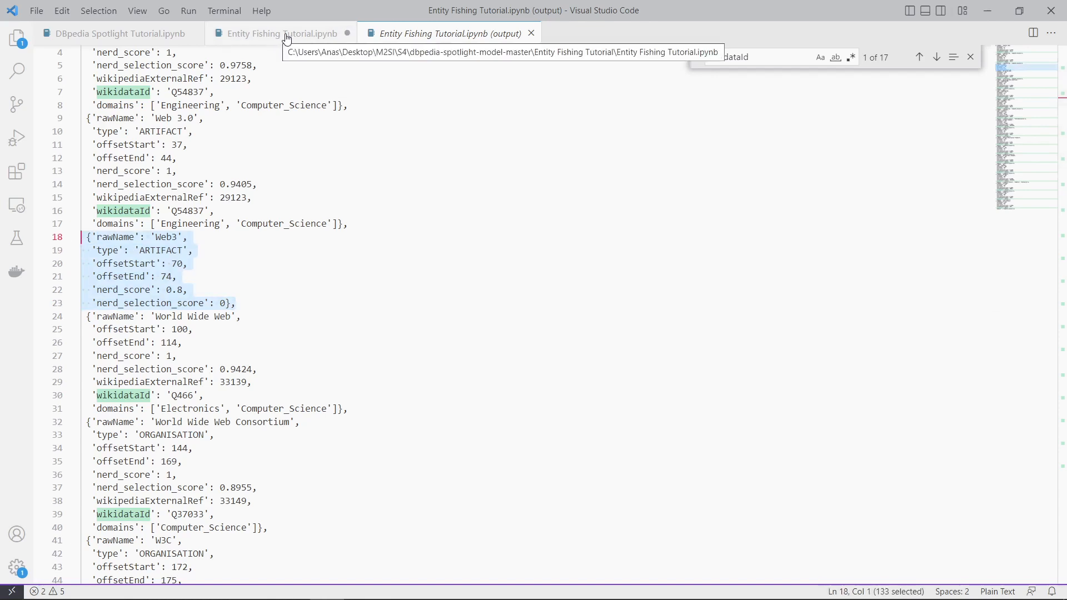
pyautogui.click(282, 33)
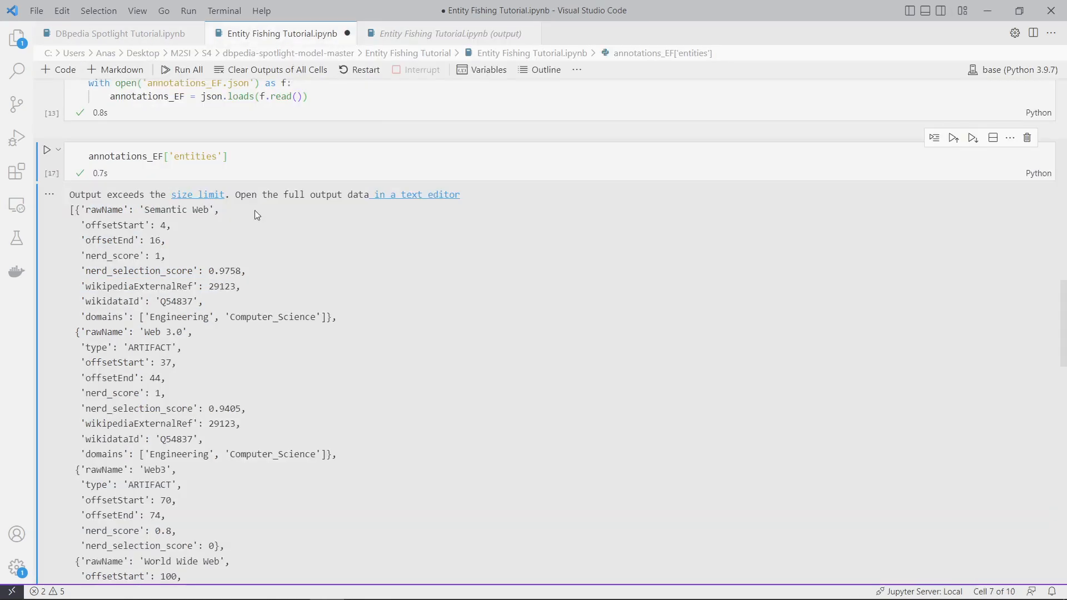
pyautogui.scroll(-3)
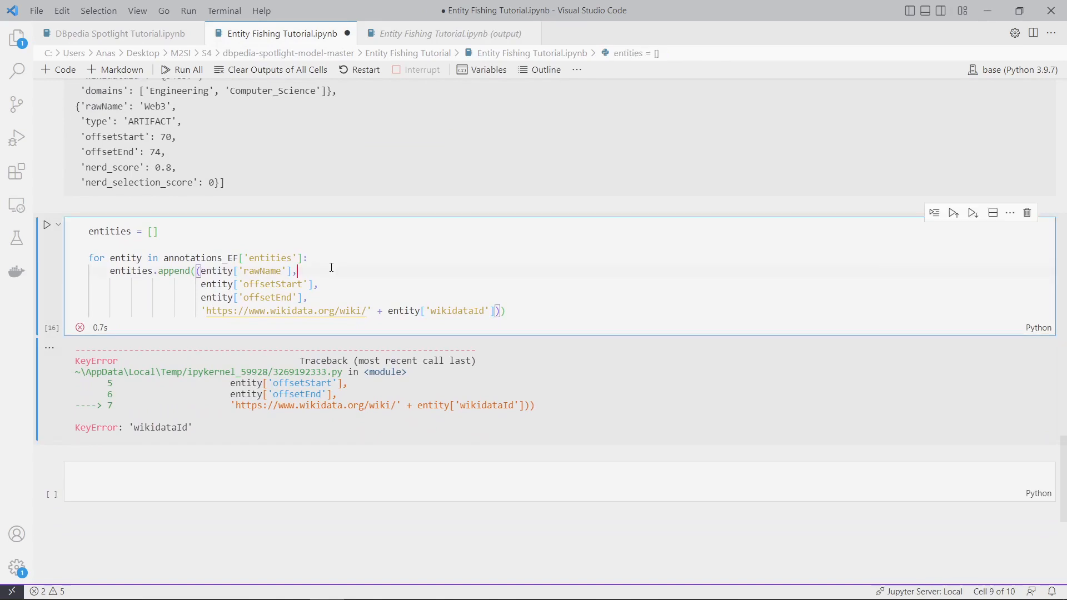
# - Guard the append with if 'wikidataId' in entity.keys(): and fix the entity typo
pyautogui.write('i')
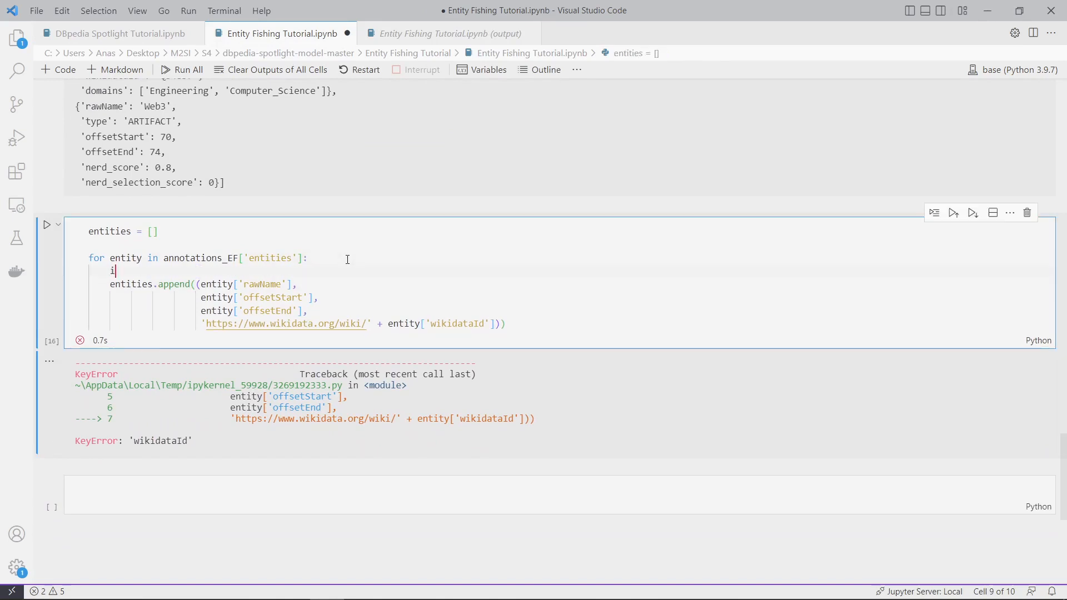
pyautogui.write('f')
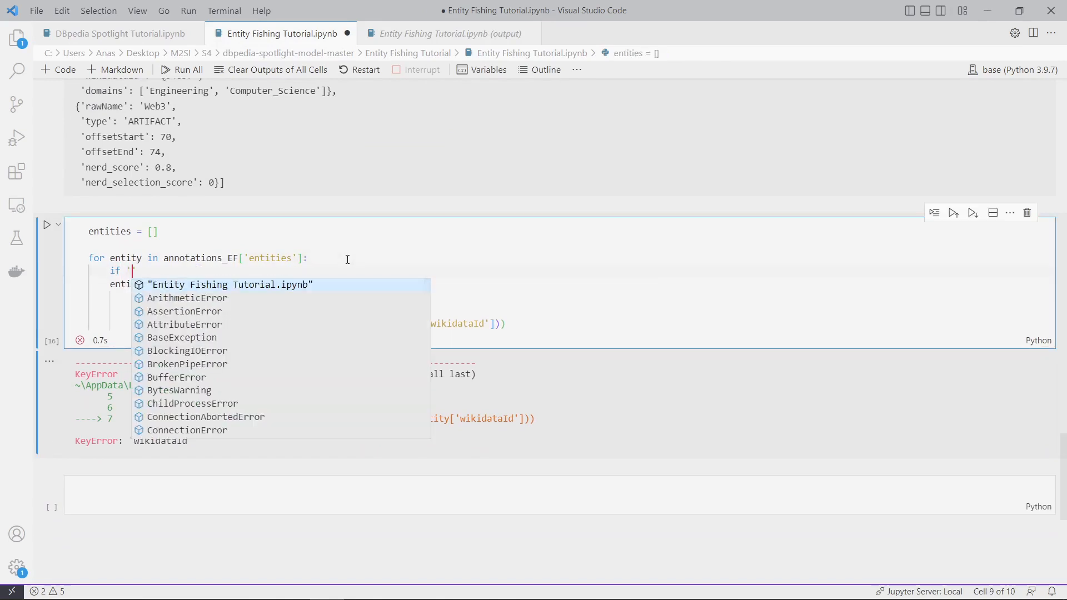
pyautogui.write("'wikidataId' in enitiy")
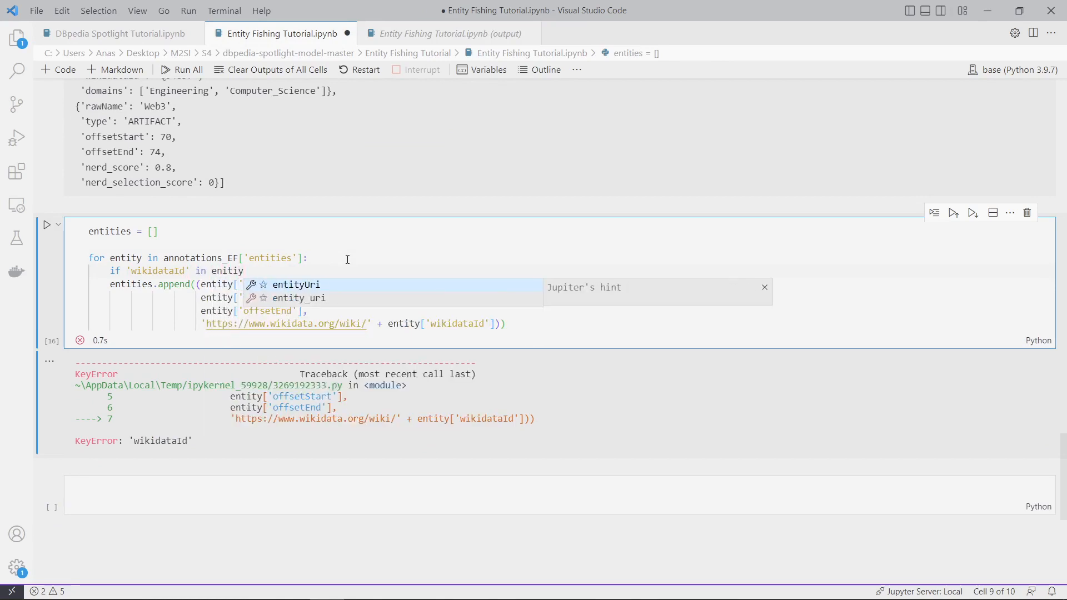
pyautogui.write('.keys():')
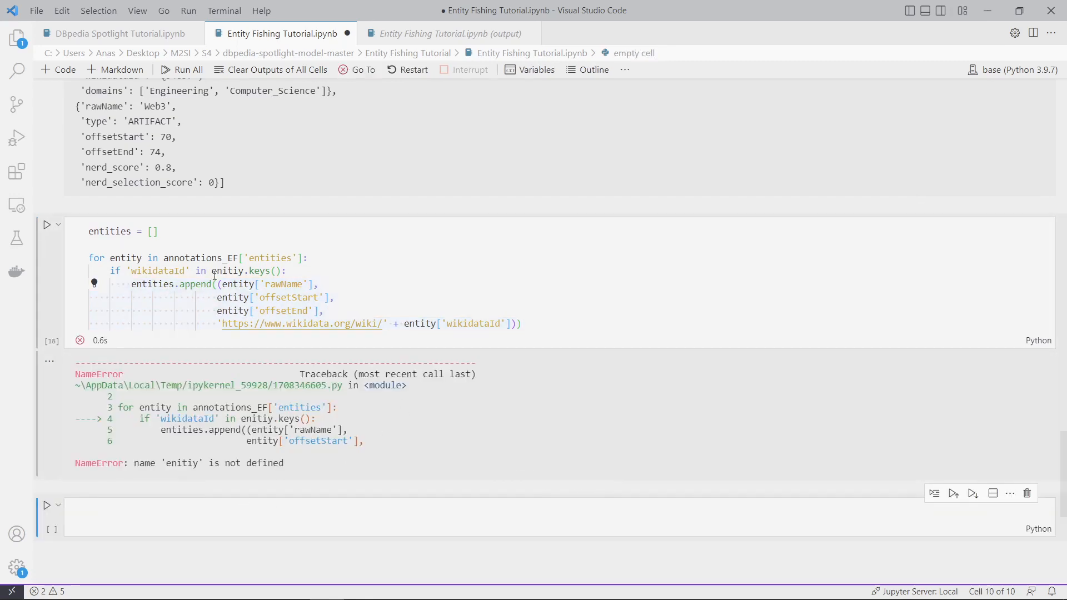
pyautogui.click(228, 270)
pyautogui.write('t')
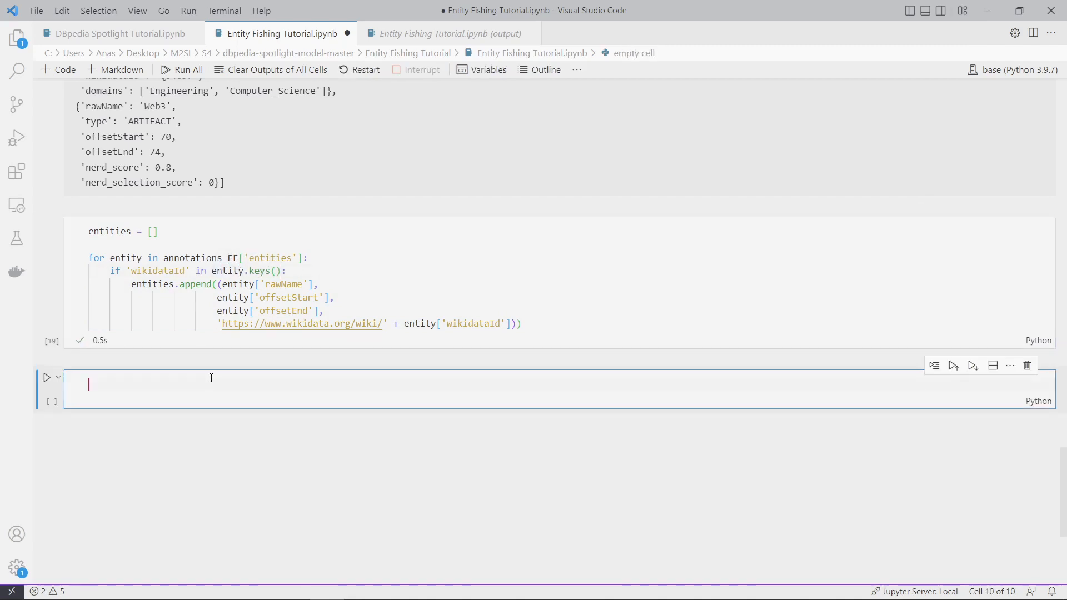
# - Add and run a cell displaying the entities list of tuples
pyautogui.write('entities')
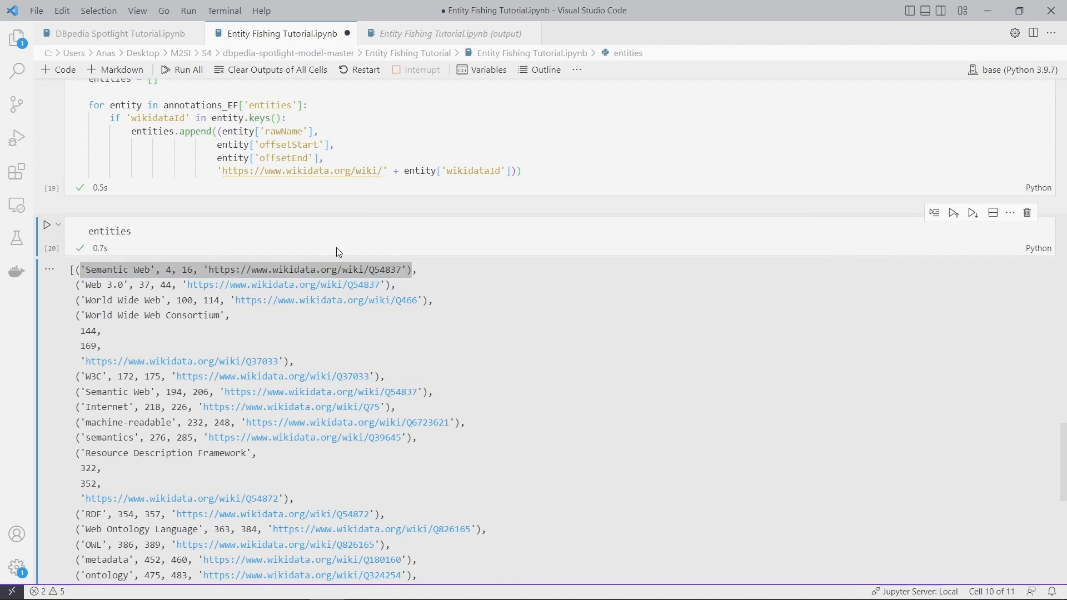
pyautogui.scroll(-3)
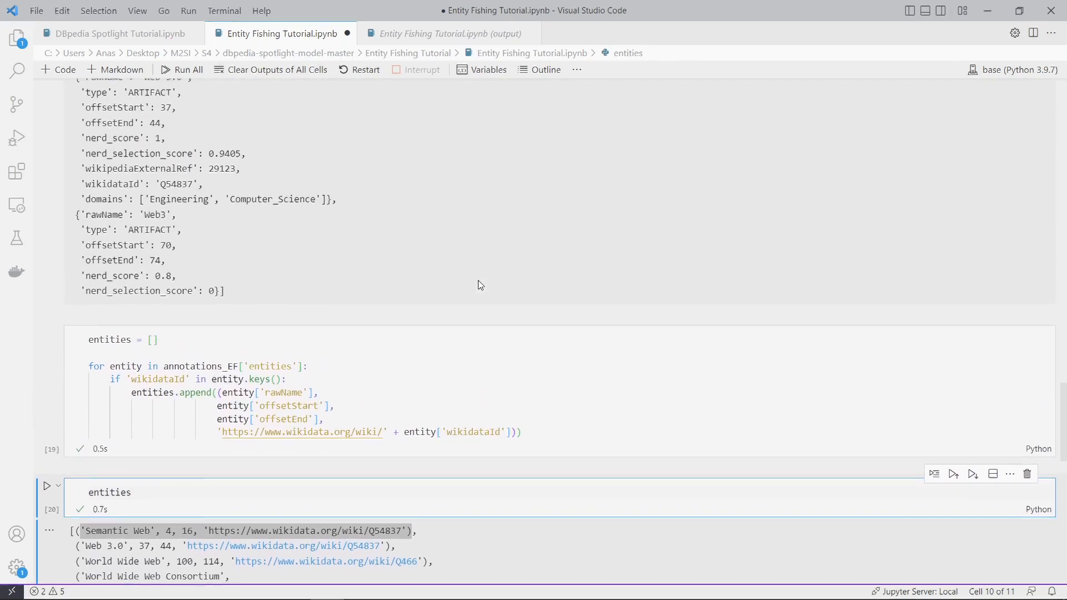
pyautogui.scroll(-3)
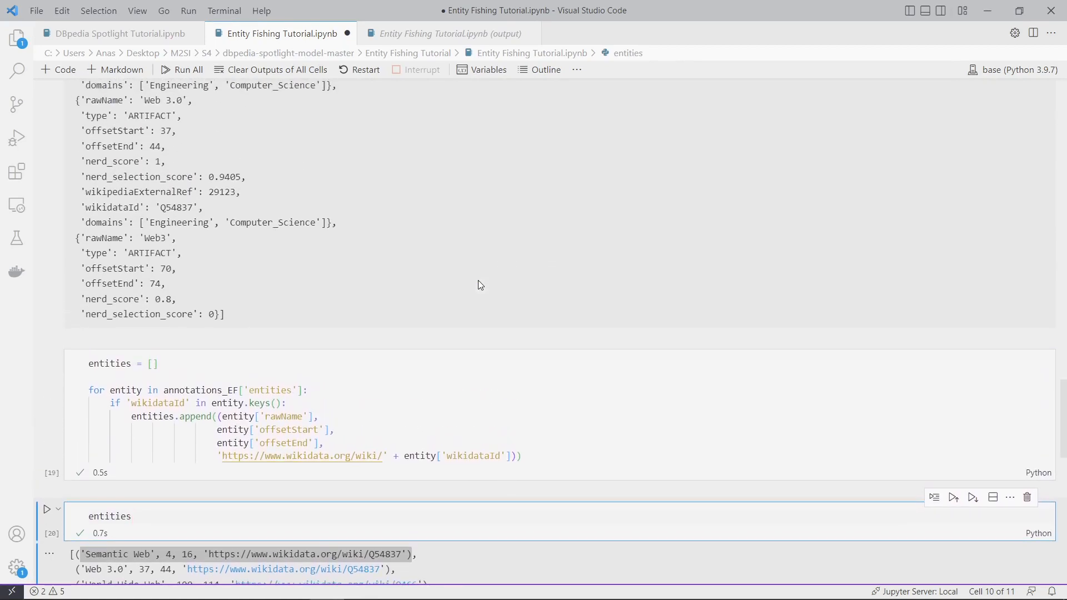